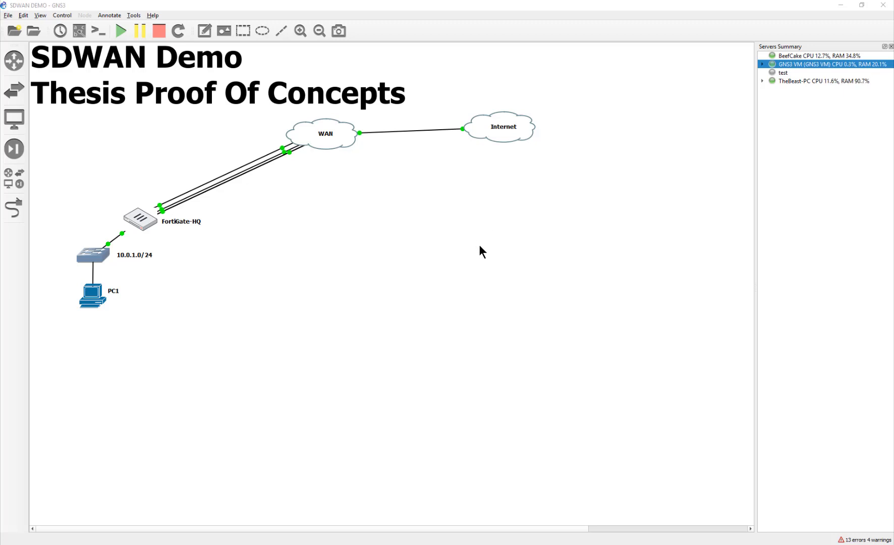
{"action": "mouse_move", "coordinate": [252, 302]}
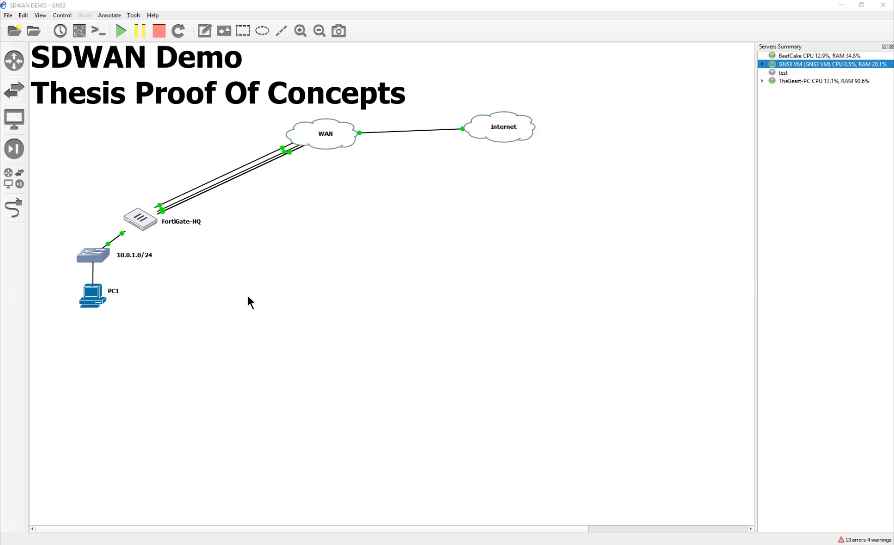
{"action": "mouse_move", "coordinate": [400, 278]}
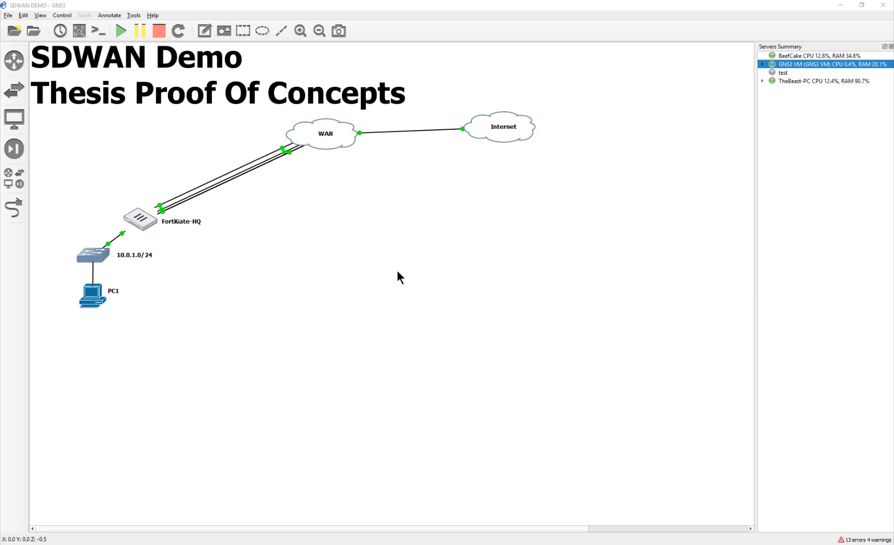
{"action": "mouse_move", "coordinate": [411, 287]}
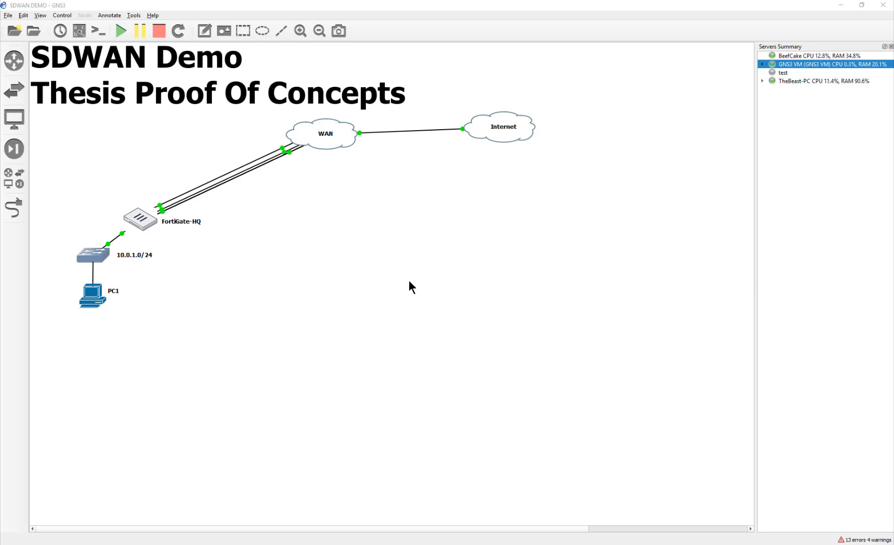
{"action": "mouse_move", "coordinate": [100, 113]}
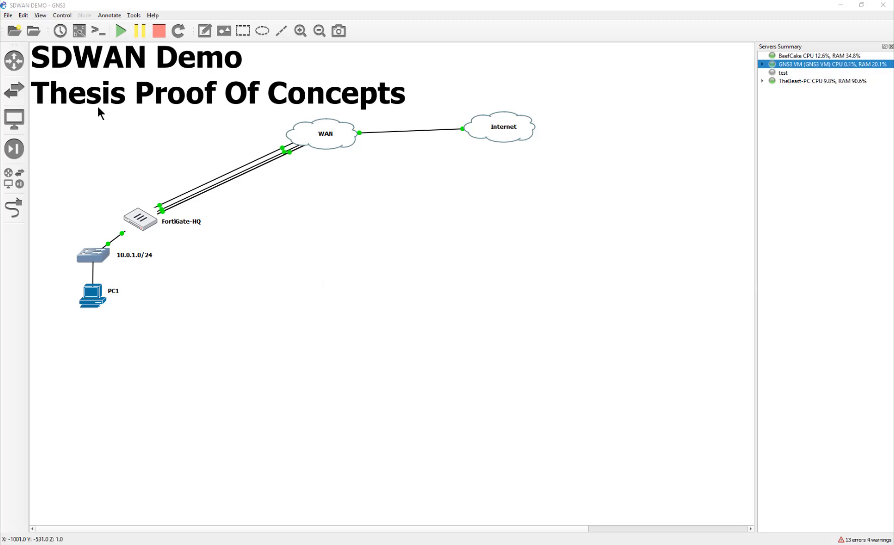
{"action": "mouse_move", "coordinate": [504, 371]}
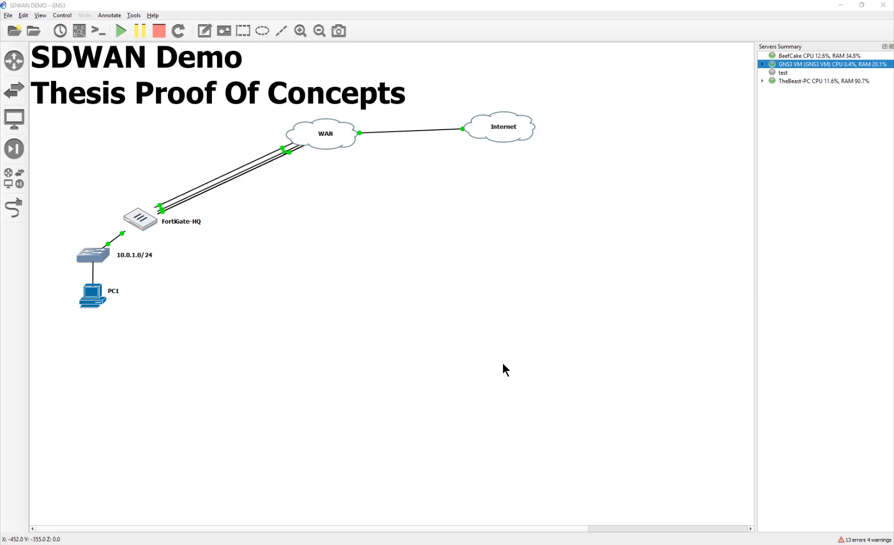
{"action": "mouse_move", "coordinate": [502, 361]}
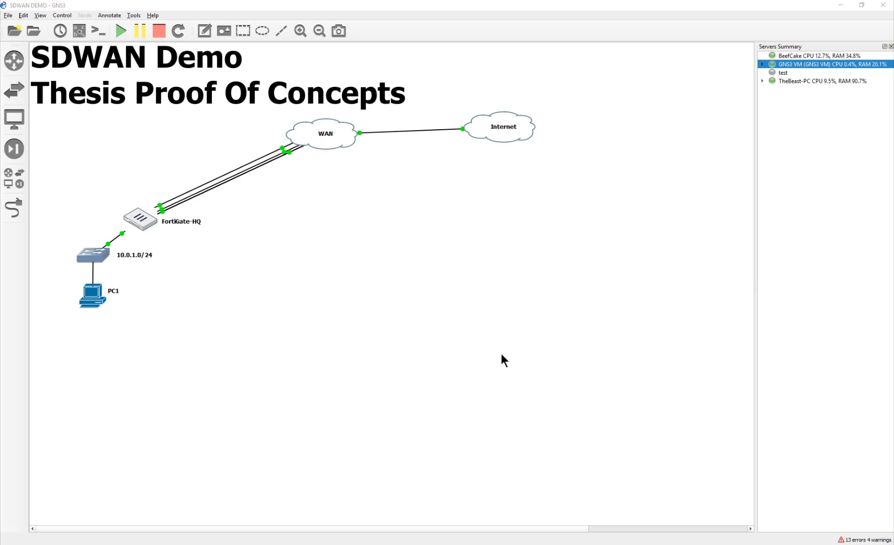
{"action": "mouse_move", "coordinate": [491, 352]}
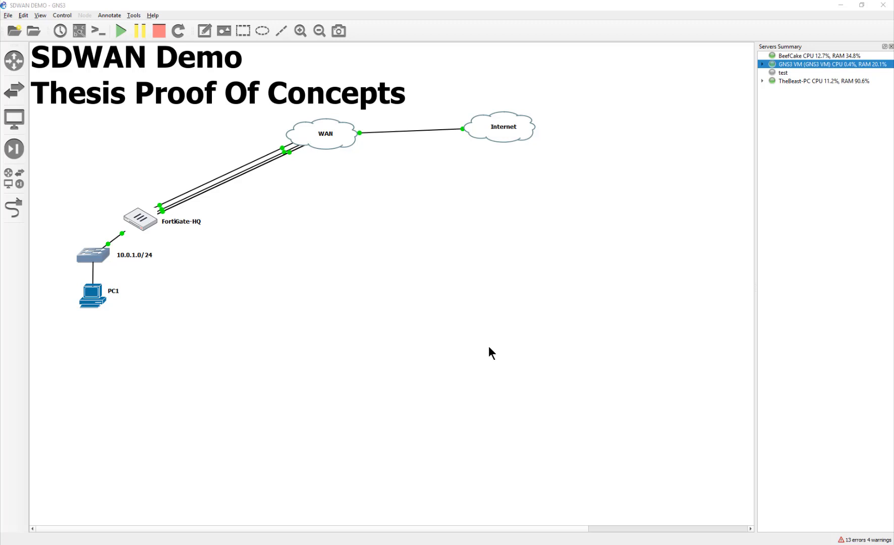
{"action": "mouse_move", "coordinate": [465, 326]}
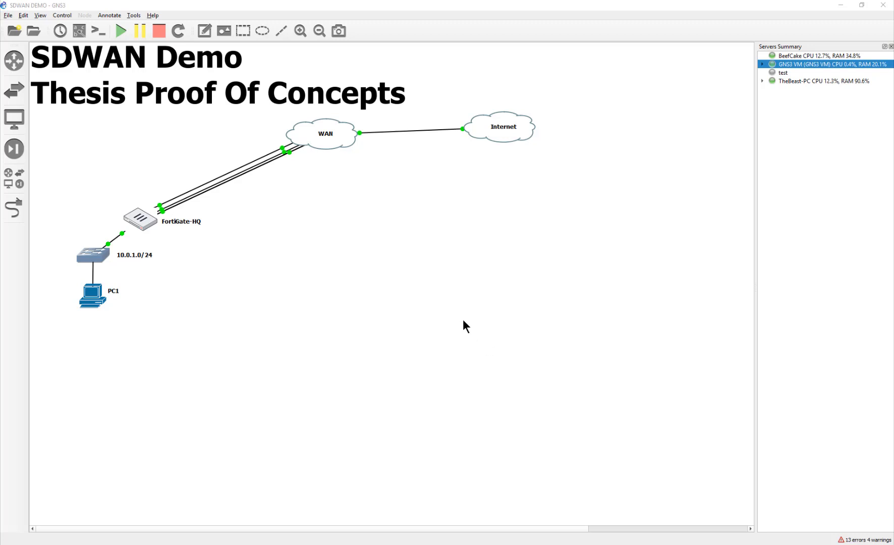
{"action": "mouse_move", "coordinate": [452, 330]}
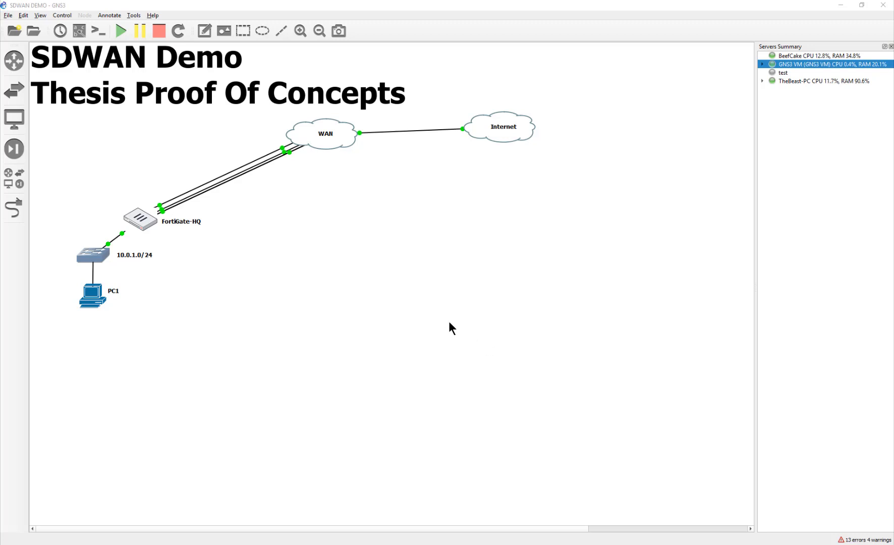
{"action": "mouse_move", "coordinate": [356, 238]}
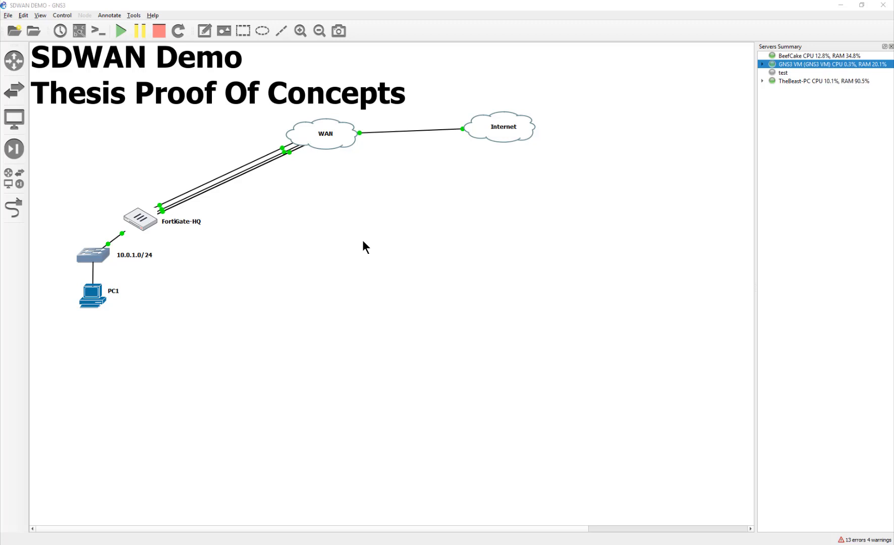
{"action": "mouse_move", "coordinate": [399, 321]}
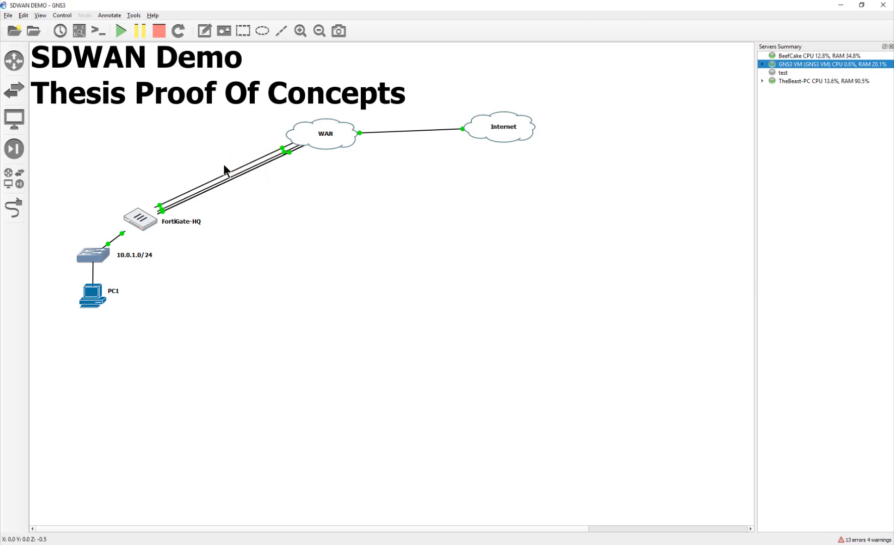
{"action": "mouse_move", "coordinate": [411, 359]}
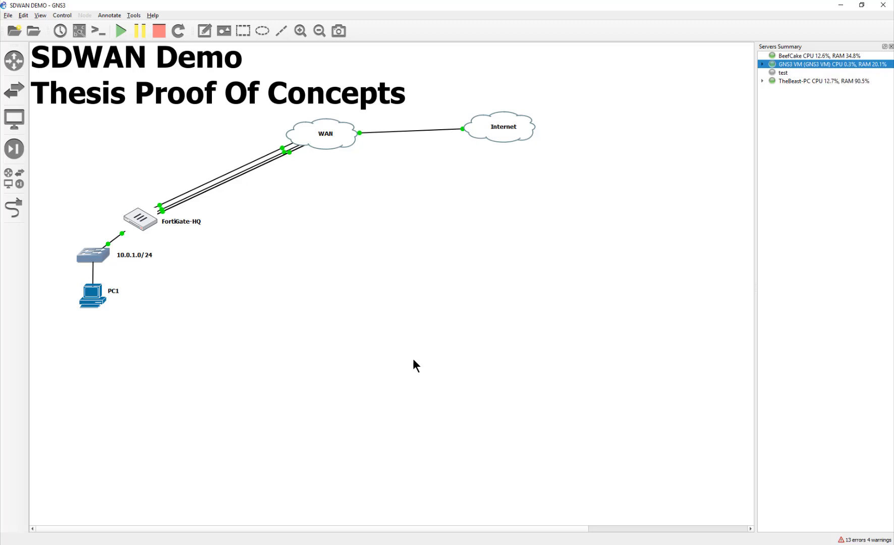
{"action": "mouse_move", "coordinate": [338, 294]}
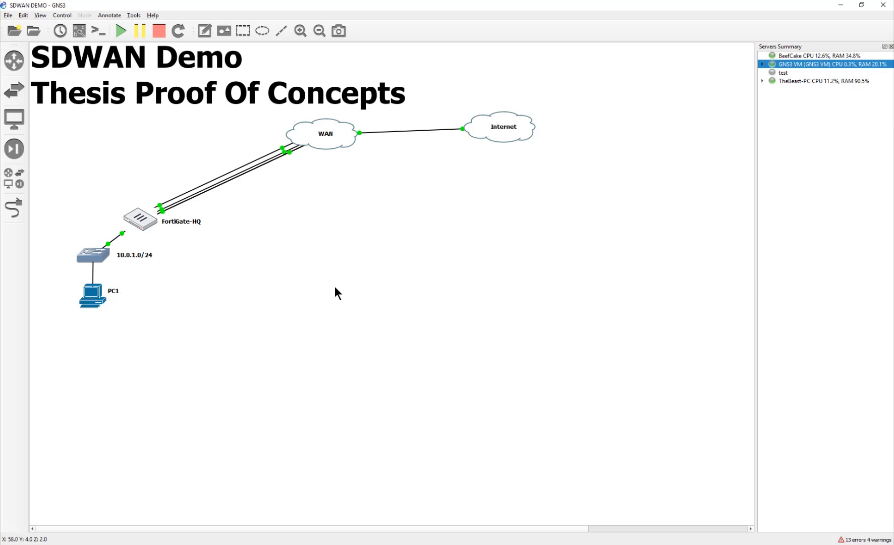
{"action": "mouse_move", "coordinate": [351, 292]}
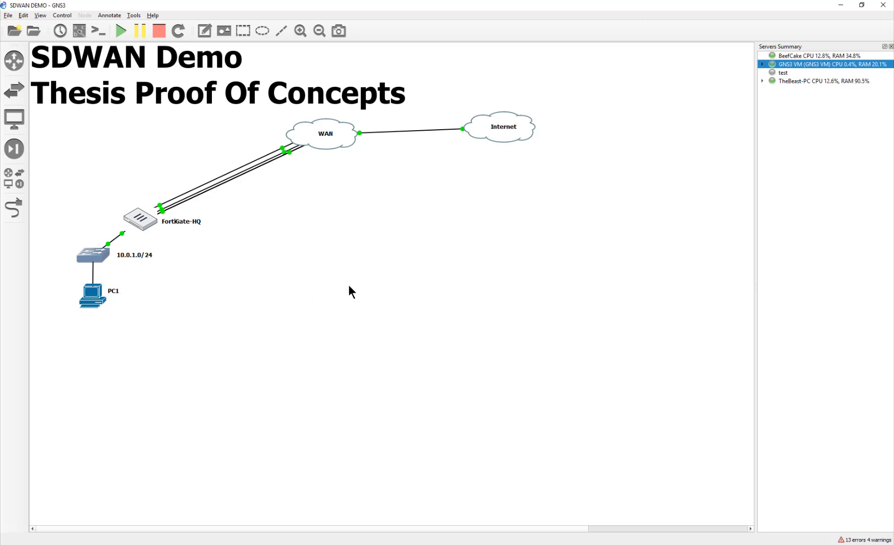
{"action": "mouse_move", "coordinate": [275, 291]}
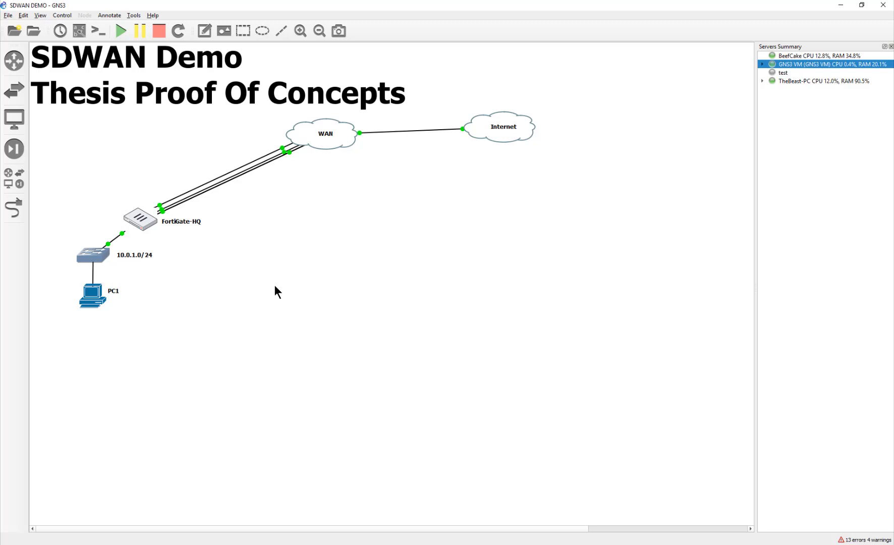
{"action": "mouse_move", "coordinate": [16, 178]}
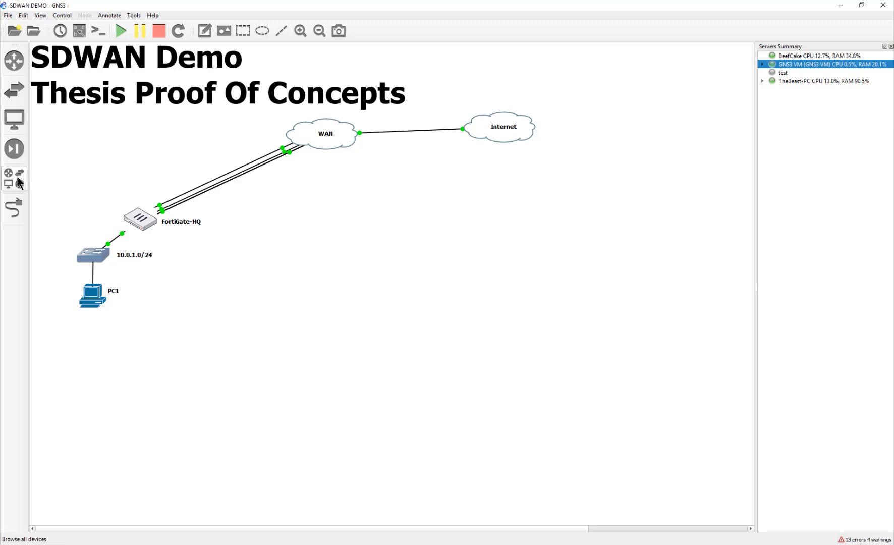
- Open the full device list and scroll up to the Mininet, NAT and Open vSwitch appliances
{"action": "left_click", "coordinate": [14, 176]}
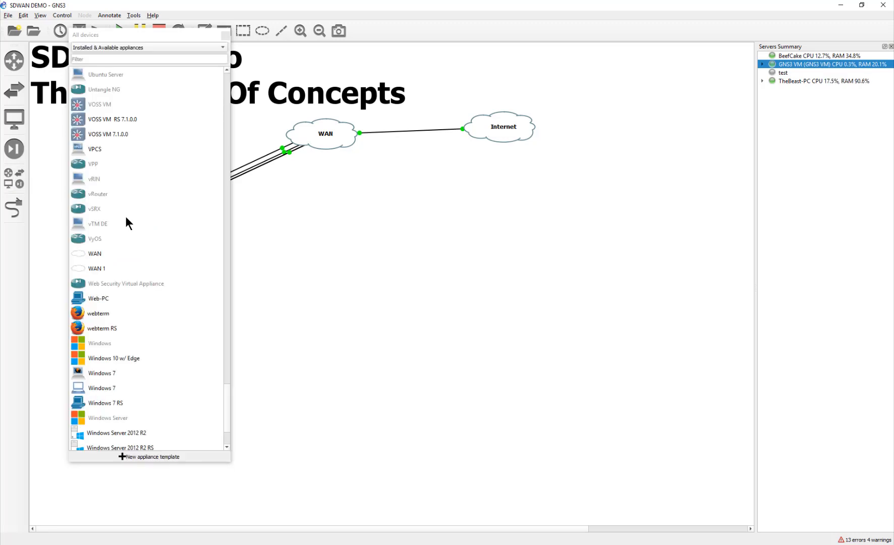
{"action": "scroll", "scroll_direction": "up", "scroll_amount": 3}
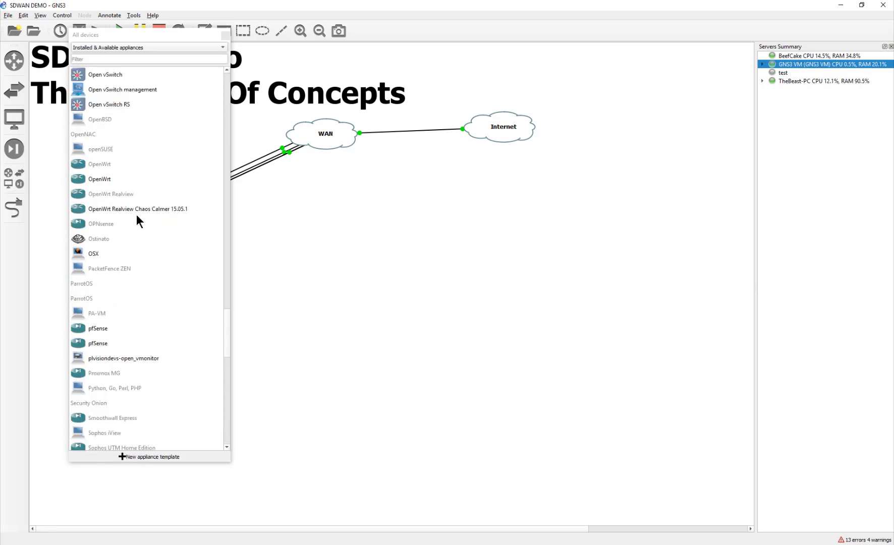
{"action": "scroll", "scroll_direction": "up", "scroll_amount": 3}
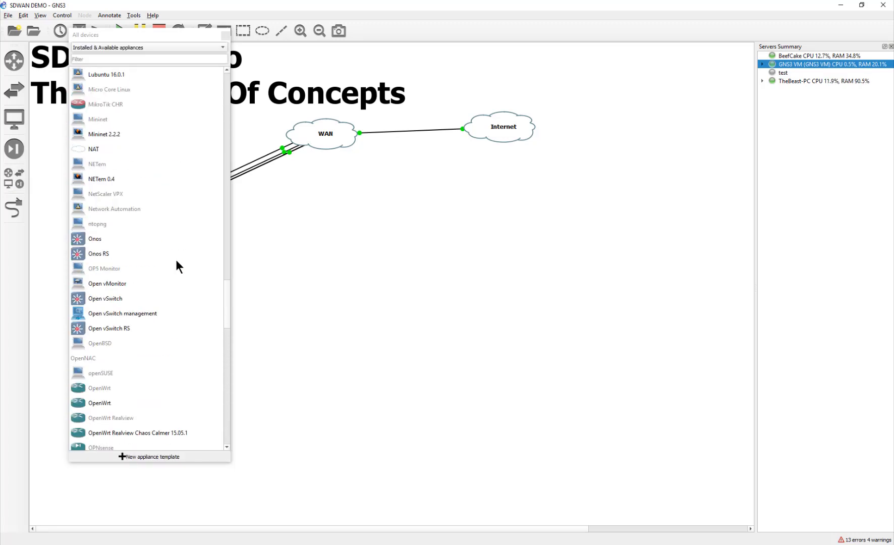
{"action": "mouse_move", "coordinate": [112, 188]}
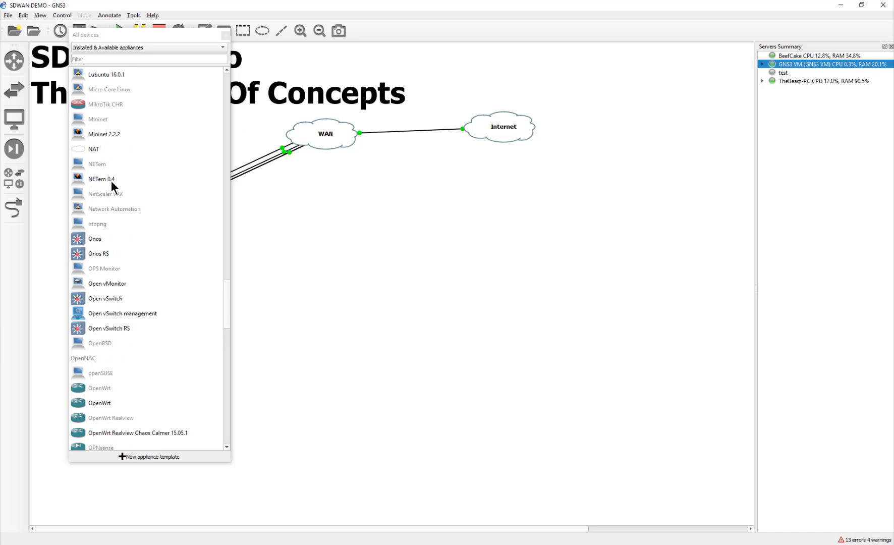
{"action": "mouse_move", "coordinate": [114, 183]}
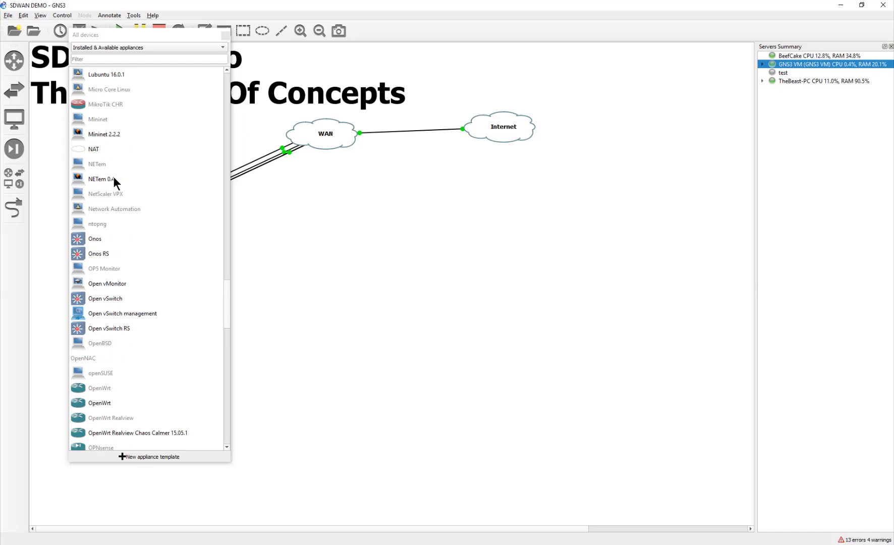
{"action": "mouse_move", "coordinate": [114, 181]}
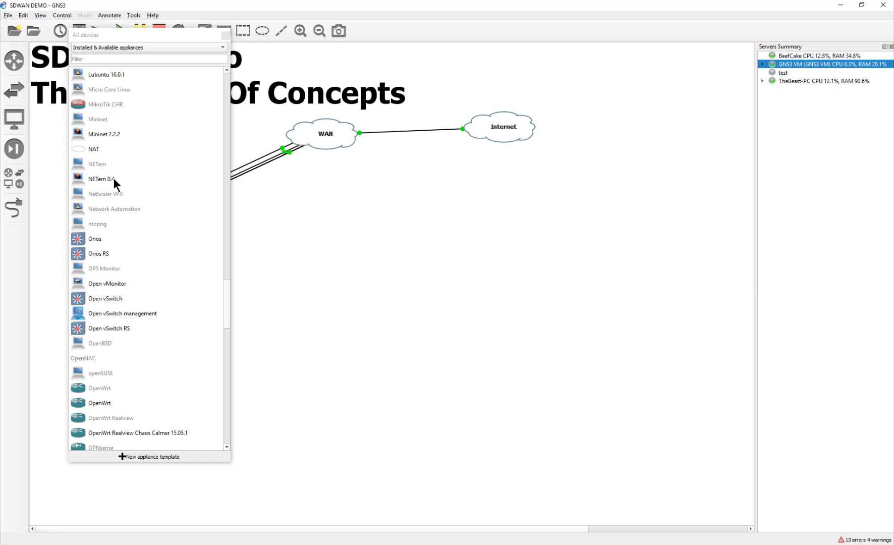
{"action": "mouse_move", "coordinate": [147, 187]}
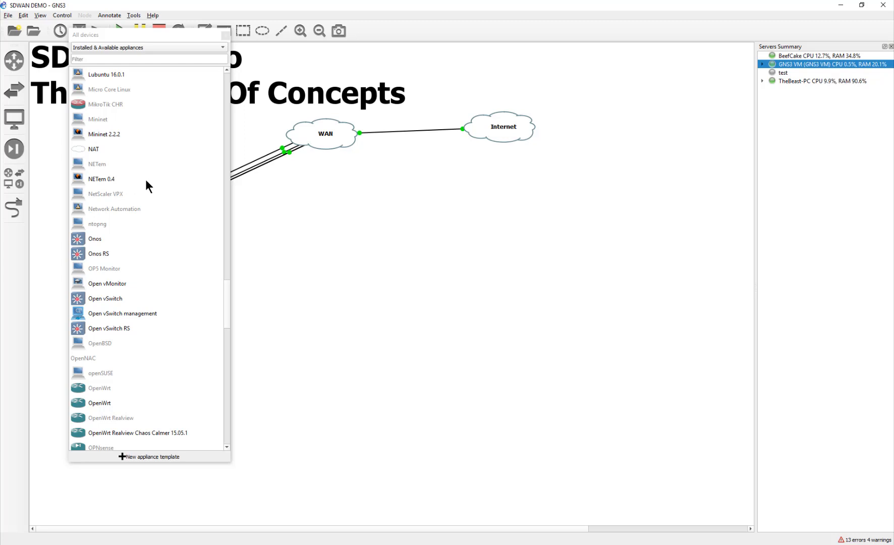
{"action": "mouse_move", "coordinate": [97, 187]}
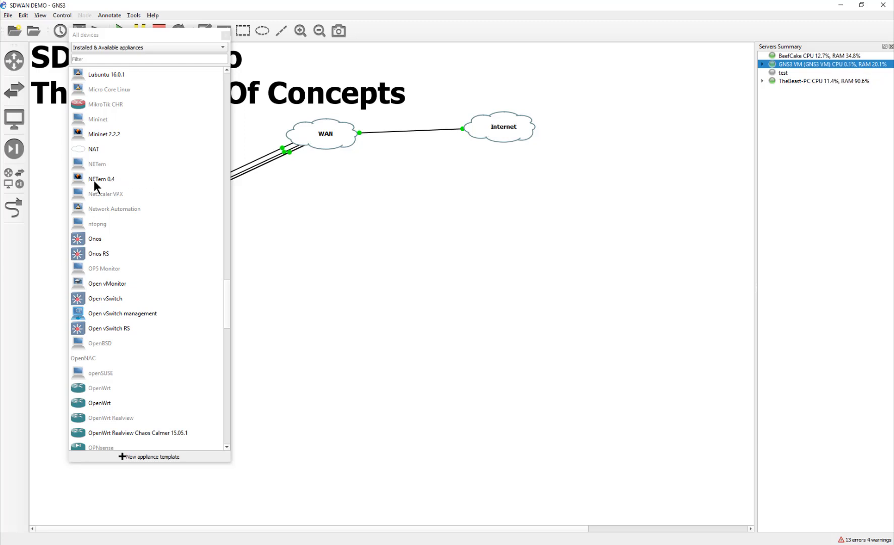
{"action": "mouse_move", "coordinate": [115, 187]}
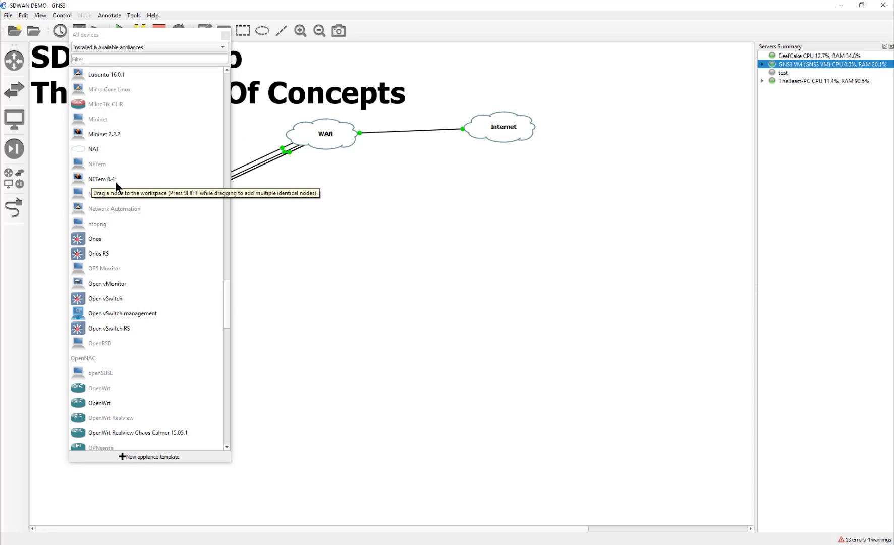
{"action": "mouse_move", "coordinate": [101, 188]}
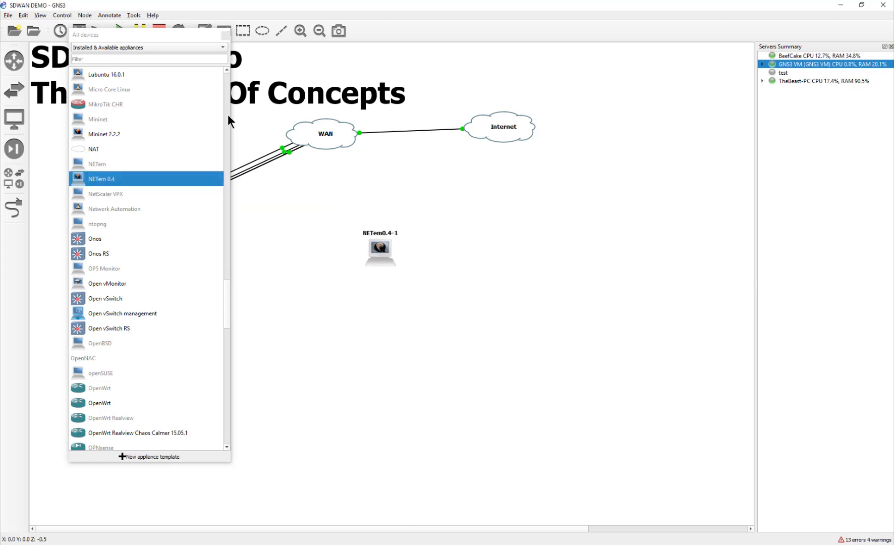
- Install the NETem appliance, choosing version netem 0.4 and its found image file
{"action": "double_click", "coordinate": [97, 164]}
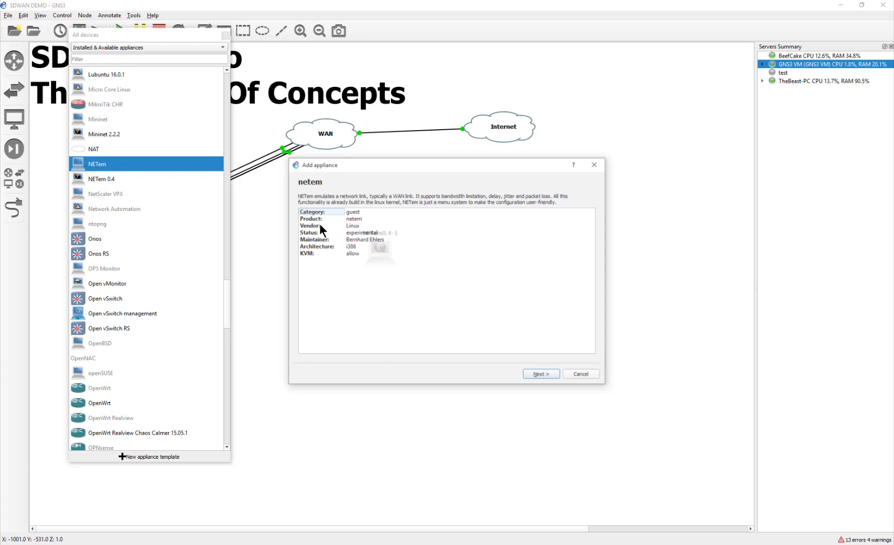
{"action": "left_click", "coordinate": [540, 373]}
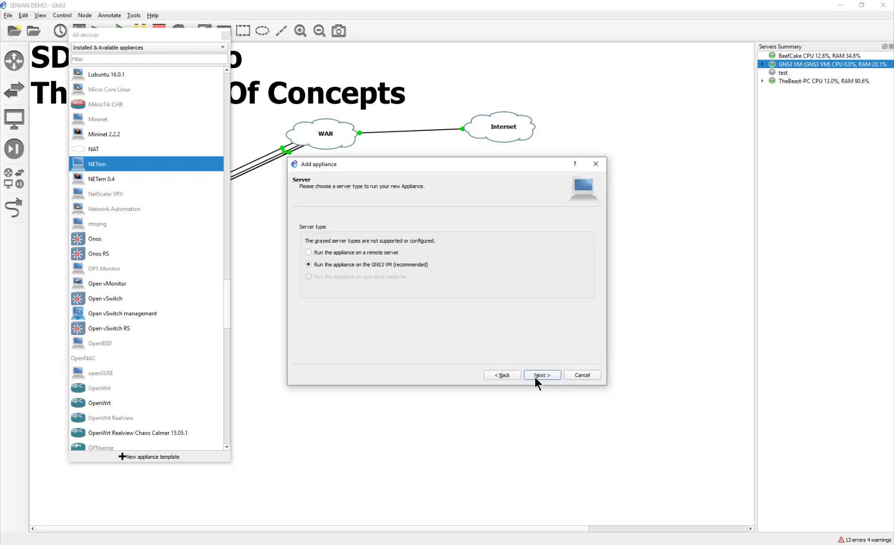
{"action": "left_click", "coordinate": [540, 374]}
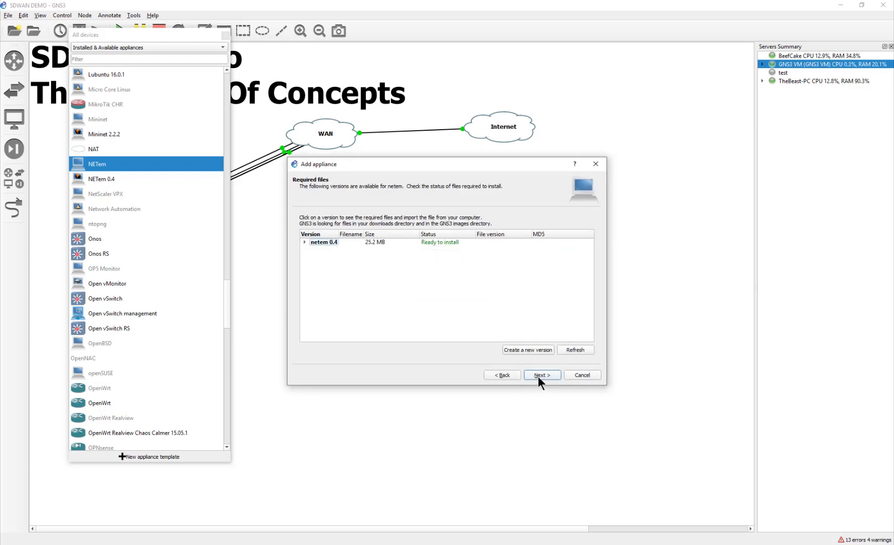
{"action": "left_click", "coordinate": [304, 242]}
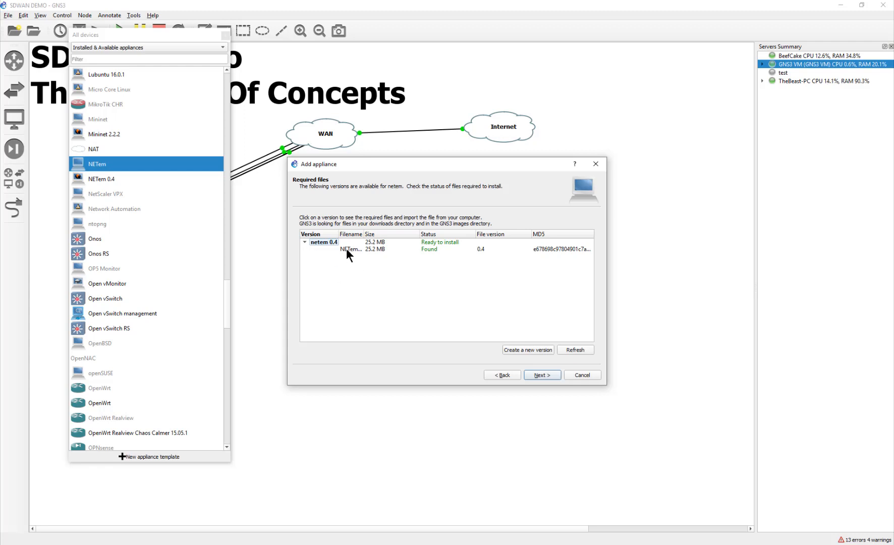
{"action": "left_click", "coordinate": [351, 249]}
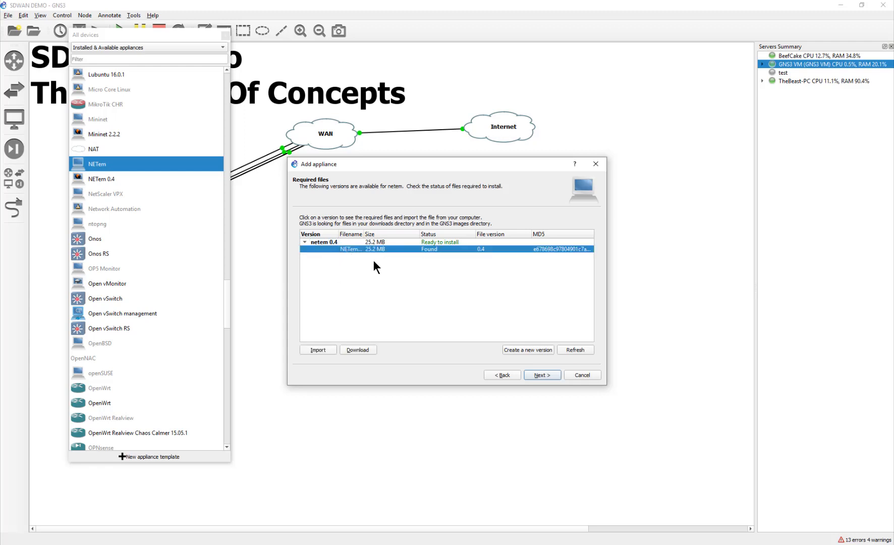
{"action": "mouse_move", "coordinate": [597, 381]}
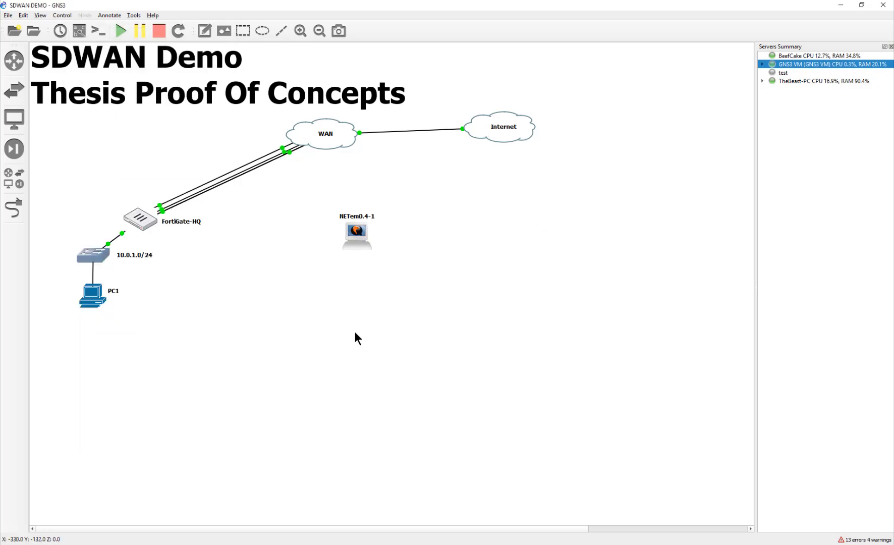
{"action": "mouse_move", "coordinate": [434, 335]}
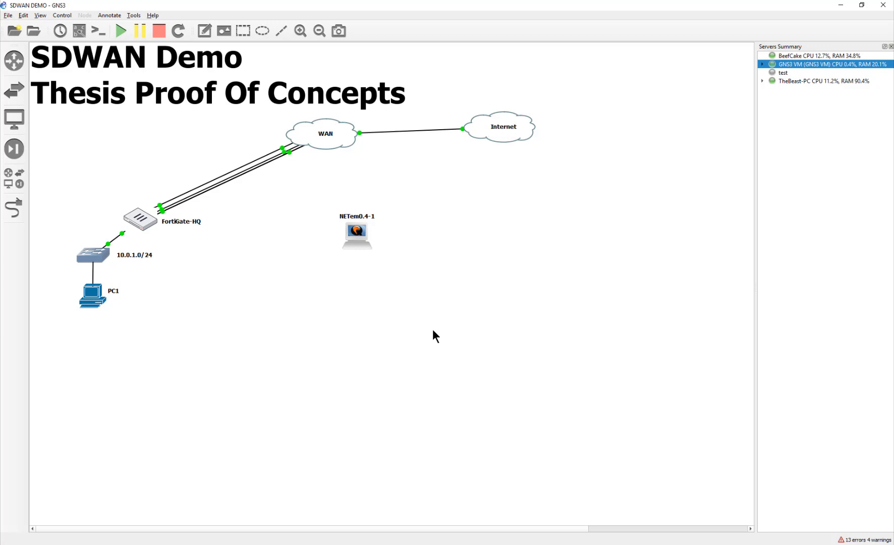
{"action": "mouse_move", "coordinate": [228, 341]}
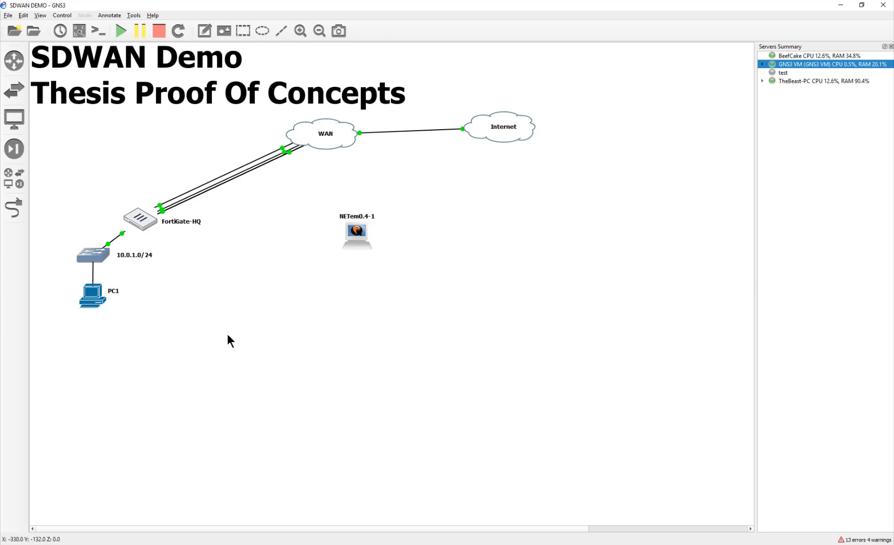
- Rename the NETem0.4-1 node to ISP
{"action": "left_click", "coordinate": [356, 233]}
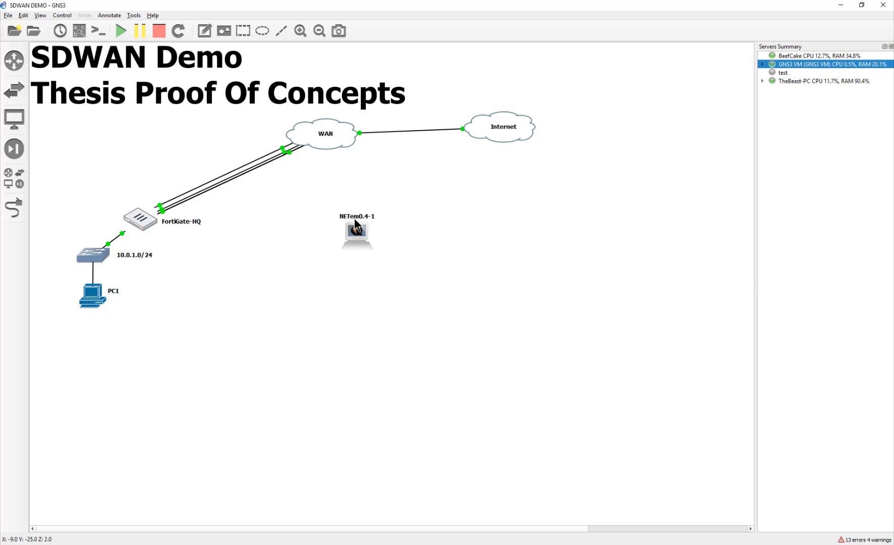
{"action": "double_click", "coordinate": [357, 216]}
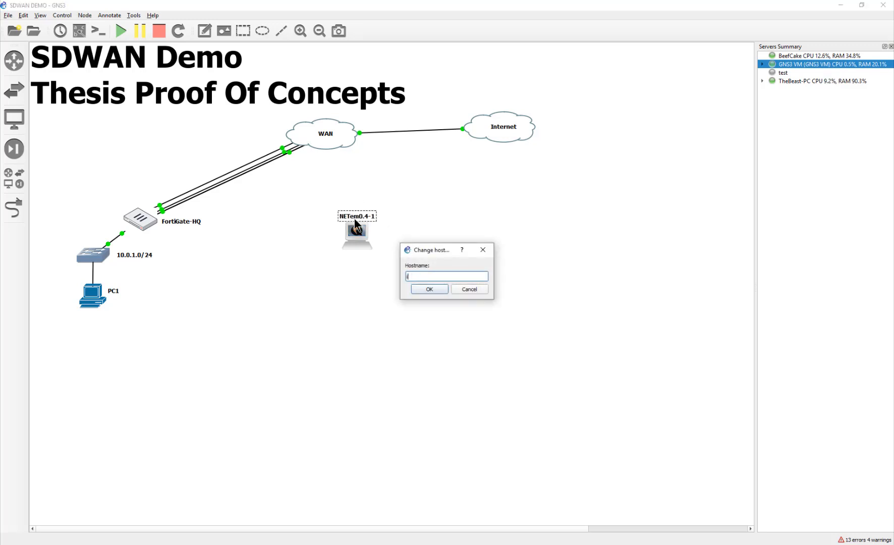
{"action": "type", "text": "ISP"}
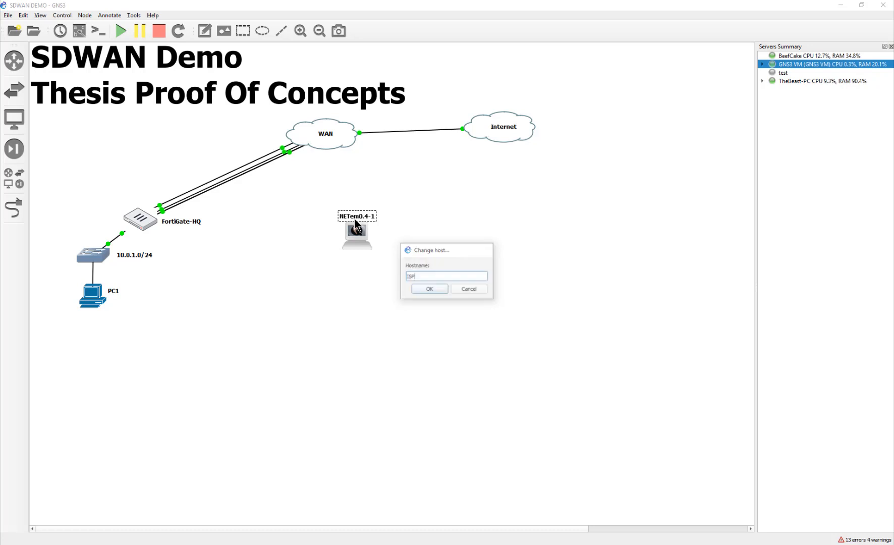
{"action": "left_click", "coordinate": [429, 289]}
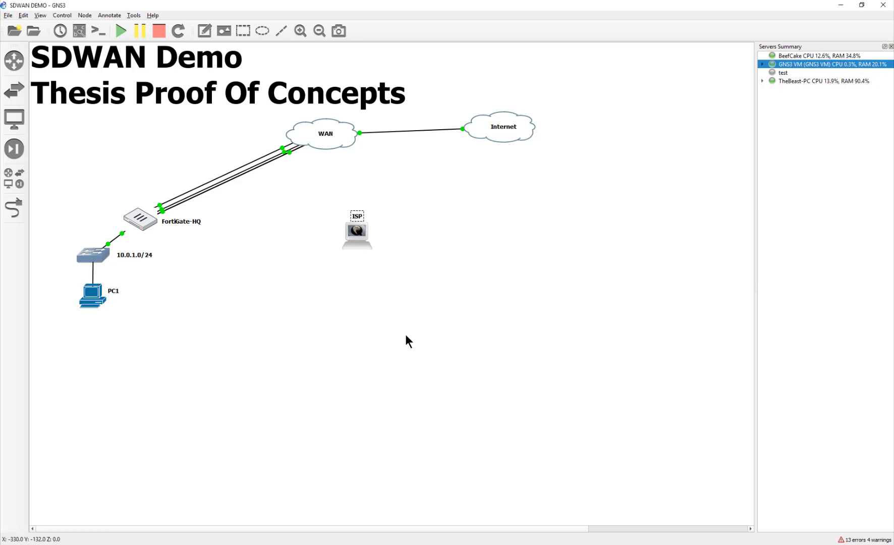
- Change the ISP node's symbol to the router icon
{"action": "right_click", "coordinate": [356, 231]}
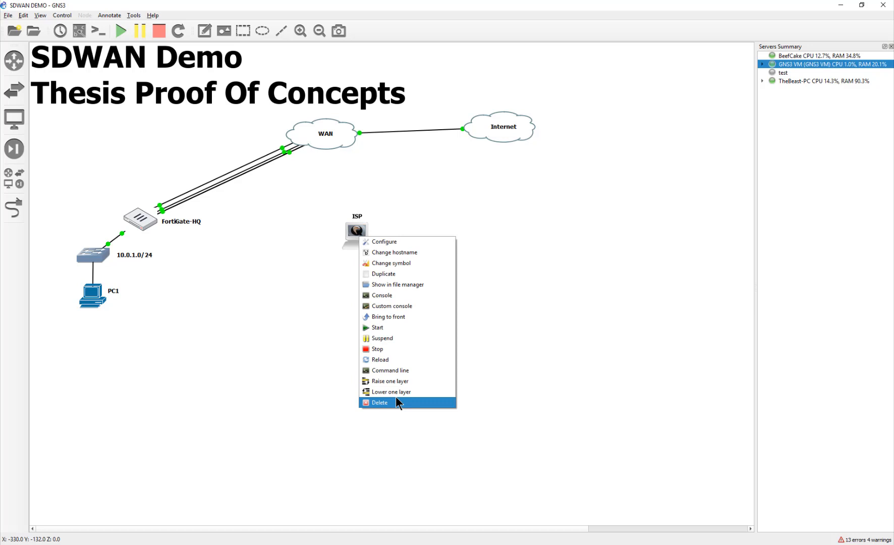
{"action": "left_click", "coordinate": [392, 263]}
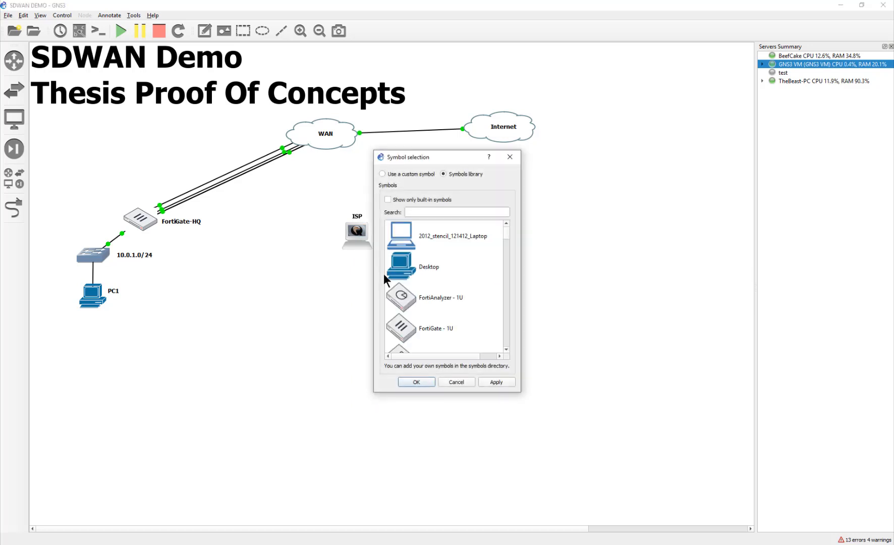
{"action": "scroll", "scroll_direction": "down", "scroll_amount": 3}
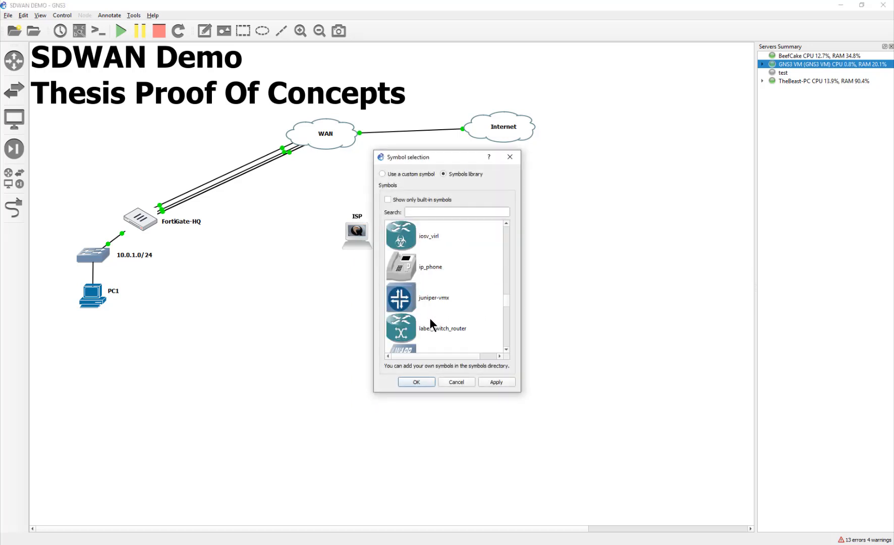
{"action": "scroll", "scroll_direction": "down", "scroll_amount": 3}
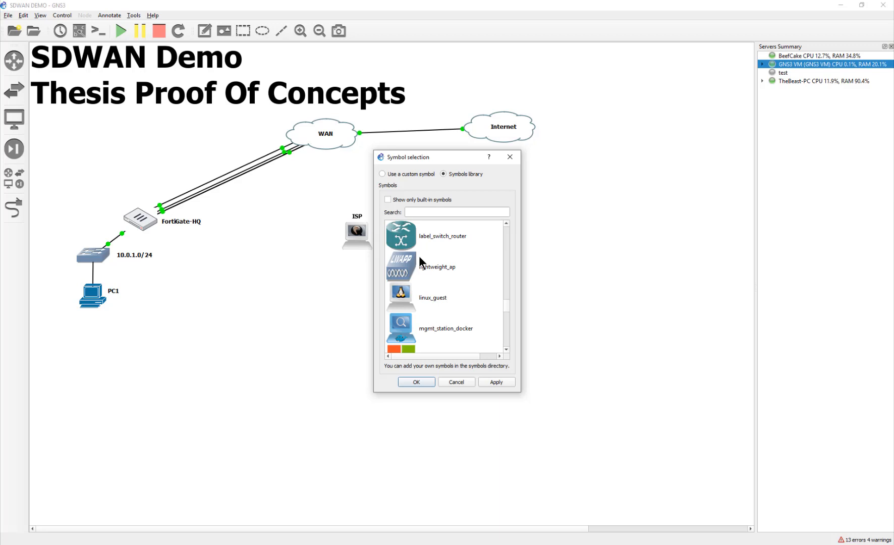
{"action": "scroll", "scroll_direction": "up", "scroll_amount": 3}
{"action": "type", "text": "R"}
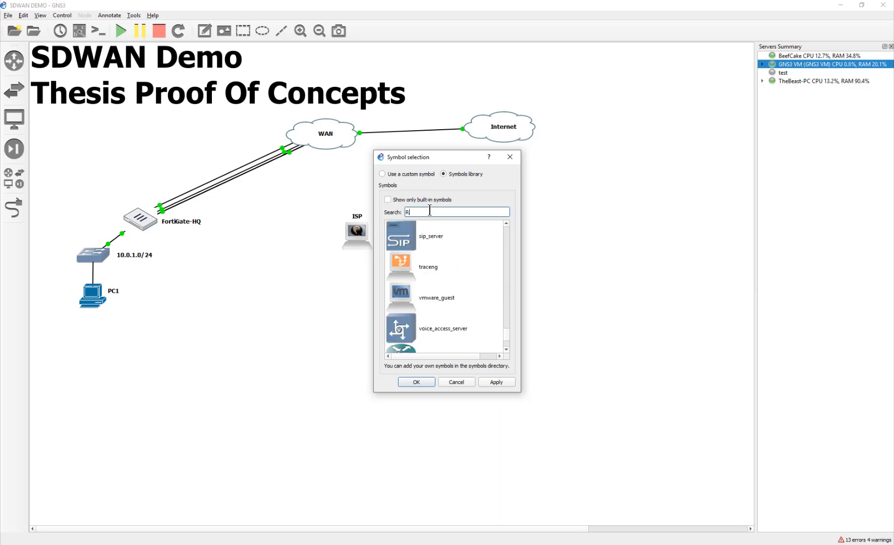
{"action": "type", "text": "OU"}
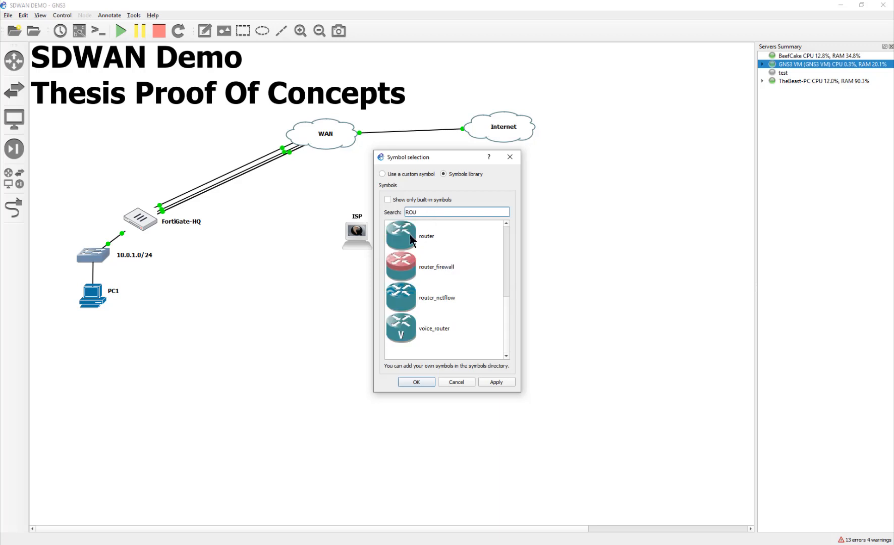
{"action": "left_click", "coordinate": [426, 235]}
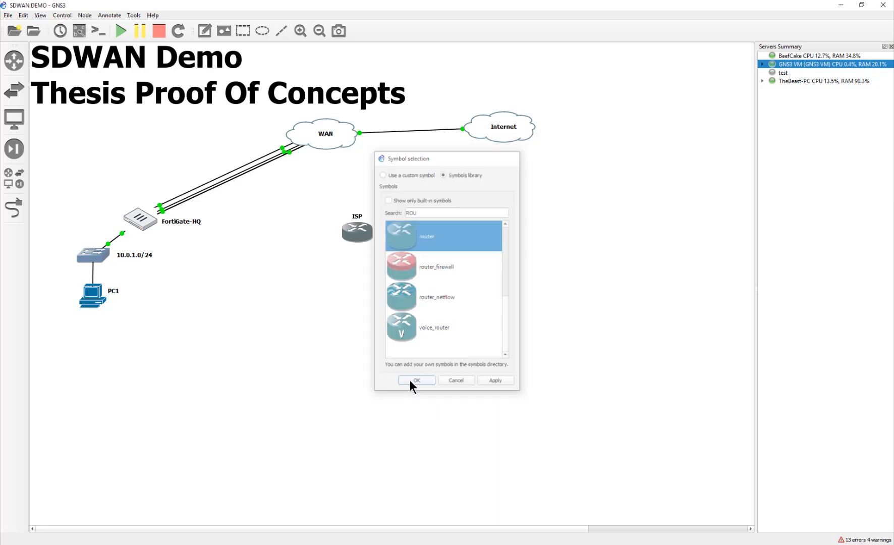
{"action": "left_click", "coordinate": [416, 380]}
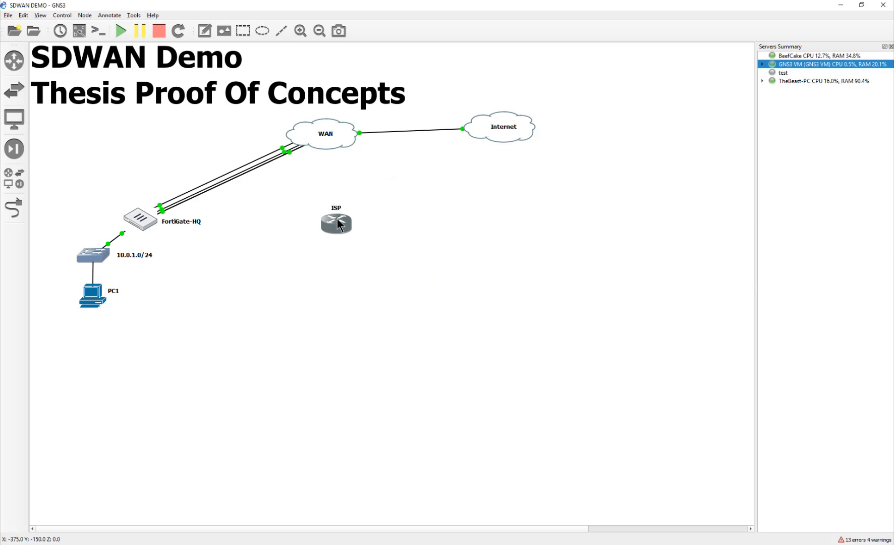
- Duplicate the ISP router node to create additional router copies
{"action": "right_click", "coordinate": [335, 223]}
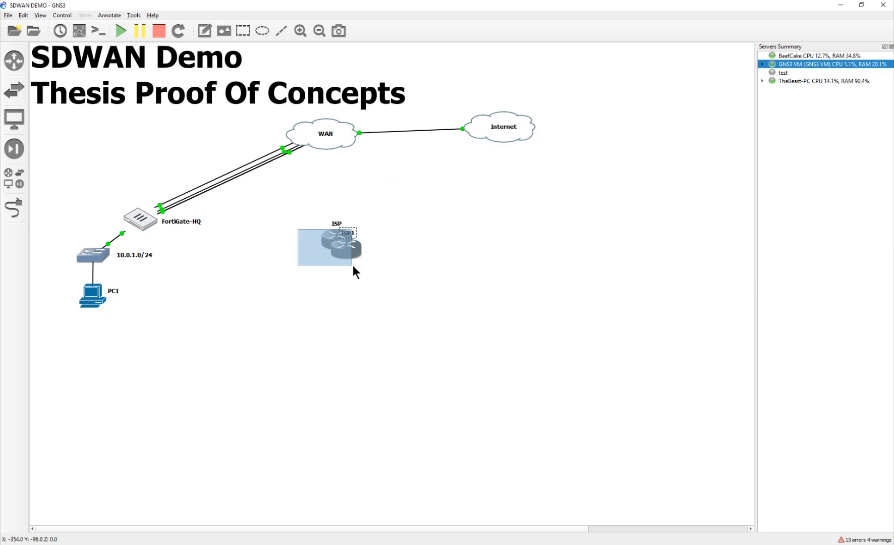
{"action": "right_click", "coordinate": [341, 247]}
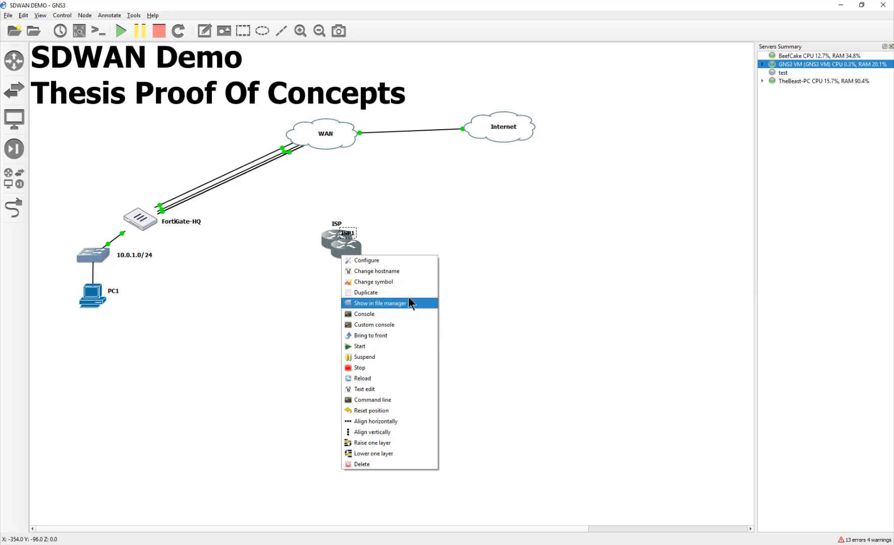
{"action": "left_click", "coordinate": [365, 292]}
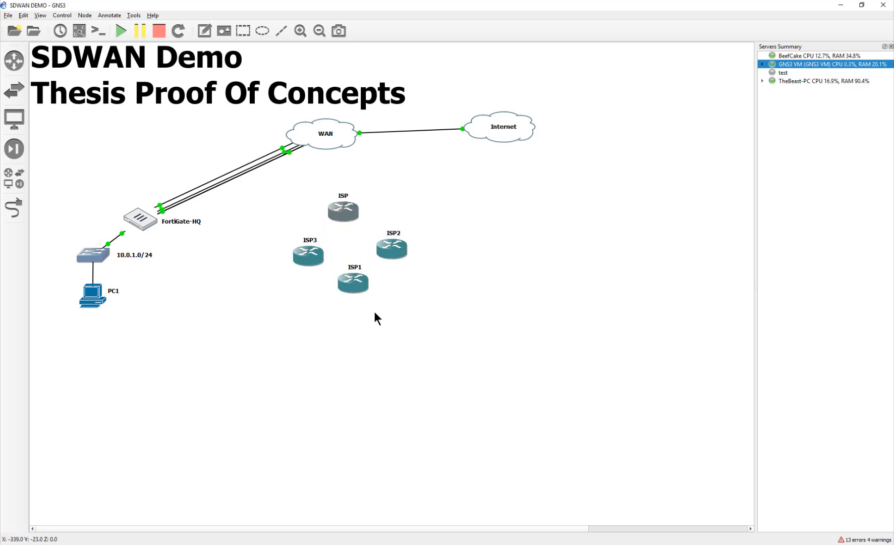
{"action": "mouse_move", "coordinate": [354, 222]}
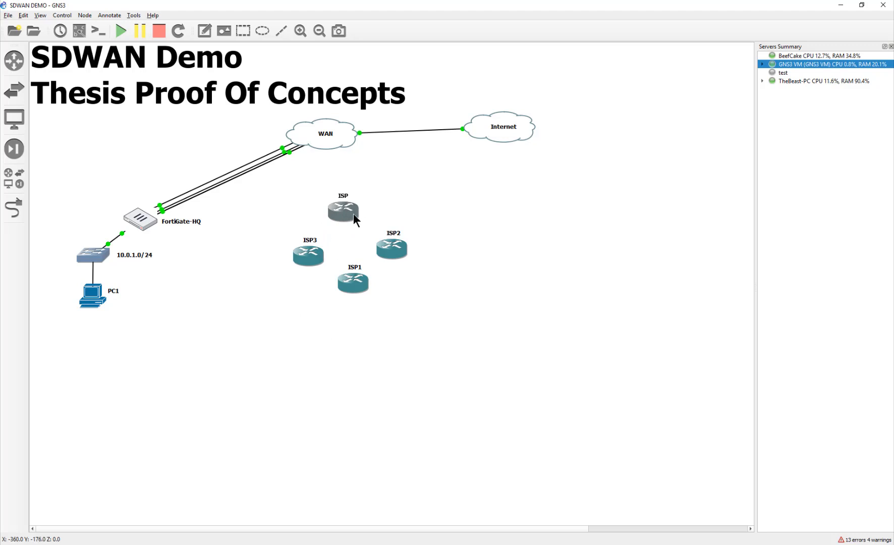
{"action": "mouse_move", "coordinate": [368, 220]}
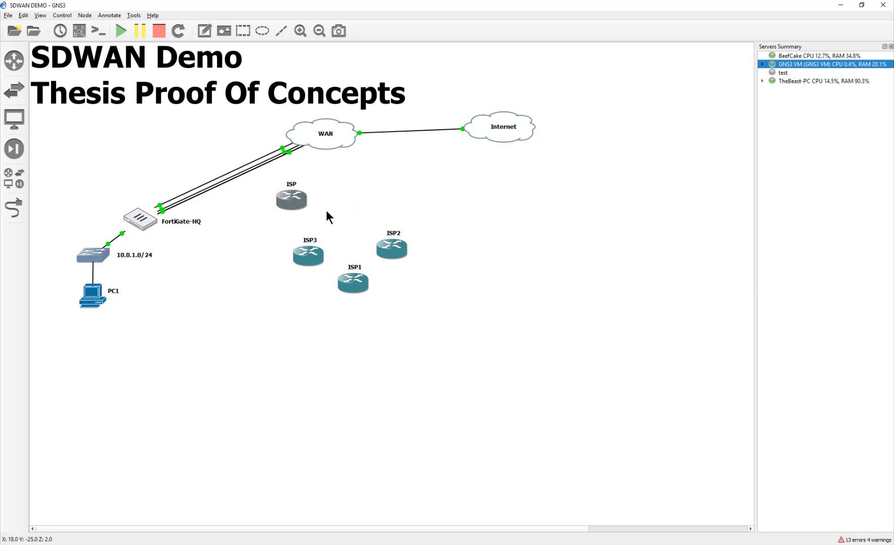
{"action": "mouse_move", "coordinate": [326, 204]}
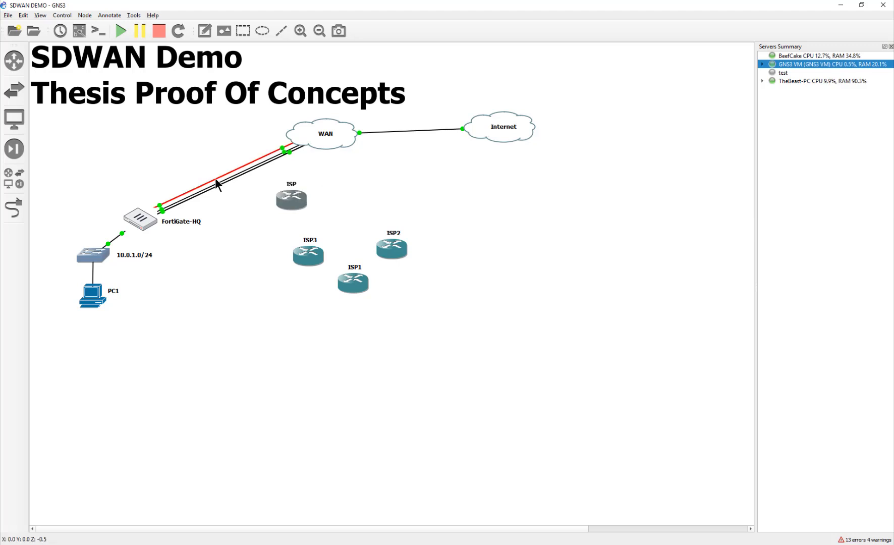
{"action": "mouse_move", "coordinate": [217, 185]}
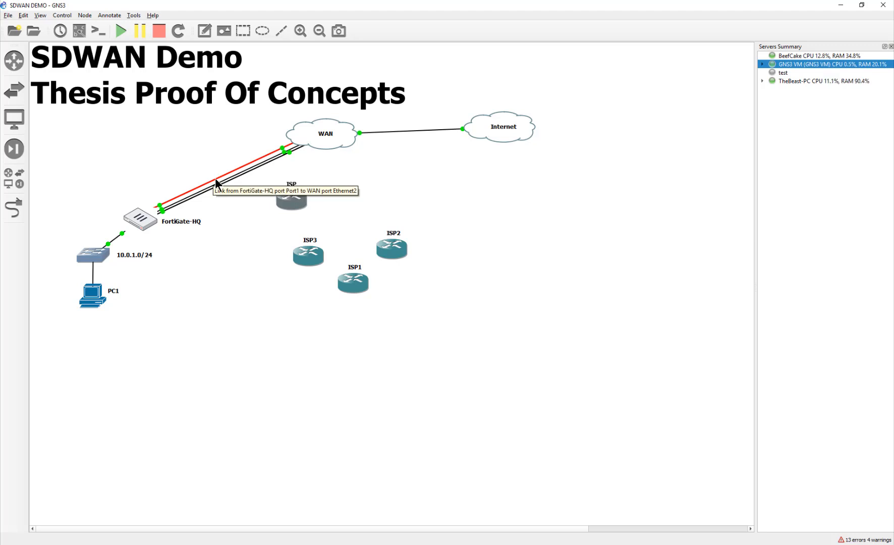
{"action": "mouse_move", "coordinate": [329, 134]}
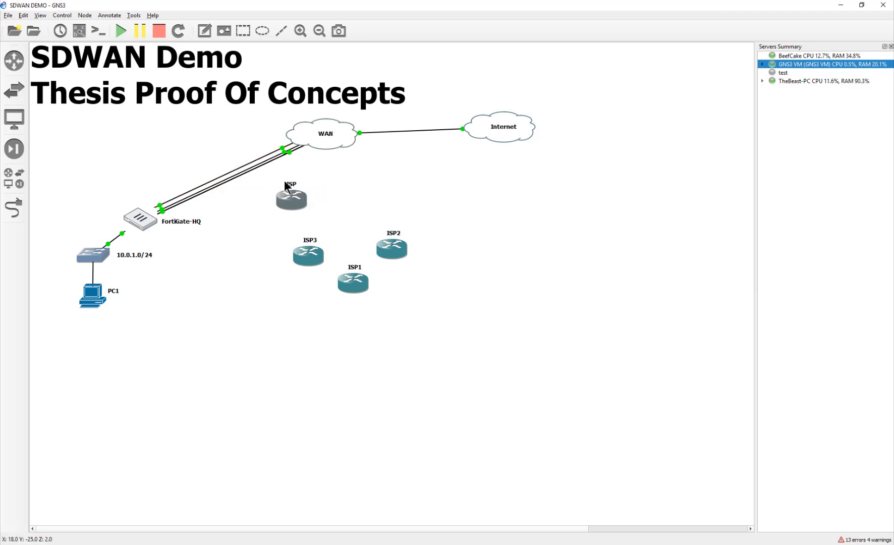
- Rename a router node to ISP, correcting a mistyped entry
{"action": "double_click", "coordinate": [291, 190]}
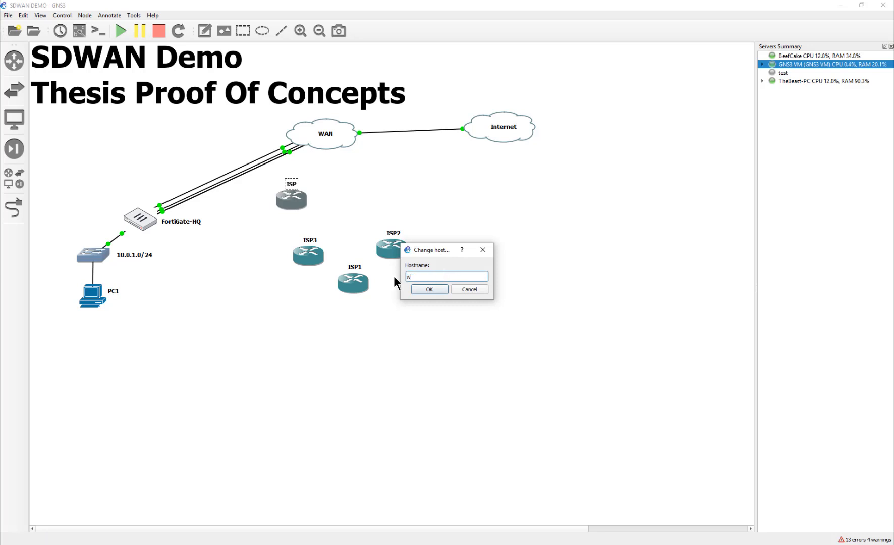
{"action": "type", "text": "WA"}
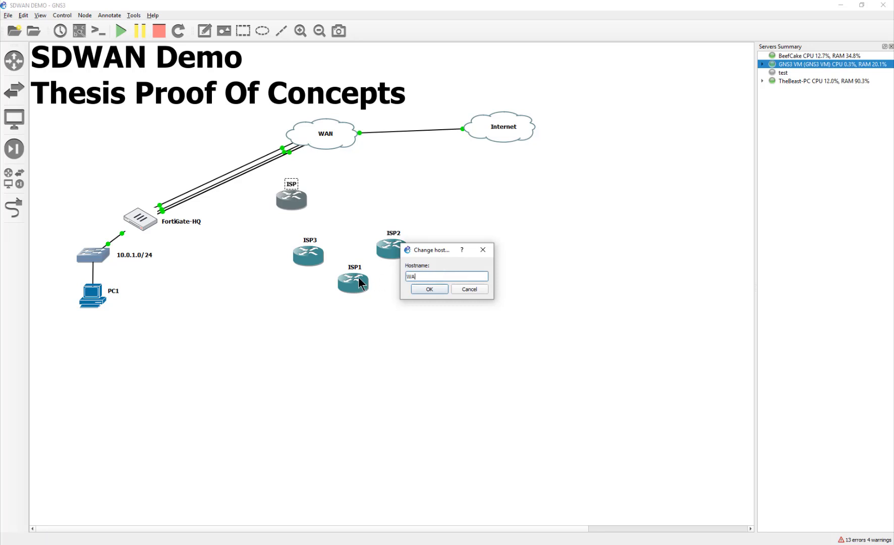
{"action": "key", "text": "Backspace"}
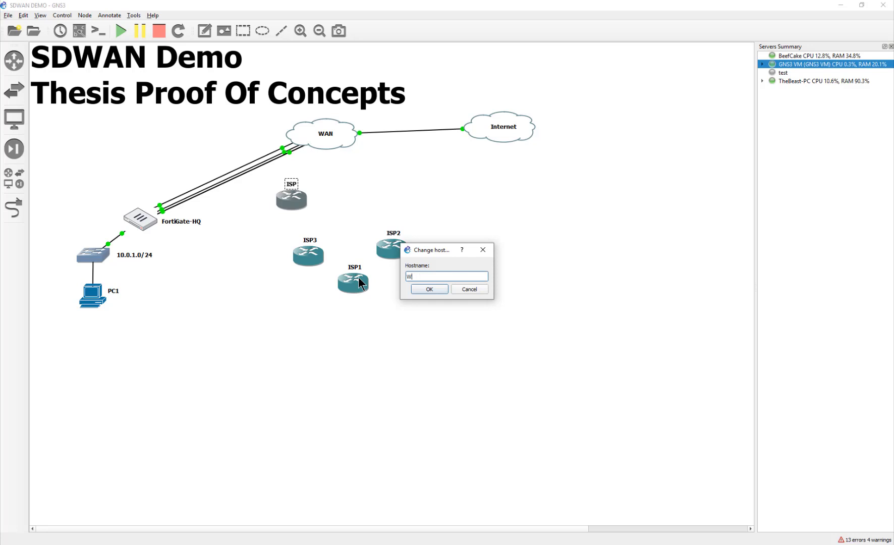
{"action": "type", "text": "ISP"}
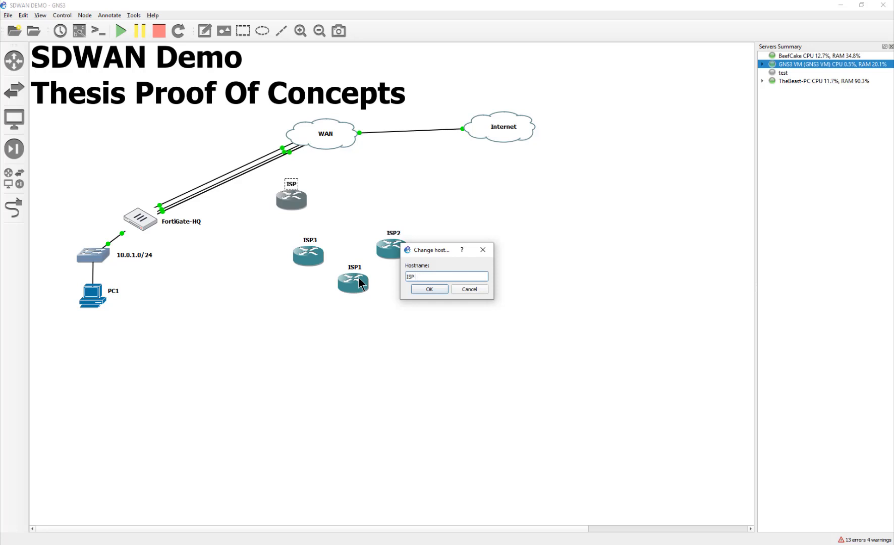
{"action": "left_click", "coordinate": [429, 289]}
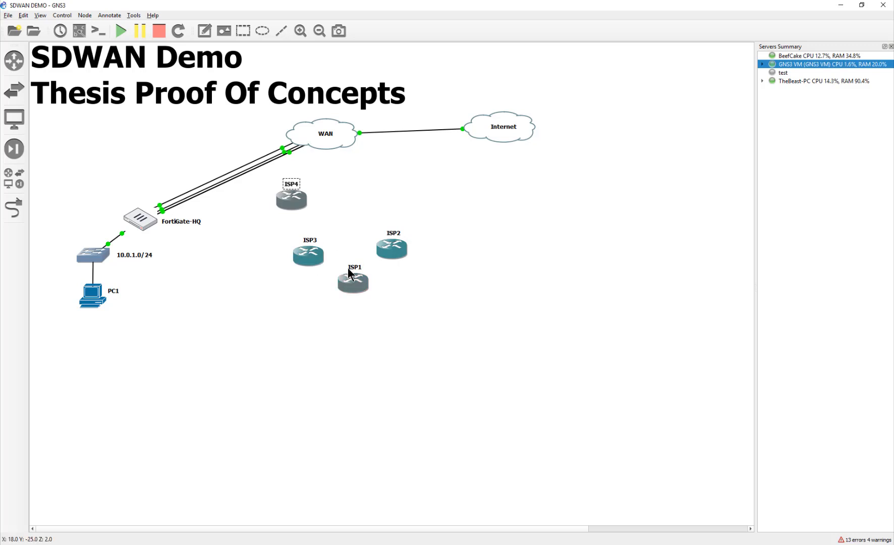
- Replace the ISP4 hostname with ISP-10.200.3.0/24
{"action": "double_click", "coordinate": [352, 280]}
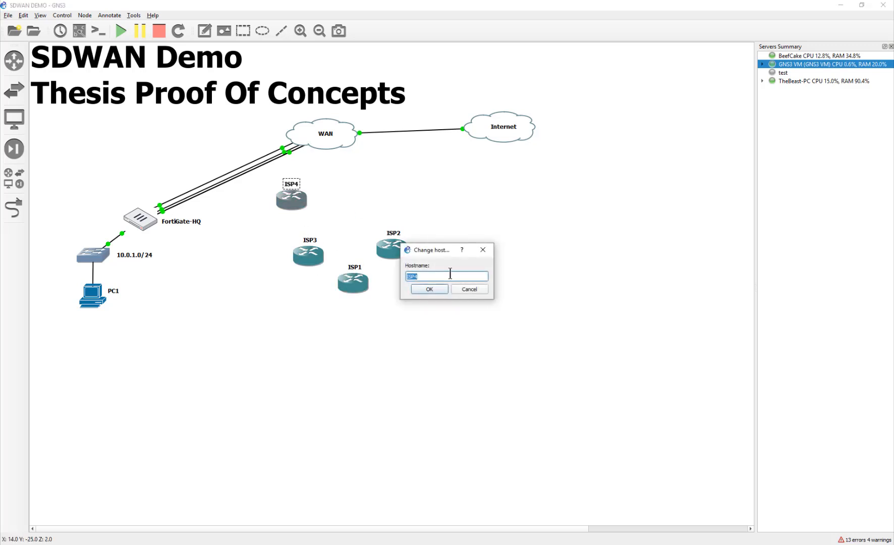
{"action": "type", "text": "ISP\\"}
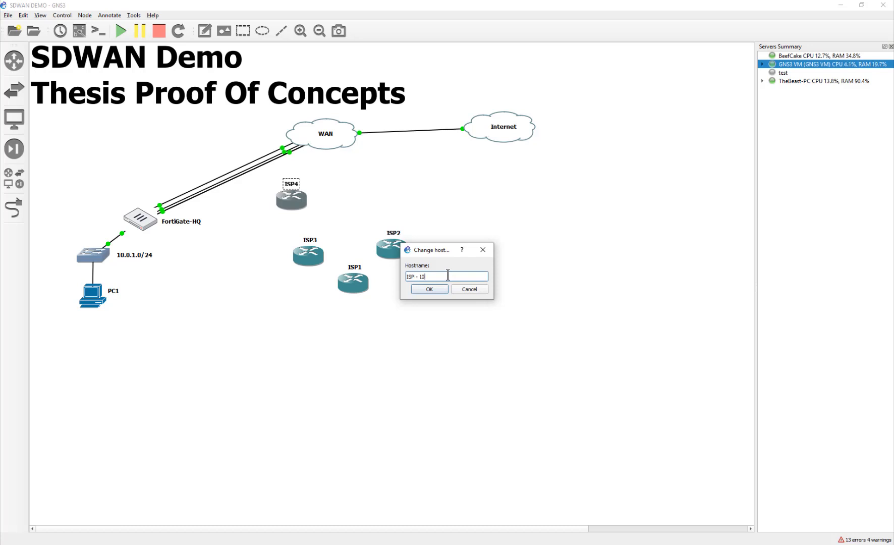
{"action": "type", "text": "0.200.3.0/24"}
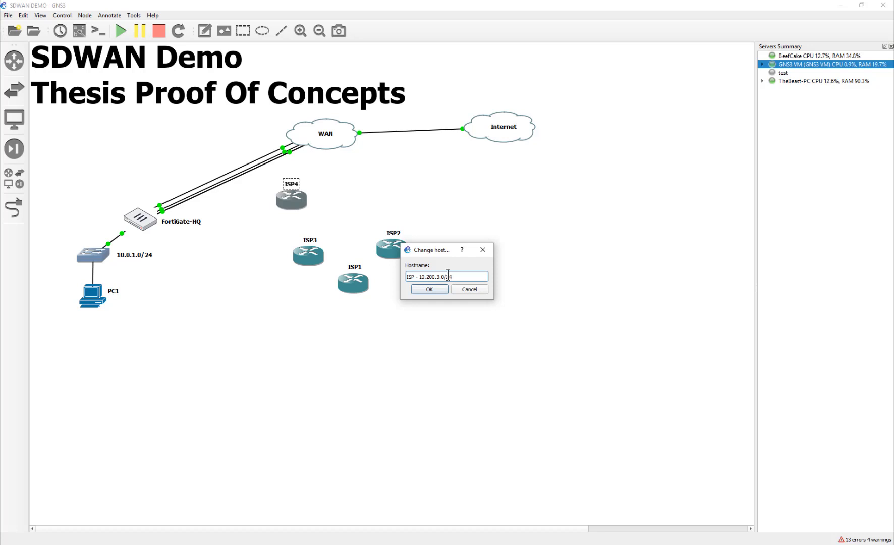
{"action": "left_click", "coordinate": [429, 290]}
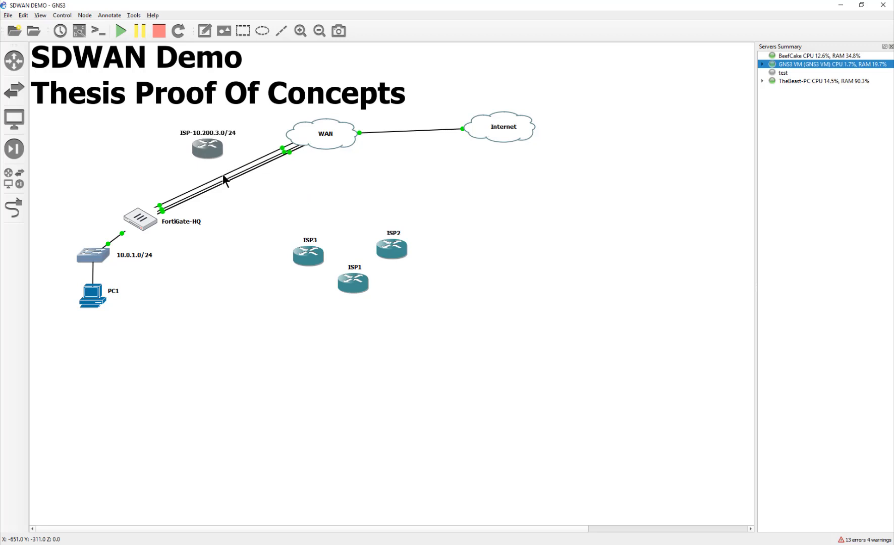
- Delete a direct FortiGate-to-WAN link and connect ISP-10.200.3.0/24 to WAN Ethernet0
{"action": "right_click", "coordinate": [225, 180]}
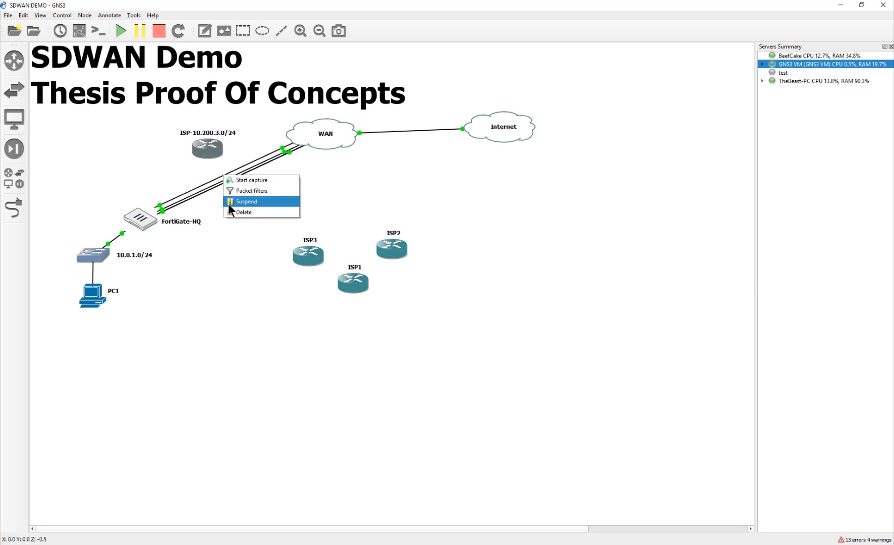
{"action": "left_click", "coordinate": [243, 212]}
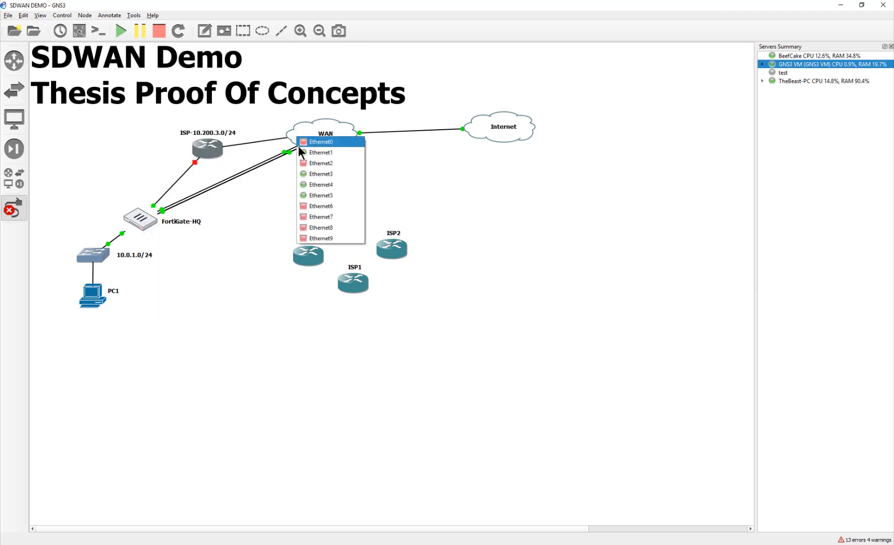
{"action": "left_click", "coordinate": [321, 142]}
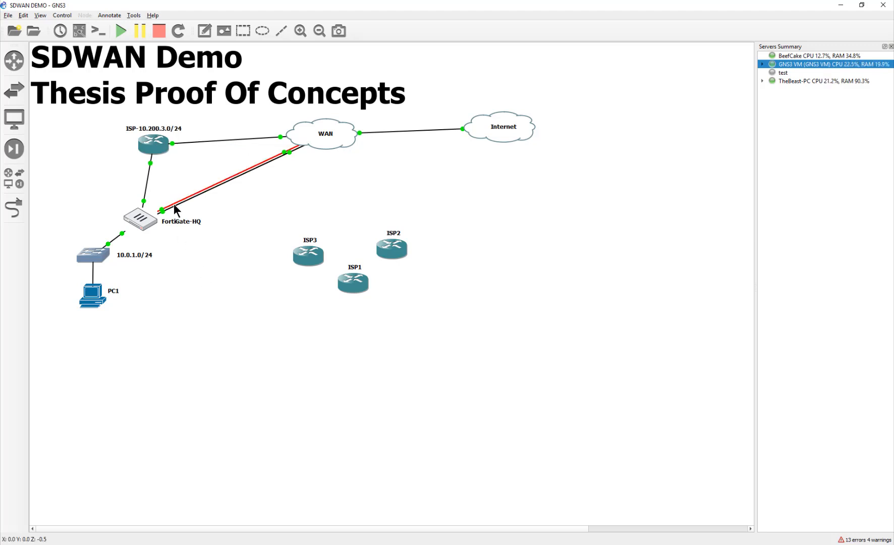
{"action": "mouse_move", "coordinate": [175, 208]}
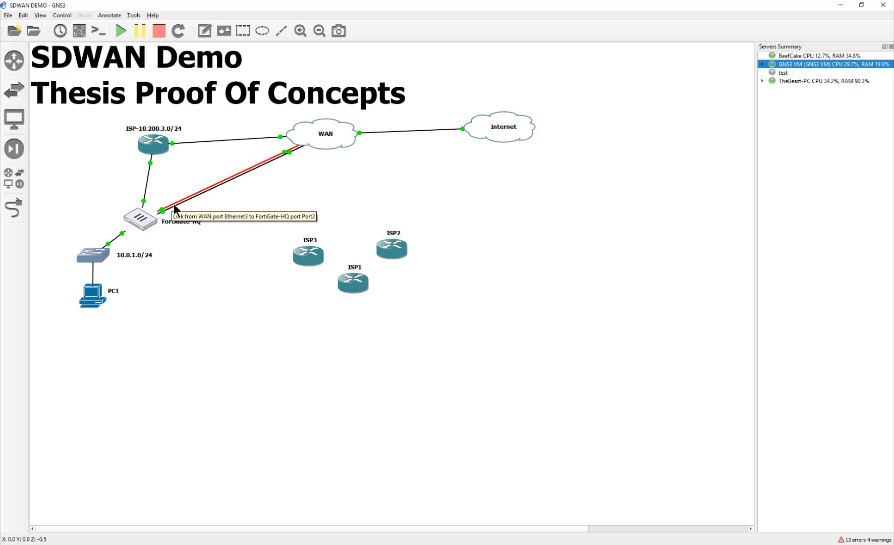
{"action": "mouse_move", "coordinate": [176, 211]}
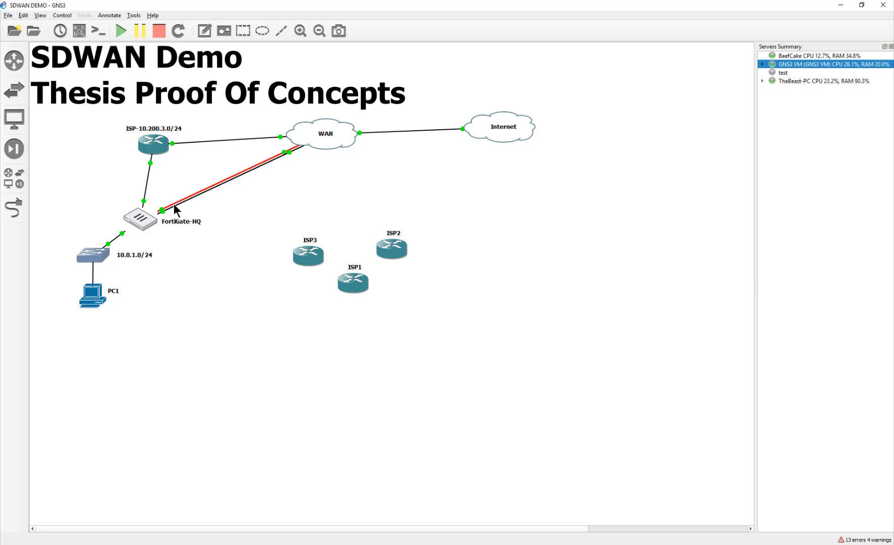
- Rename router ISP3 to ISP-10.200.4.0/24
{"action": "right_click", "coordinate": [166, 210]}
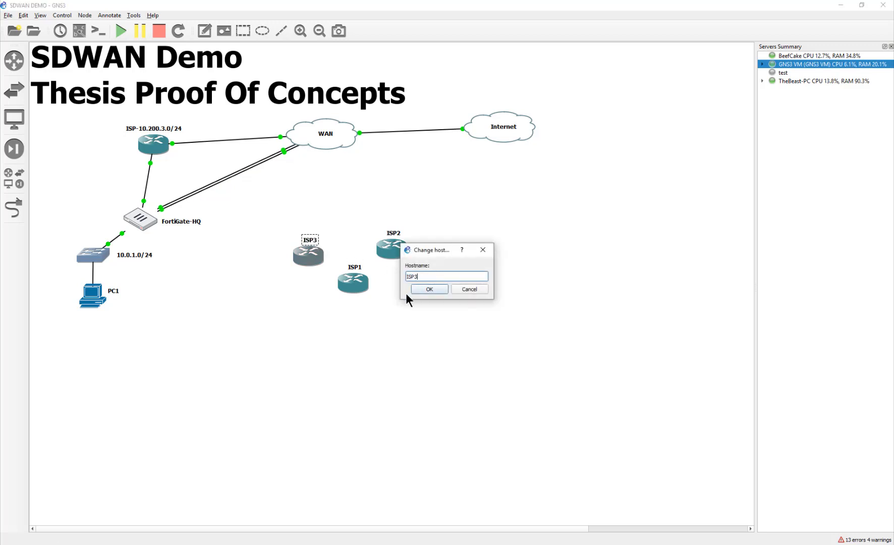
{"action": "type", "text": "ISP - 10"}
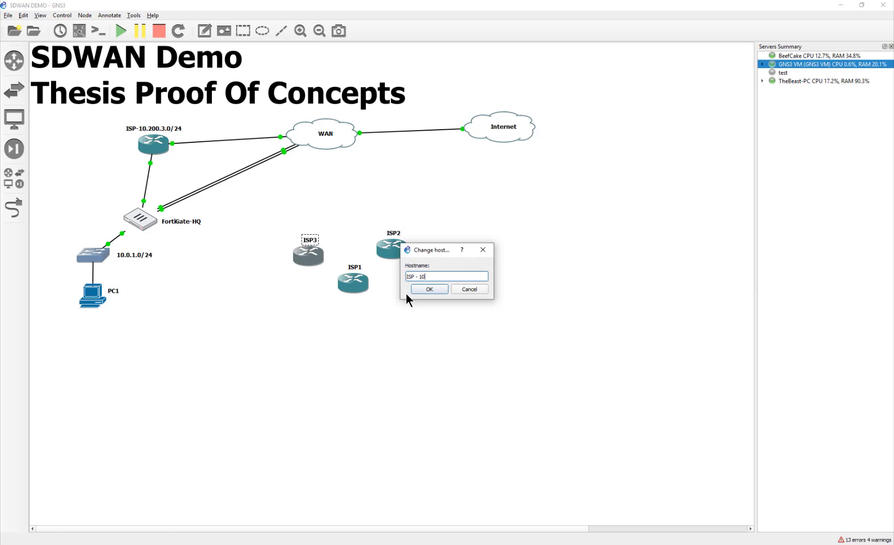
{"action": "type", "text": ".200.4."}
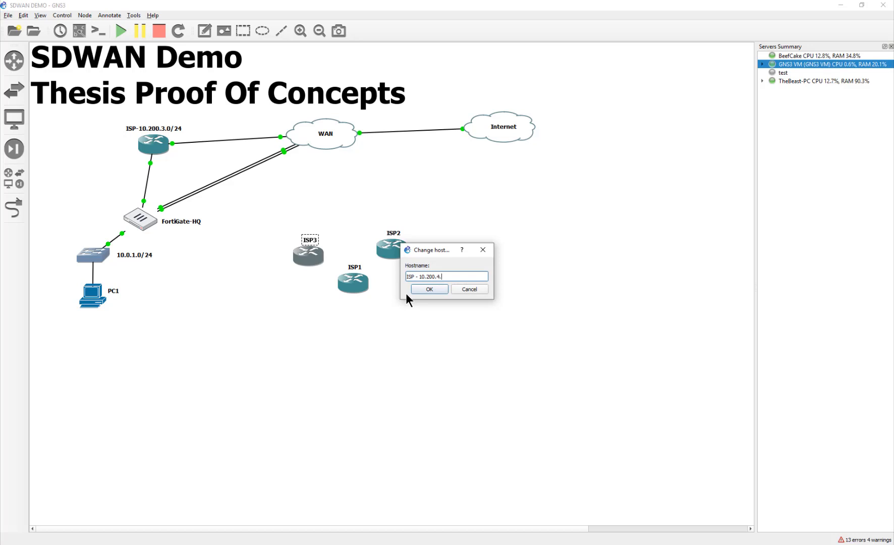
{"action": "left_click", "coordinate": [429, 290]}
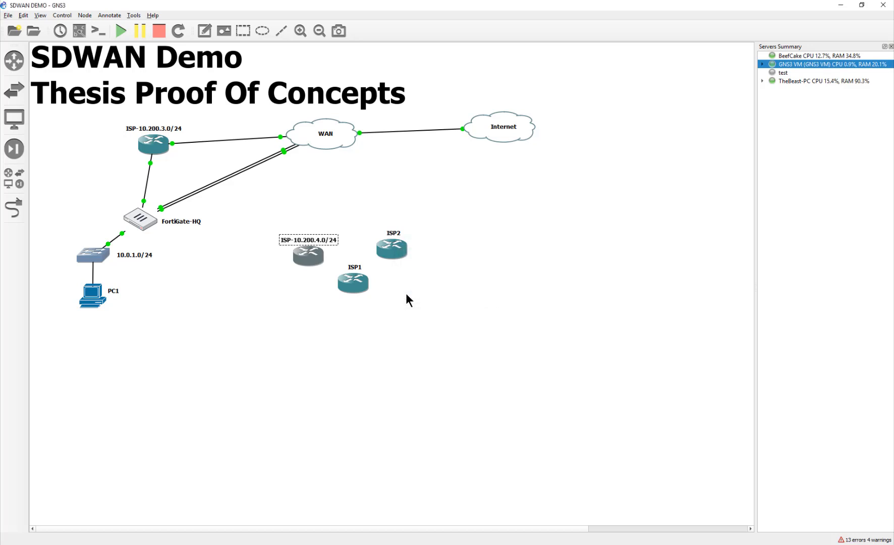
{"action": "mouse_move", "coordinate": [55, 212]}
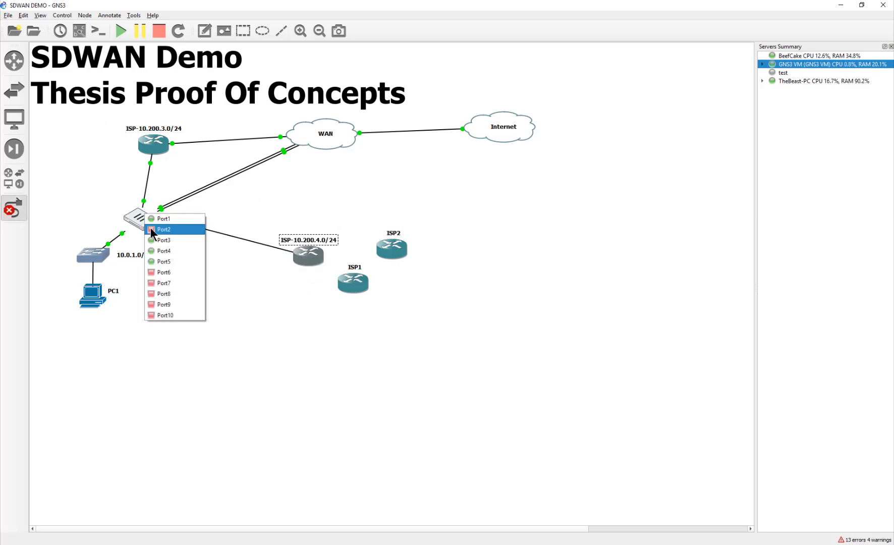
- Link the router to FortiGate Port2 and WAN Ethernet3, then delete the Port3–WAN link
{"action": "left_click", "coordinate": [164, 230]}
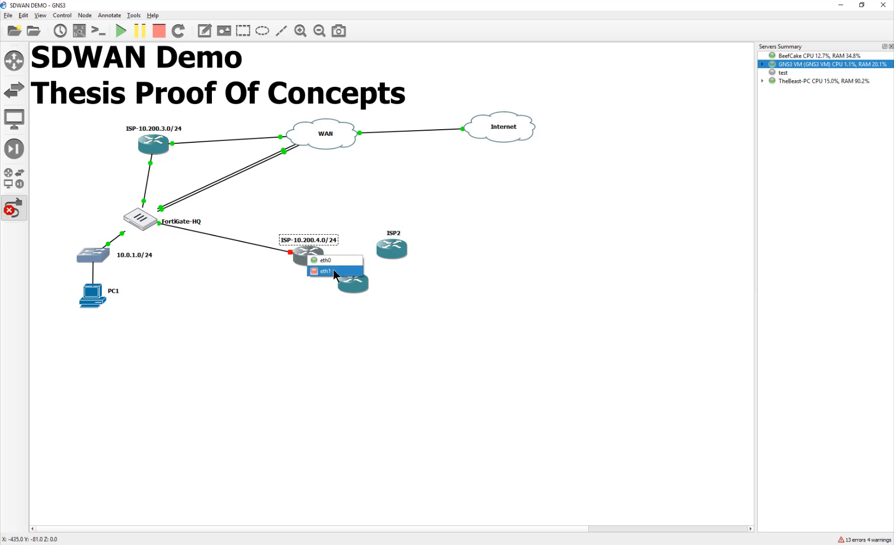
{"action": "left_click", "coordinate": [324, 271]}
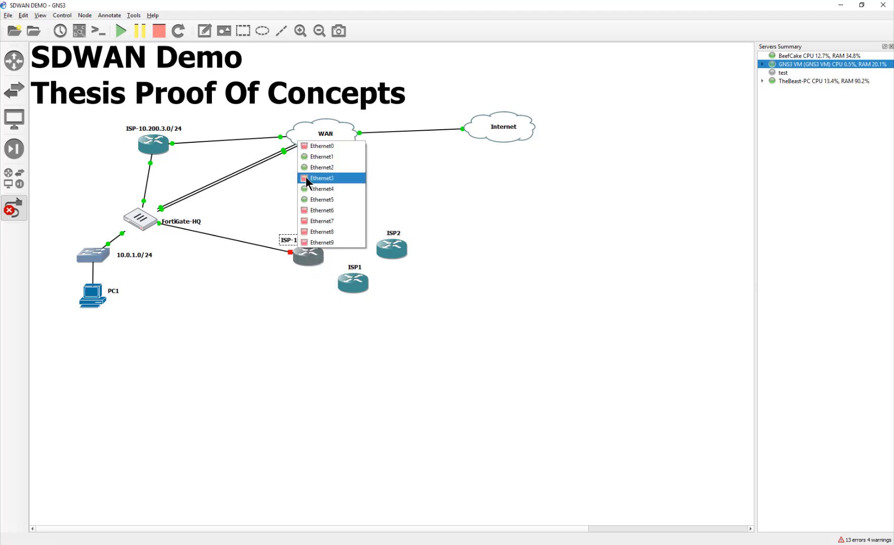
{"action": "left_click", "coordinate": [321, 178]}
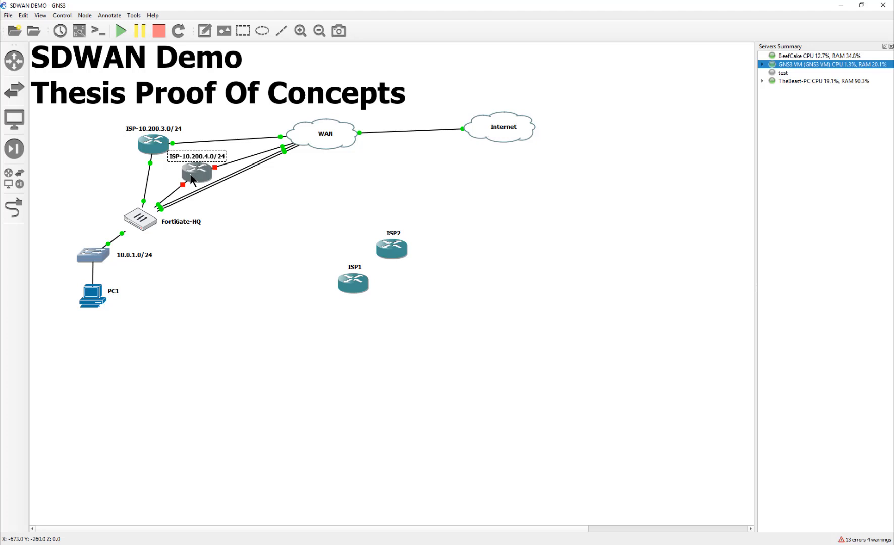
{"action": "mouse_move", "coordinate": [205, 193]}
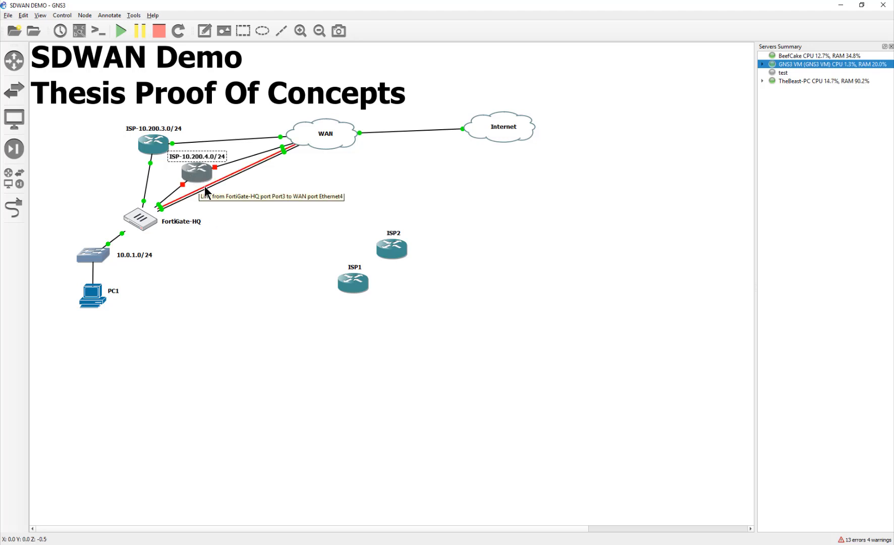
{"action": "mouse_move", "coordinate": [207, 193]}
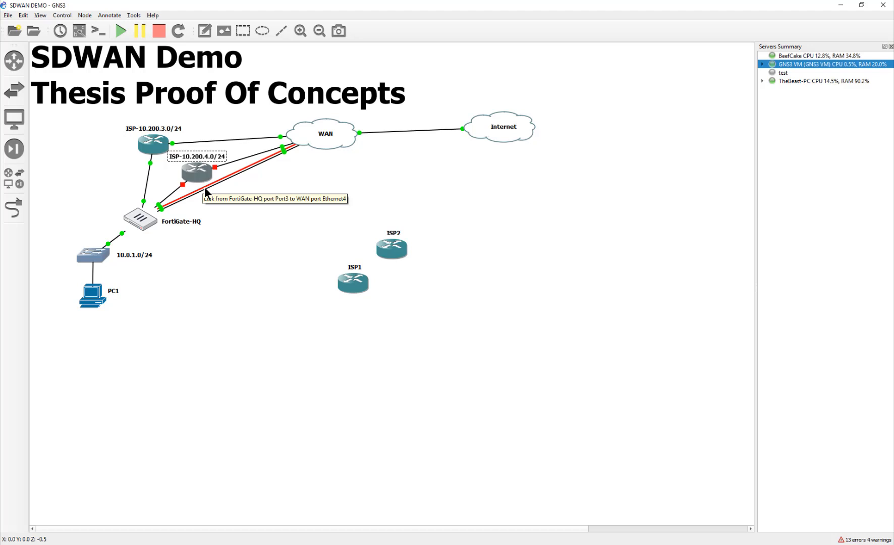
{"action": "right_click", "coordinate": [196, 197]}
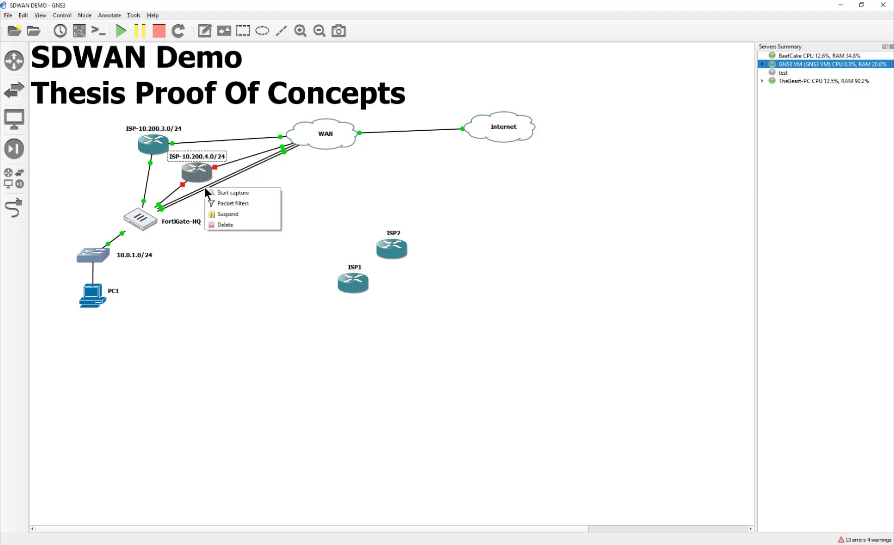
{"action": "left_click", "coordinate": [382, 260]}
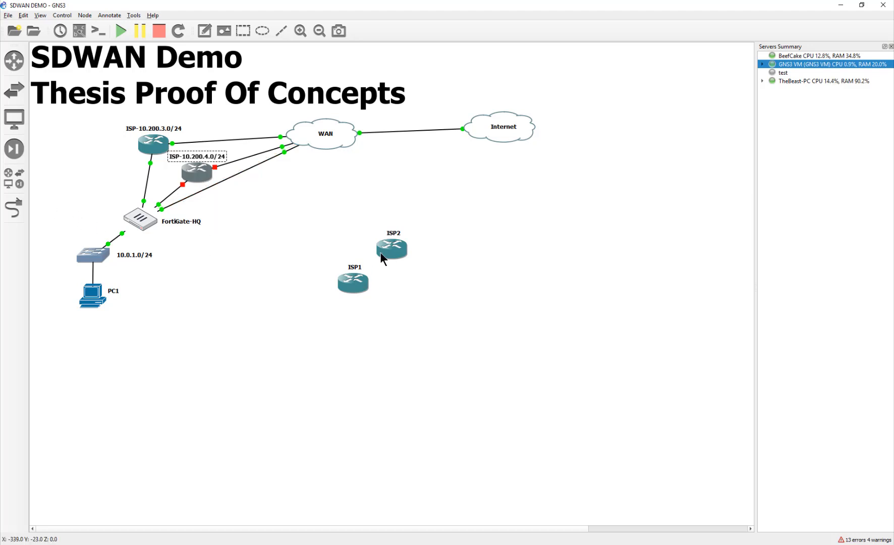
- Rename ISP2 to ISP-10.200.5.0/24 and link it to WAN Ethernet4
{"action": "double_click", "coordinate": [391, 247]}
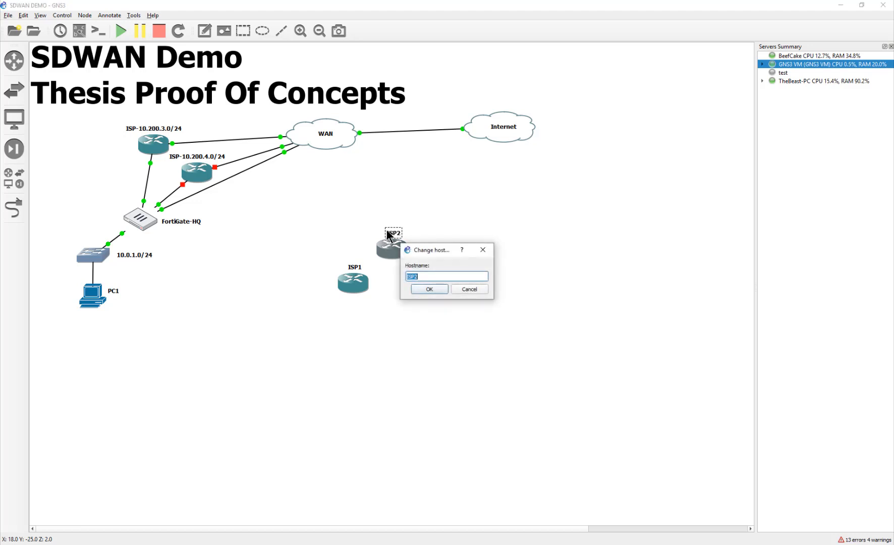
{"action": "type", "text": "ISP - 10.200."}
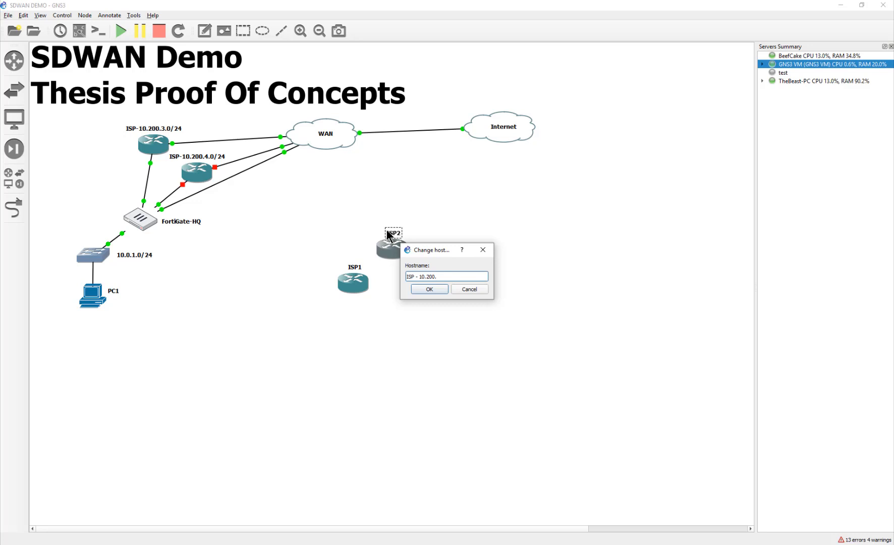
{"action": "type", "text": "5.0/"}
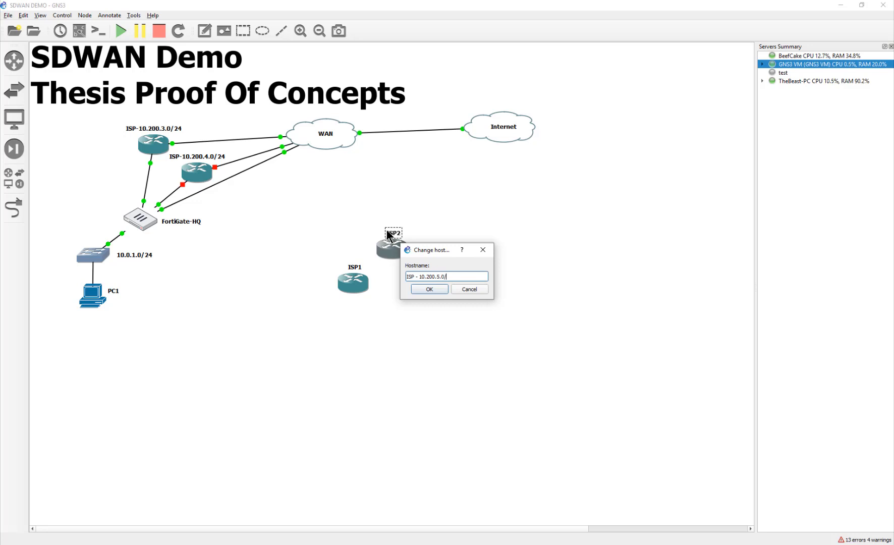
{"action": "type", "text": "24"}
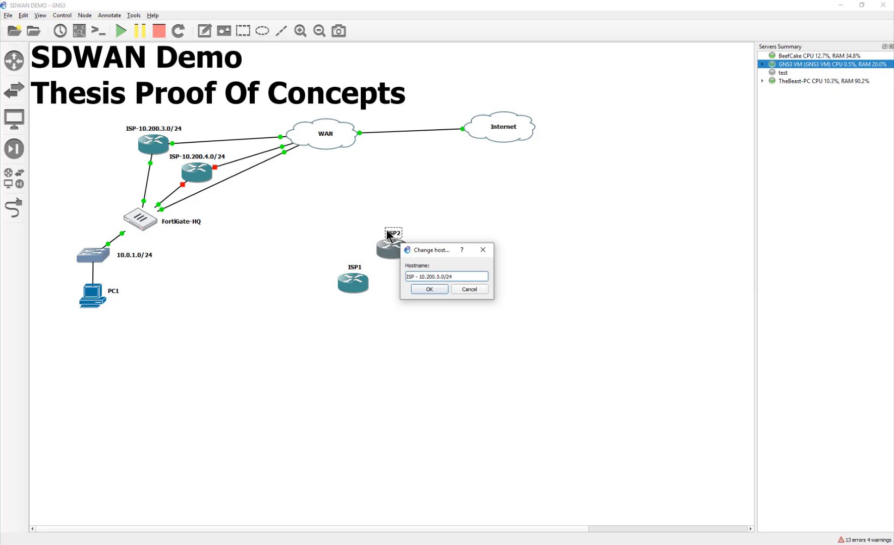
{"action": "left_click", "coordinate": [429, 289]}
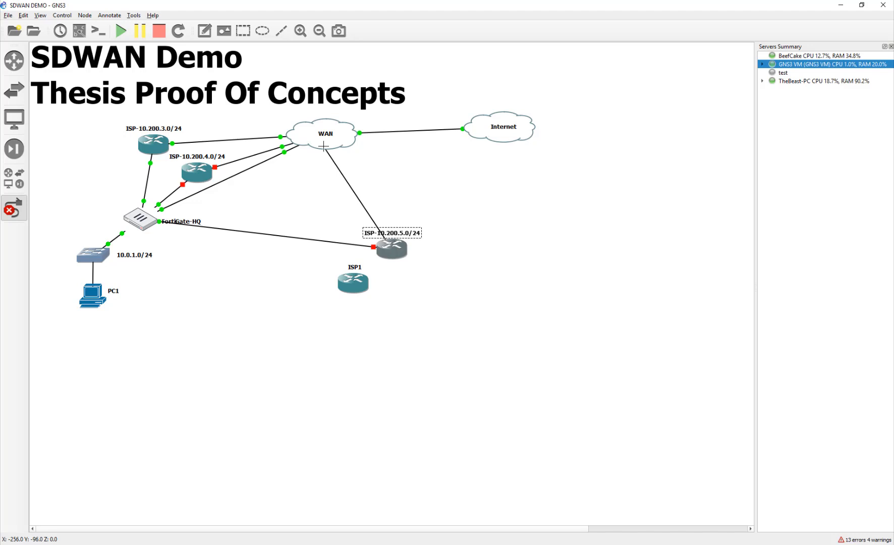
{"action": "left_click", "coordinate": [325, 133]}
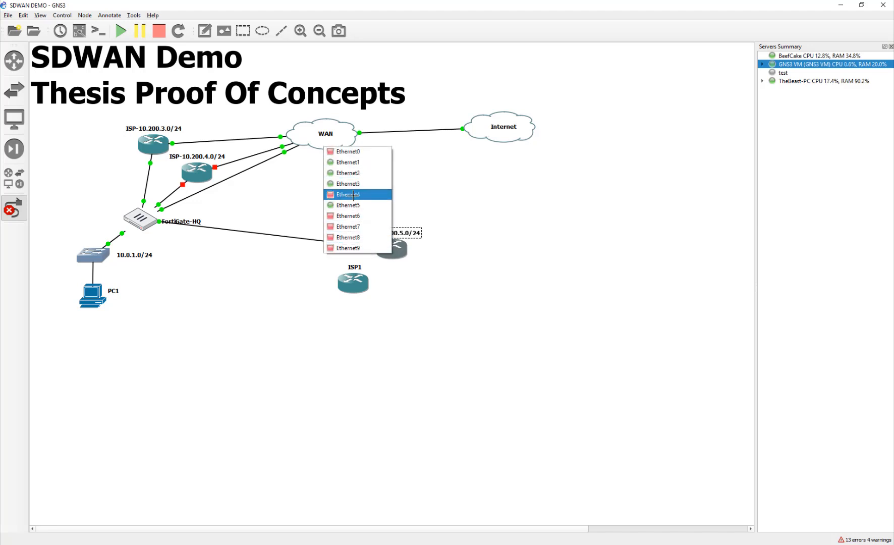
{"action": "left_click", "coordinate": [348, 194]}
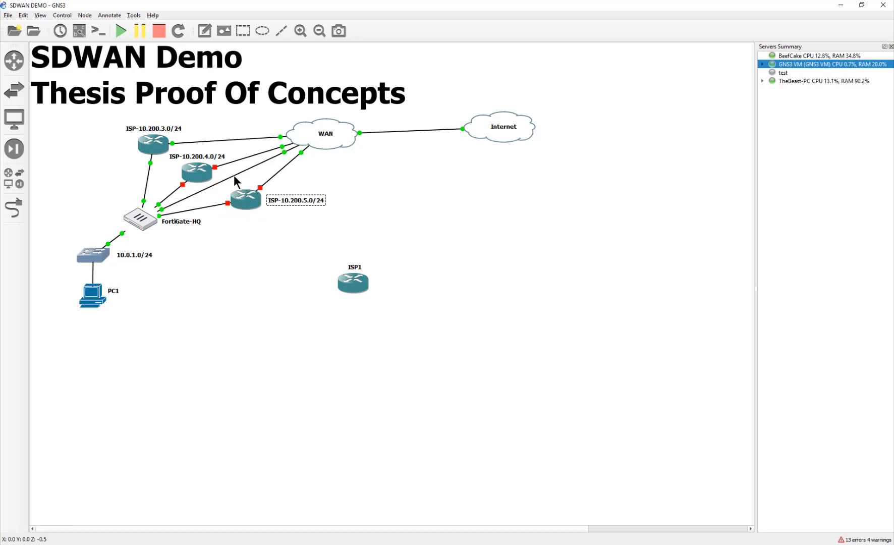
{"action": "mouse_move", "coordinate": [228, 174]}
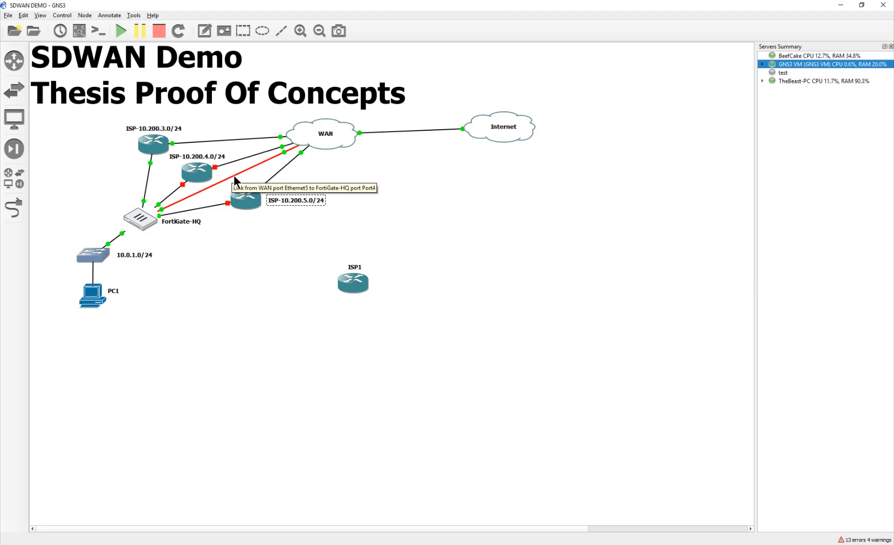
{"action": "mouse_move", "coordinate": [32, 223]}
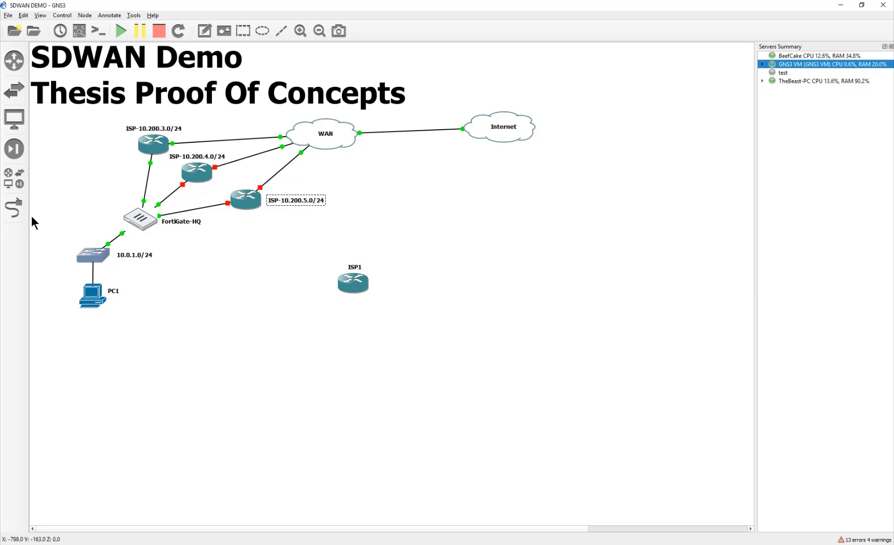
- Cable a free FortiGate-HQ port to ISP1's first interface and ISP1 to WAN
{"action": "left_click", "coordinate": [139, 219]}
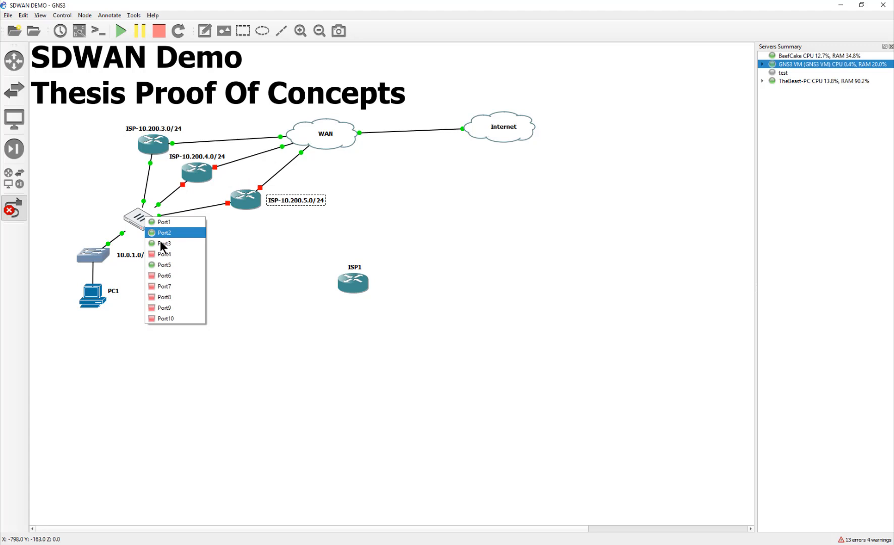
{"action": "left_click", "coordinate": [164, 233]}
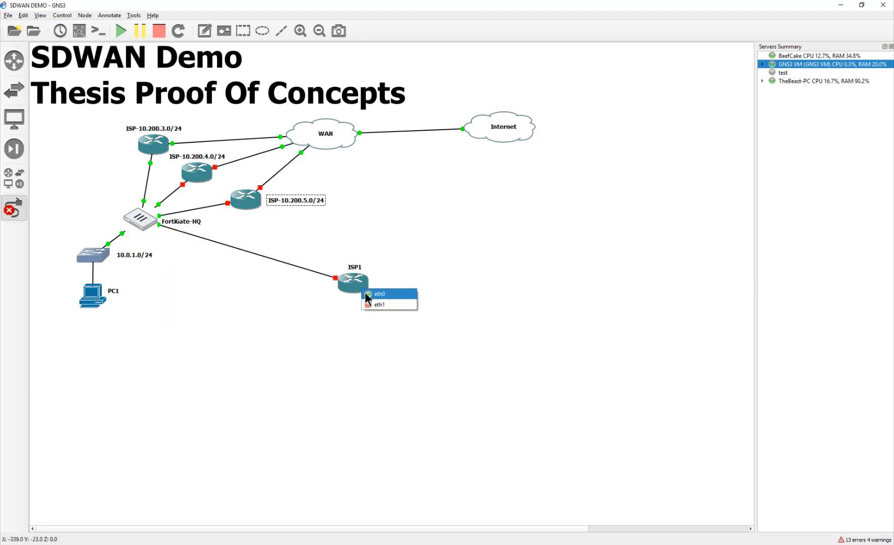
{"action": "left_click", "coordinate": [379, 294]}
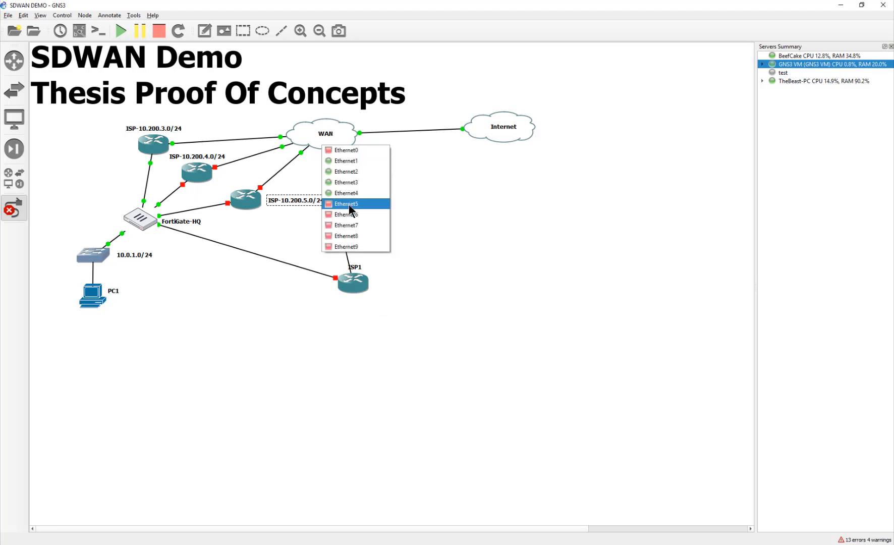
{"action": "left_click", "coordinate": [346, 203]}
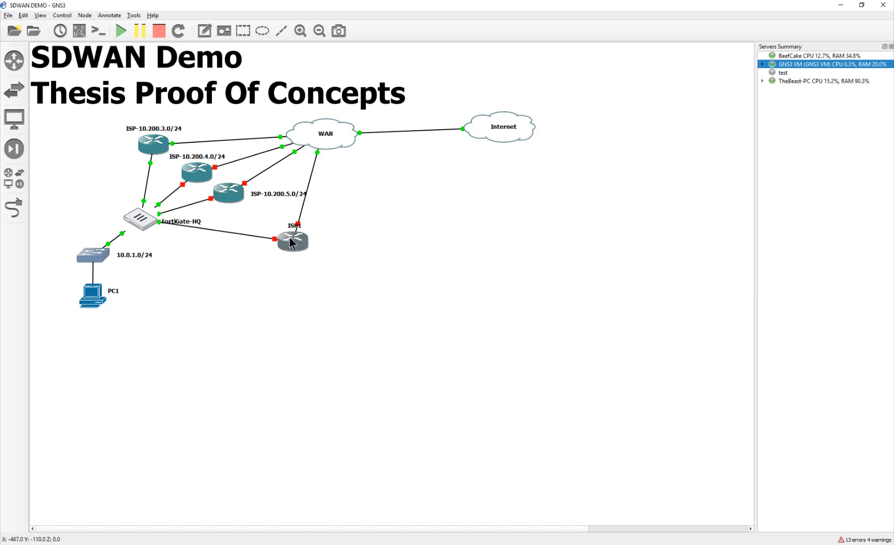
- Give router ISP1 the hostname ISP-10.200.6.0/24, fixing earlier mistyped entries
{"action": "double_click", "coordinate": [291, 236]}
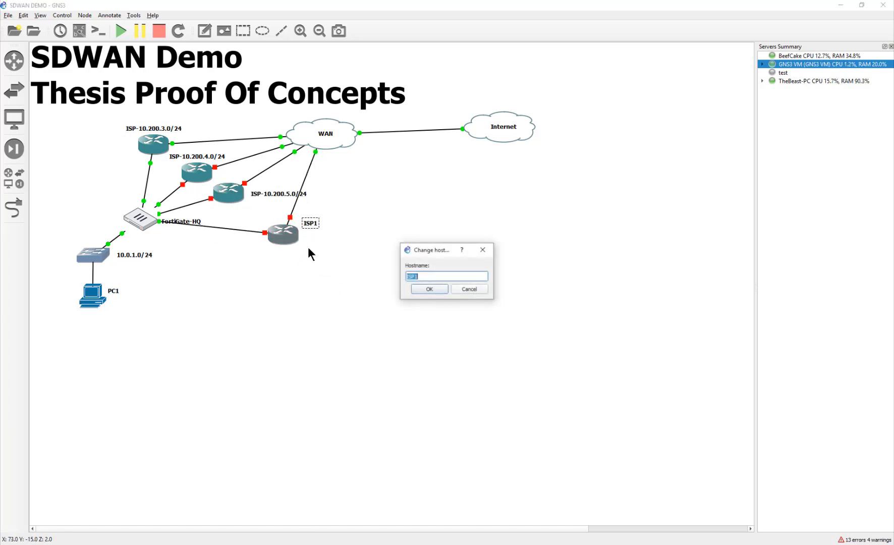
{"action": "type", "text": "ip"}
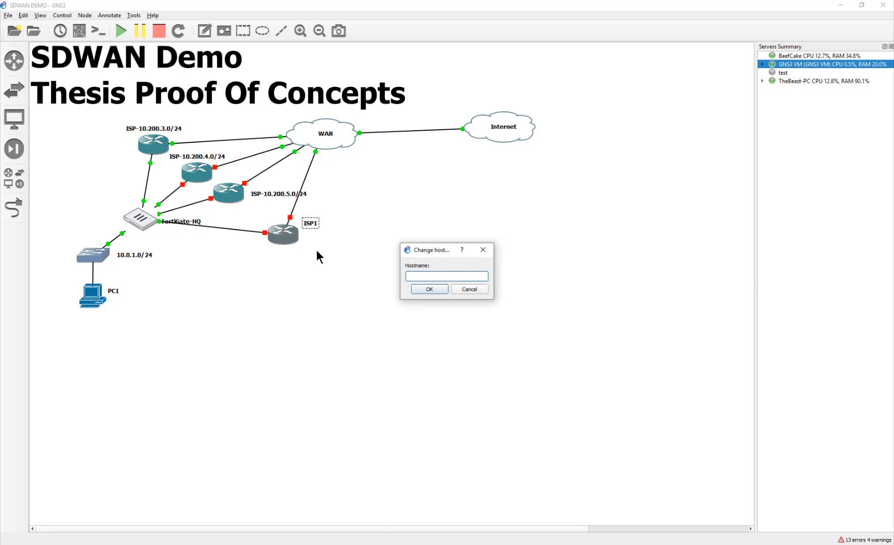
{"action": "type", "text": "IPS"}
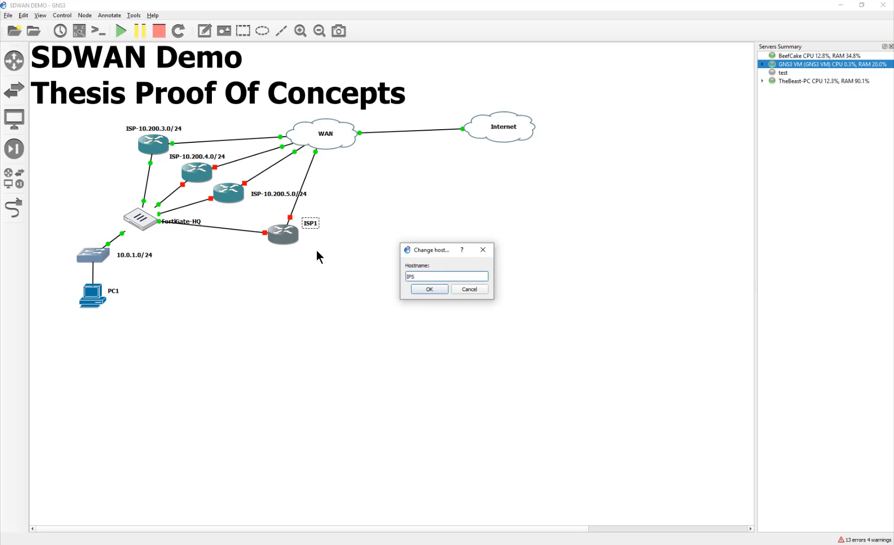
{"action": "type", "text": "ISP - 10.200."}
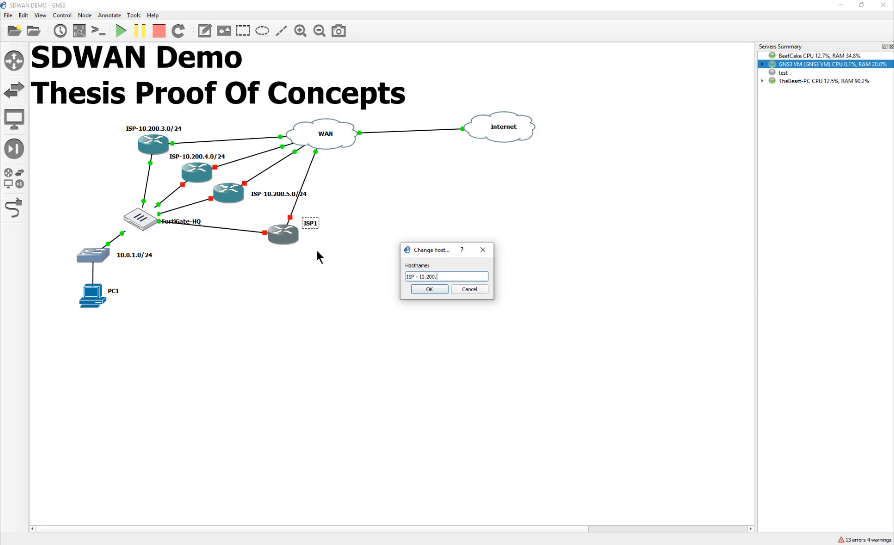
{"action": "type", "text": "6.0/"}
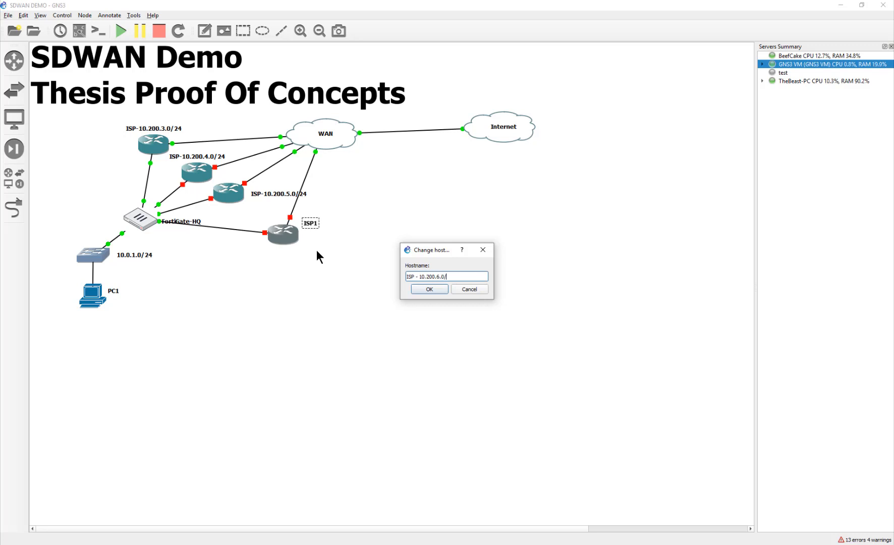
{"action": "left_click", "coordinate": [429, 293]}
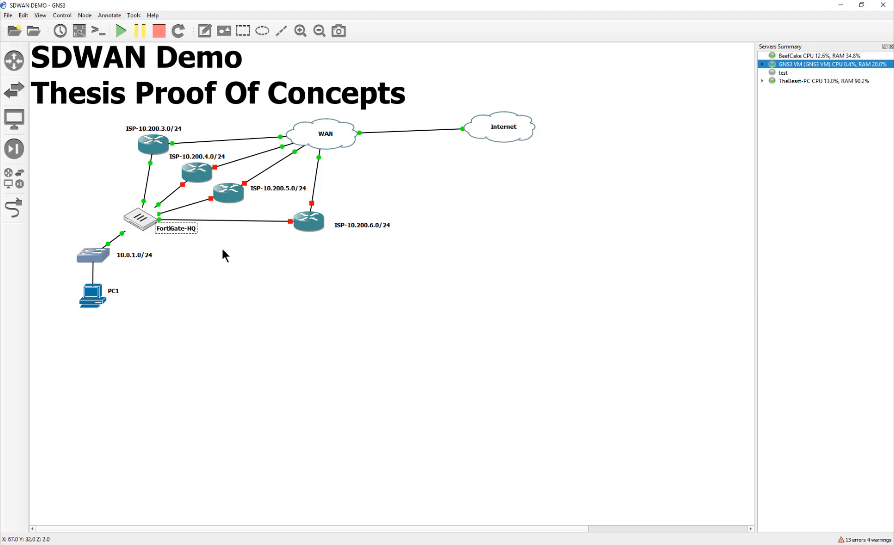
- Start routers ISP-10.200.6.0/24 and ISP-10.200.4.0/24, cancelling the 10.200.4.0/24 properties dialog unchanged
{"action": "right_click", "coordinate": [307, 220]}
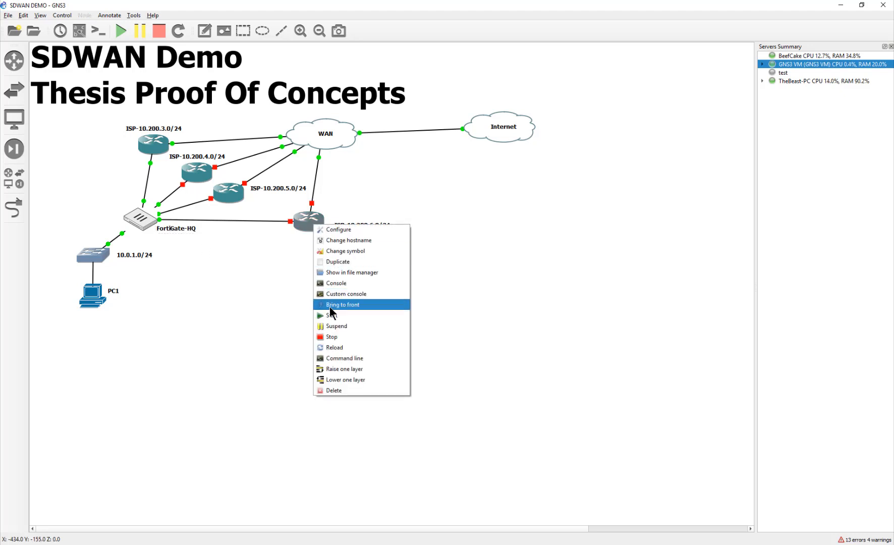
{"action": "right_click", "coordinate": [228, 191]}
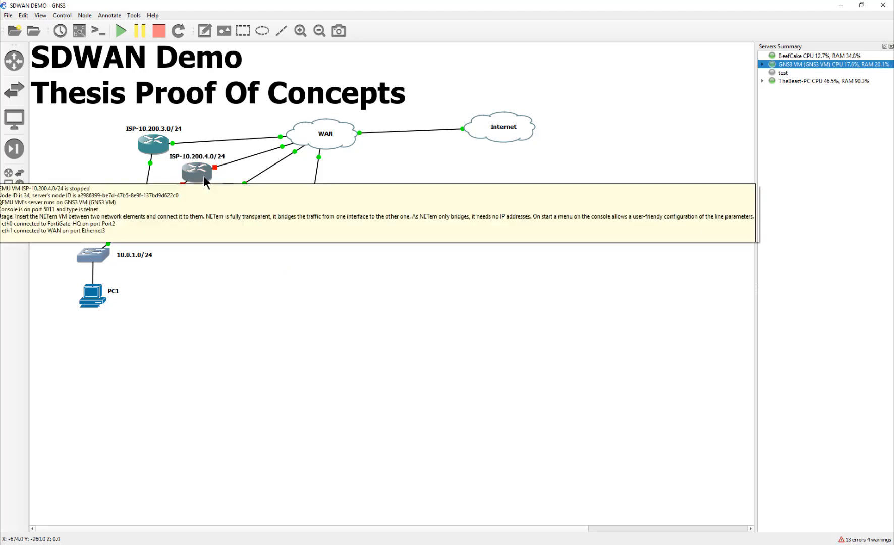
{"action": "double_click", "coordinate": [197, 172]}
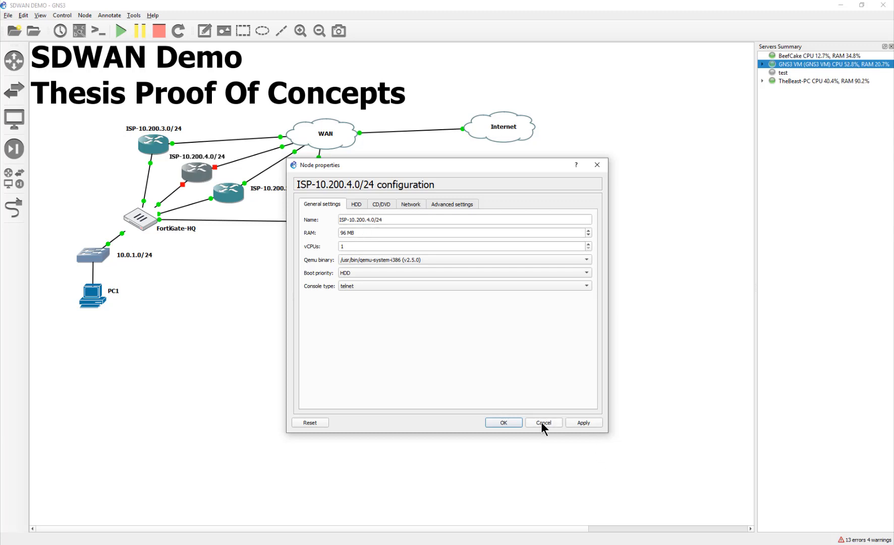
{"action": "left_click", "coordinate": [543, 422]}
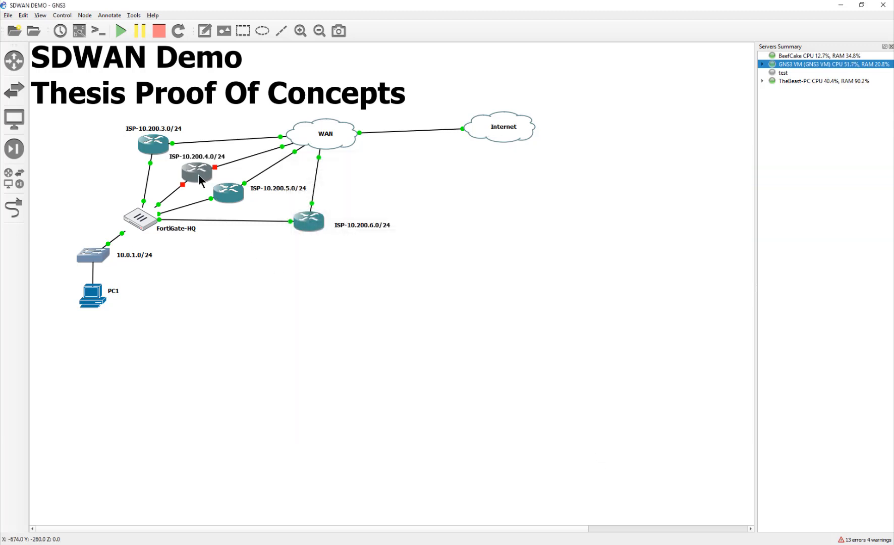
{"action": "left_click", "coordinate": [269, 311]}
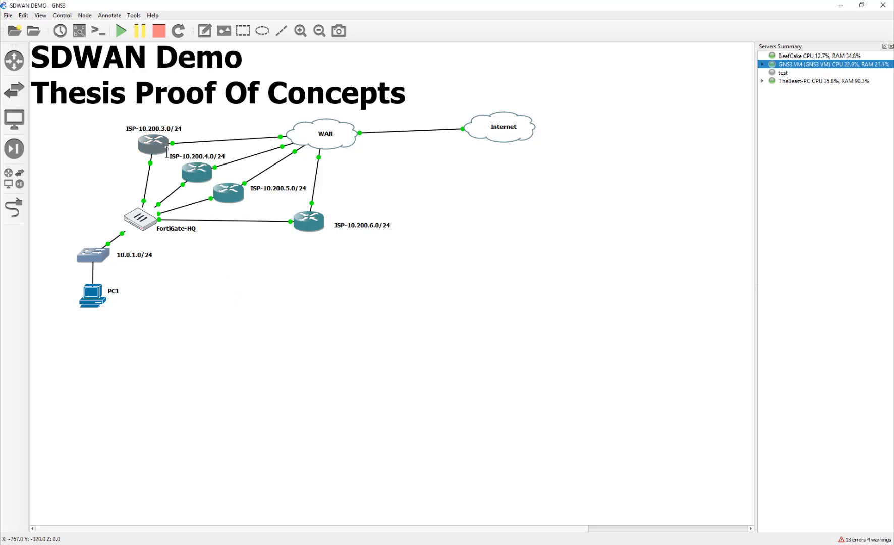
- Open the ISP-10.200.3.0/24 console and step through its NETem delay and loss options
{"action": "double_click", "coordinate": [154, 142]}
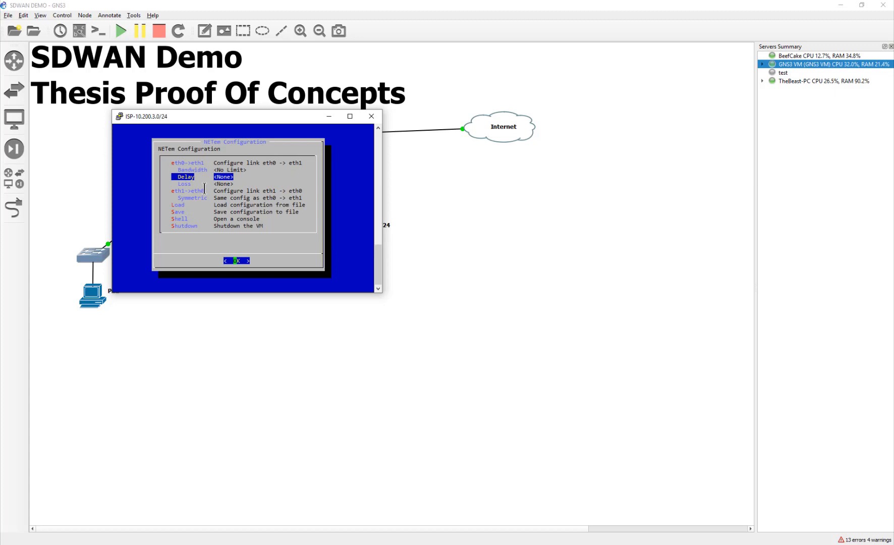
{"action": "left_click", "coordinate": [236, 260]}
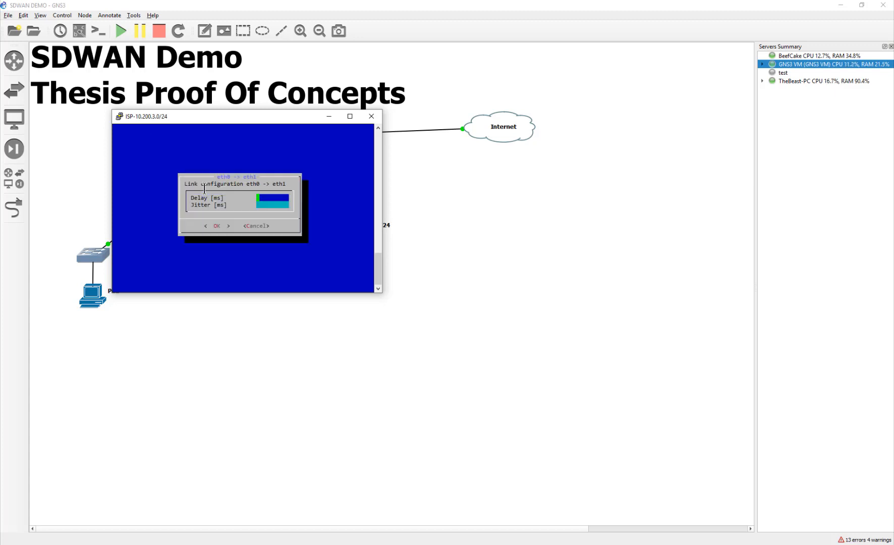
{"action": "mouse_move", "coordinate": [280, 155]}
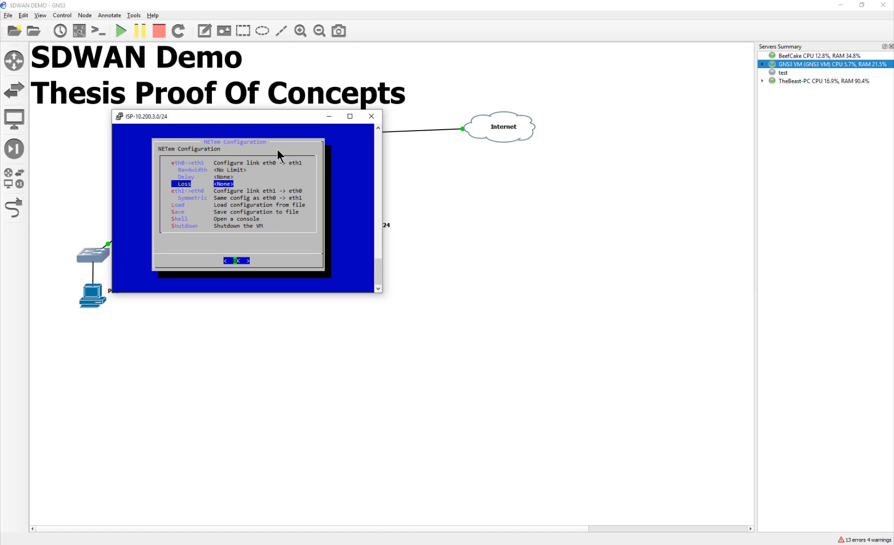
{"action": "left_click", "coordinate": [235, 260]}
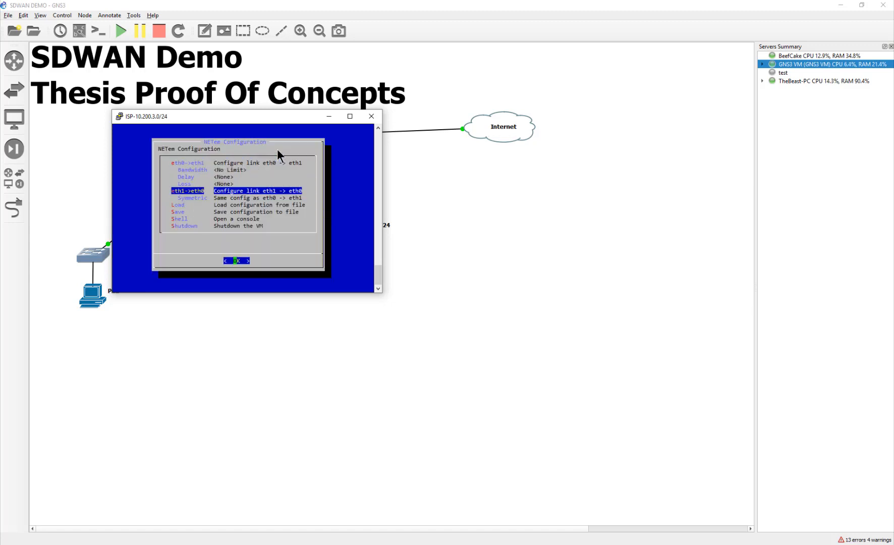
{"action": "key", "text": "Down"}
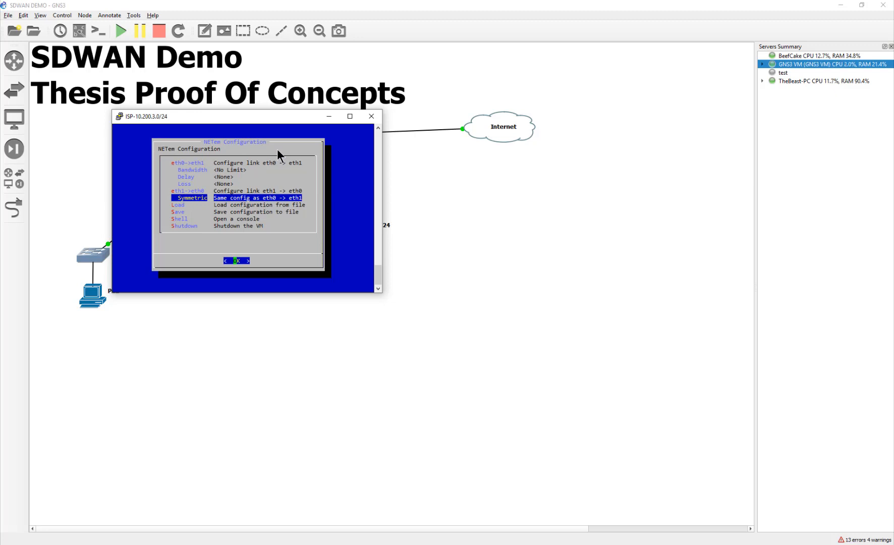
{"action": "key", "text": "Up"}
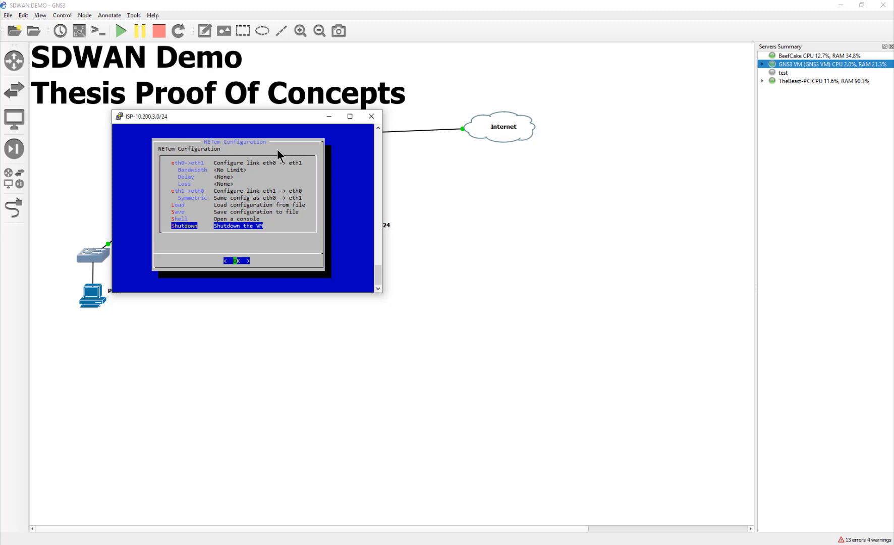
- Move up the NETem menu, then close the ISP-10.200.3.0/24 console window
{"action": "key", "text": "Up"}
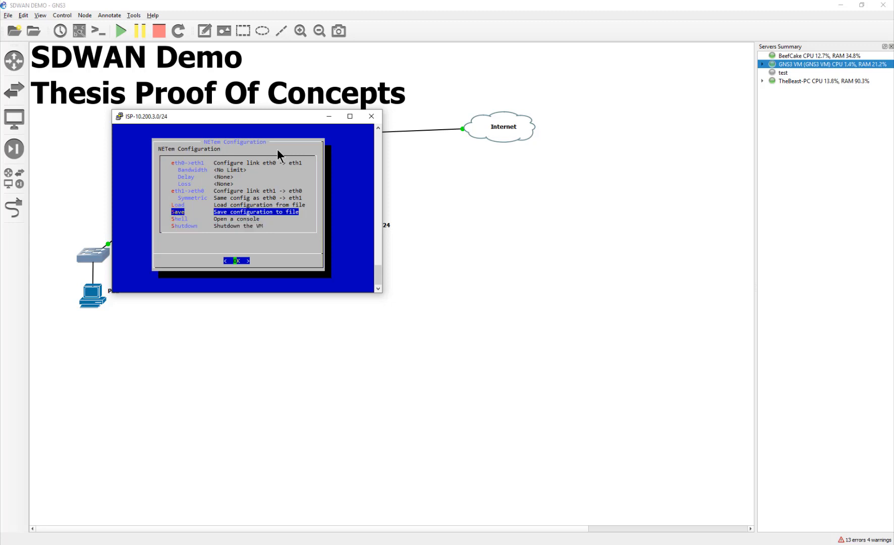
{"action": "left_click", "coordinate": [371, 116]}
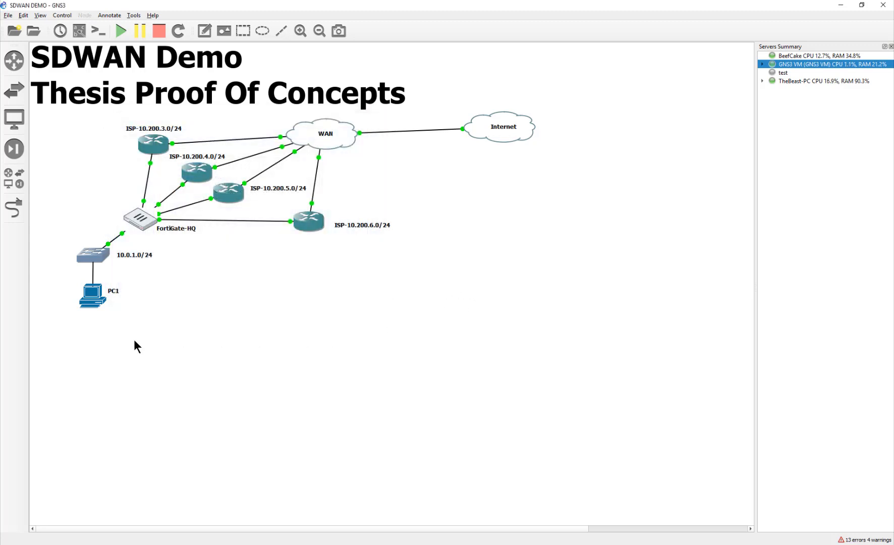
{"action": "mouse_move", "coordinate": [392, 352]}
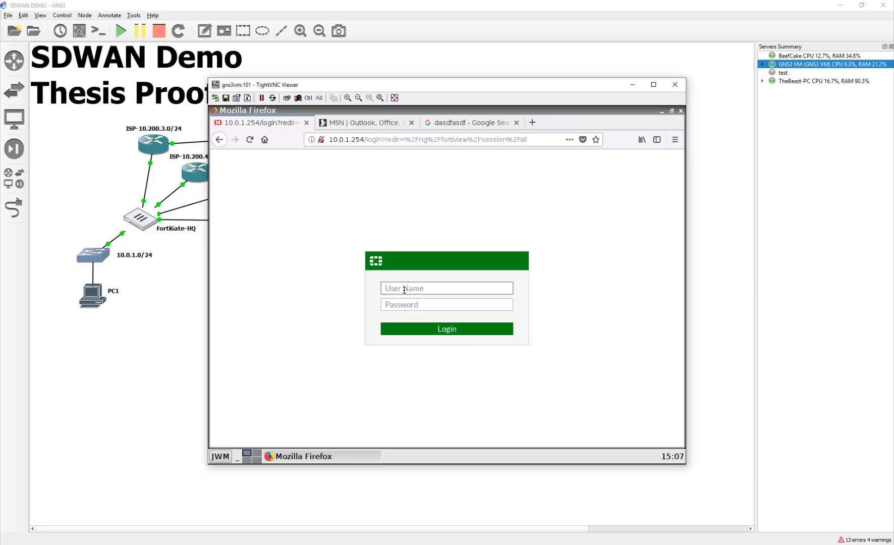
- Log in to the FortiGate web UI as admin, retrying after the failed attempt
{"action": "type", "text": "ADM"}
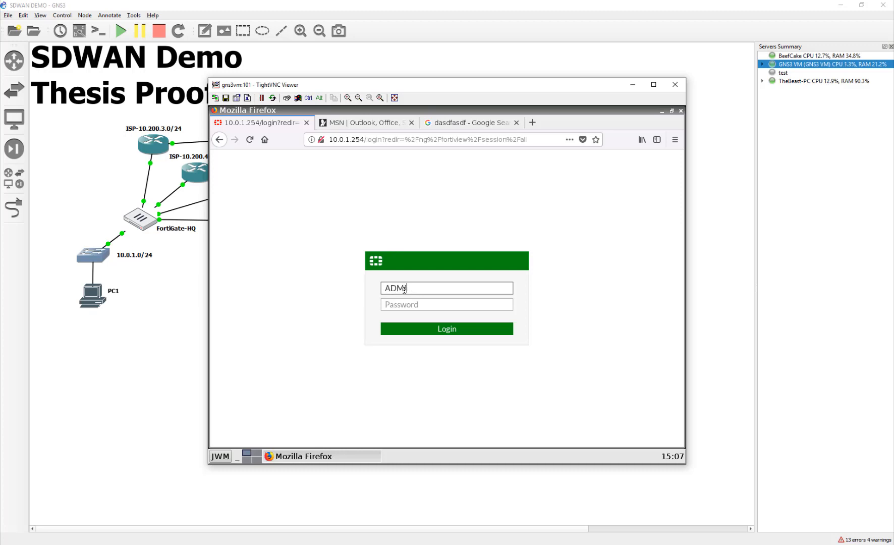
{"action": "left_click", "coordinate": [446, 329]}
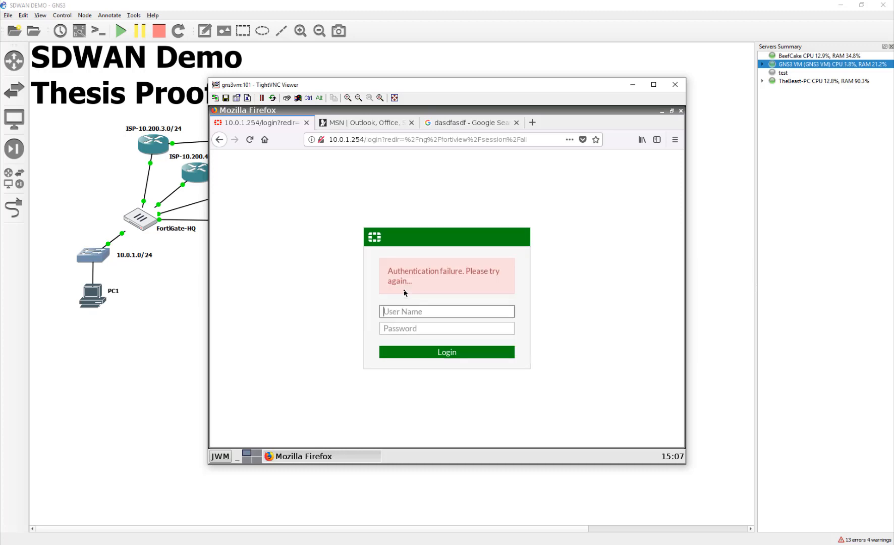
{"action": "left_click", "coordinate": [447, 352]}
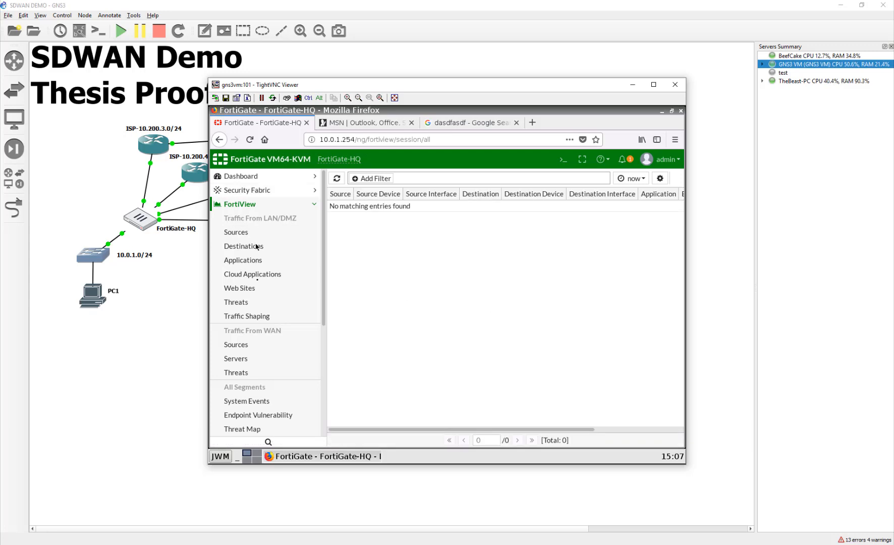
{"action": "mouse_move", "coordinate": [235, 234]}
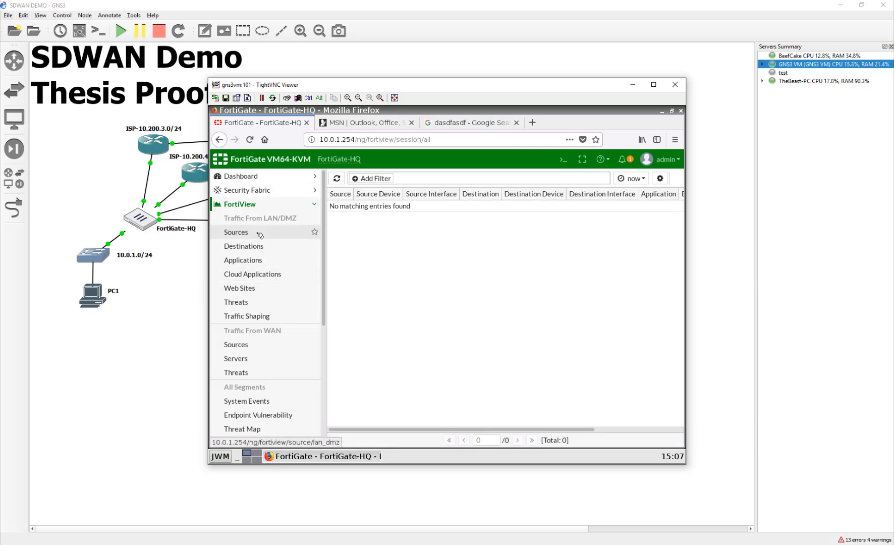
{"action": "mouse_move", "coordinate": [241, 260]}
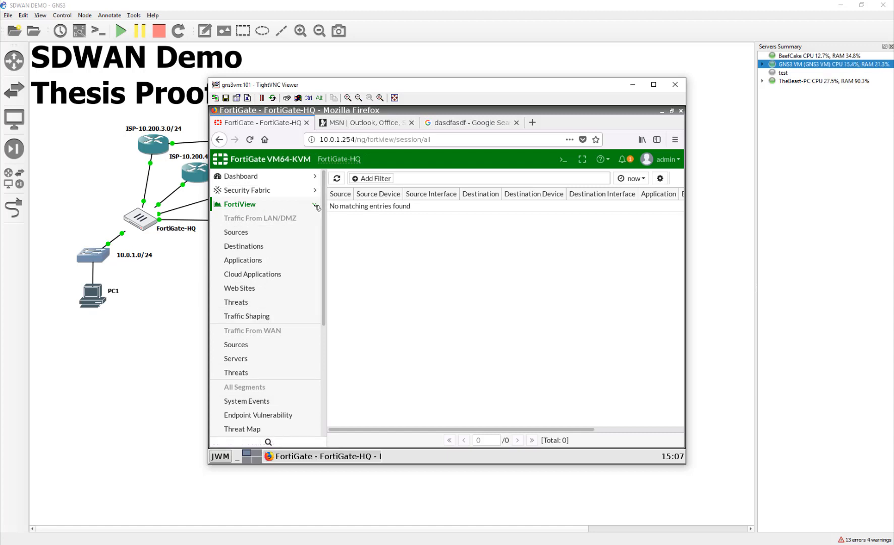
- Open Network > Interfaces and expand the SD-WAN group to show port1–port4
{"action": "left_click", "coordinate": [240, 203]}
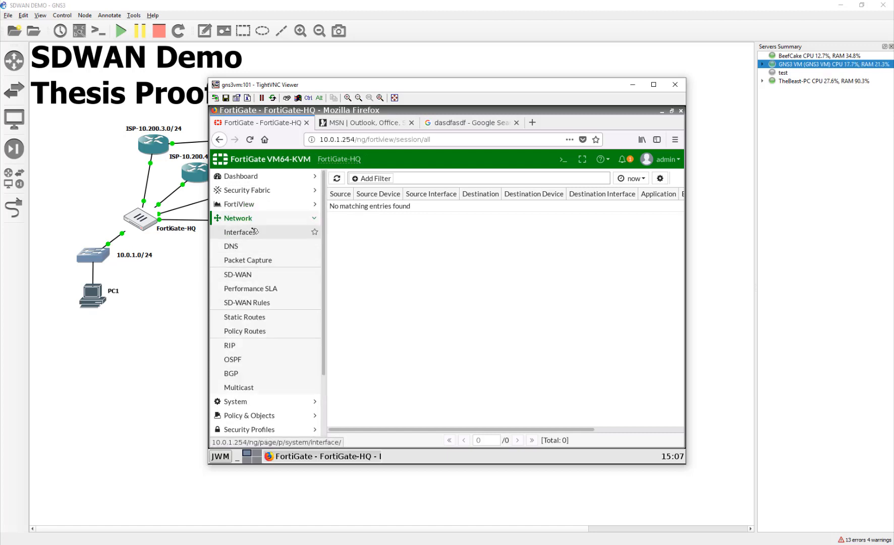
{"action": "left_click", "coordinate": [239, 232]}
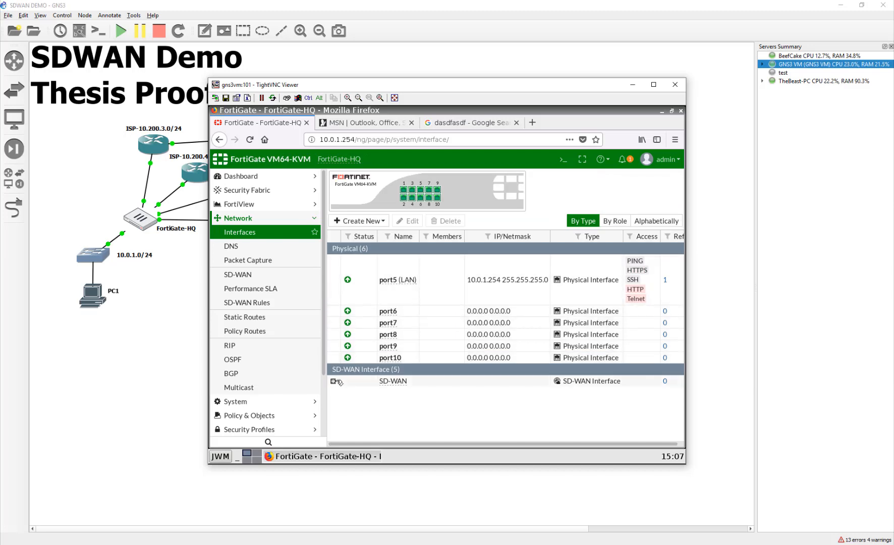
{"action": "left_click", "coordinate": [334, 381]}
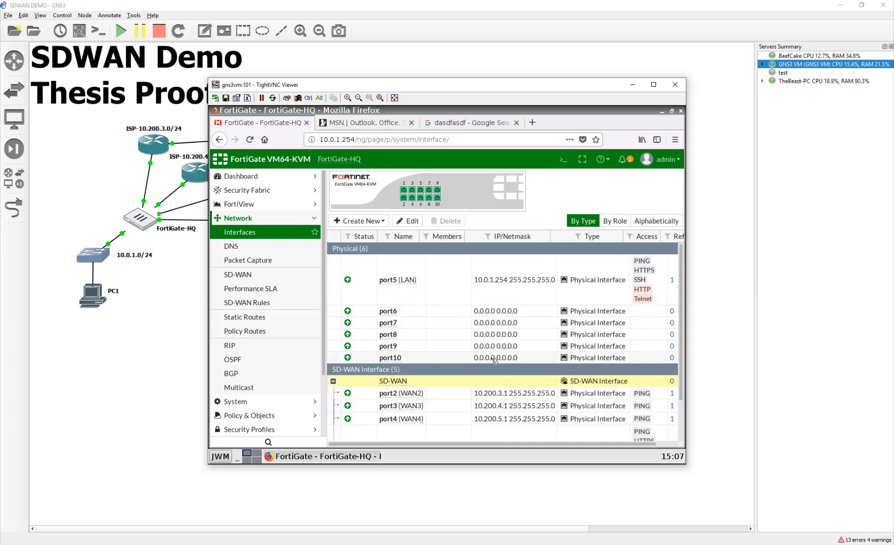
{"action": "scroll", "scroll_direction": "down", "scroll_amount": 3}
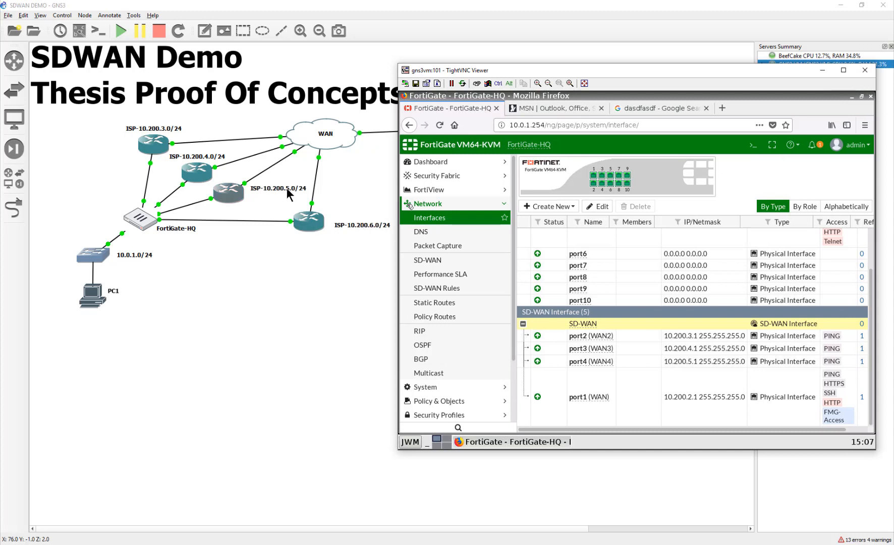
{"action": "mouse_move", "coordinate": [351, 223]}
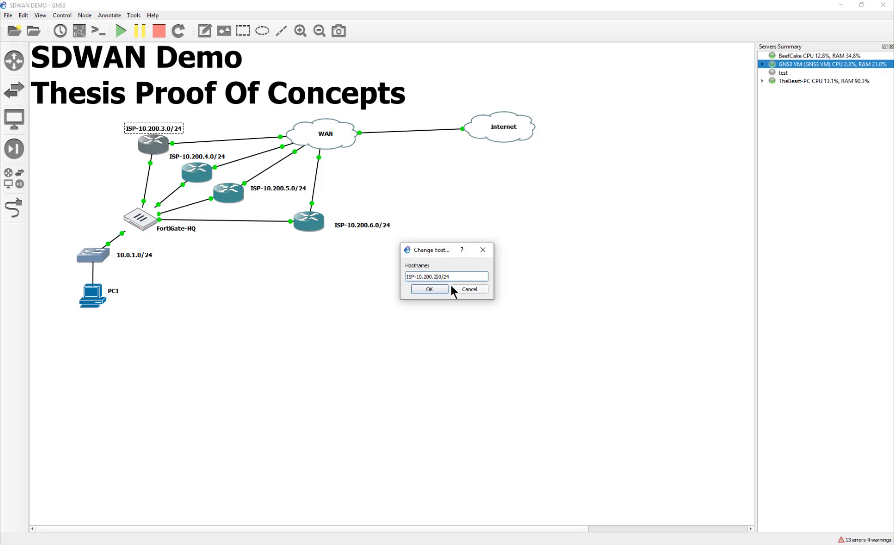
- Rename successive ISP routers to ISP-10.200.2.0/24, ISP-10.200.3.0/24 and ISP-10.200.4.0/24
{"action": "left_click", "coordinate": [429, 290]}
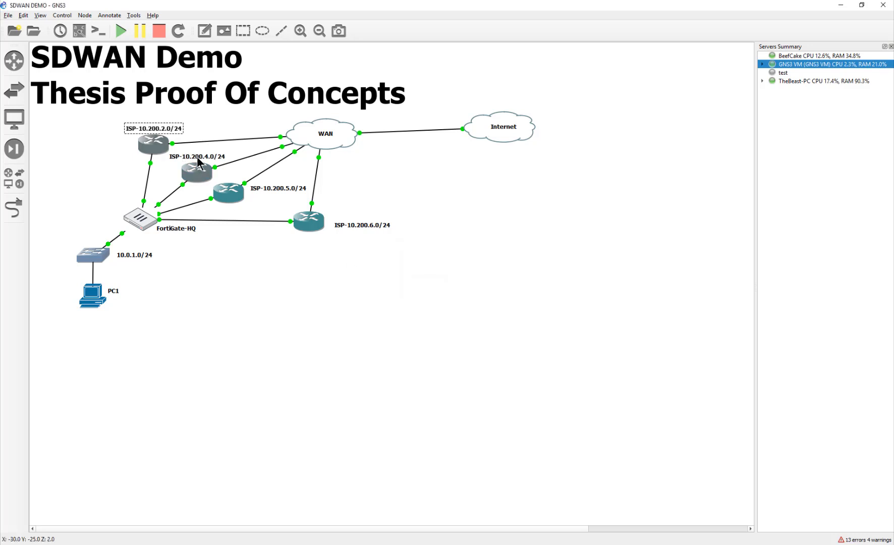
{"action": "double_click", "coordinate": [198, 157]}
{"action": "type", "text": "ISP-10.200.3.0/24"}
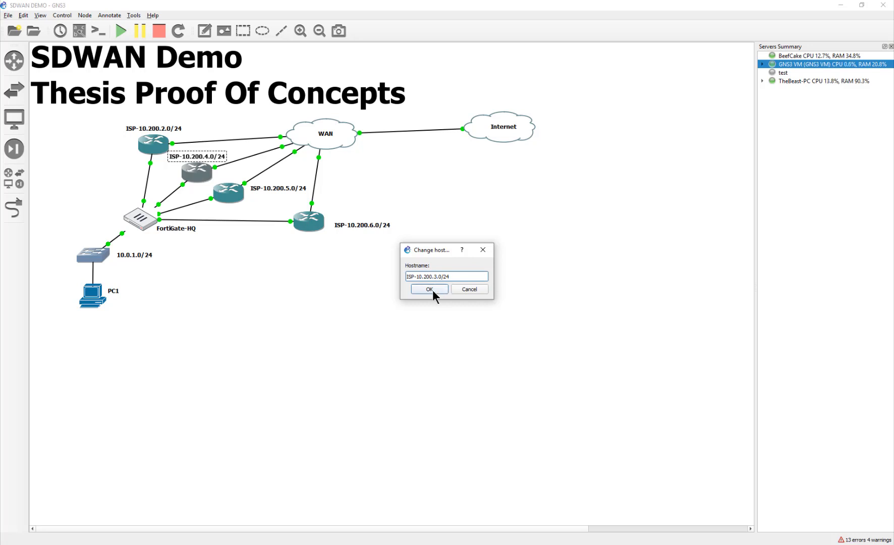
{"action": "left_click", "coordinate": [429, 289]}
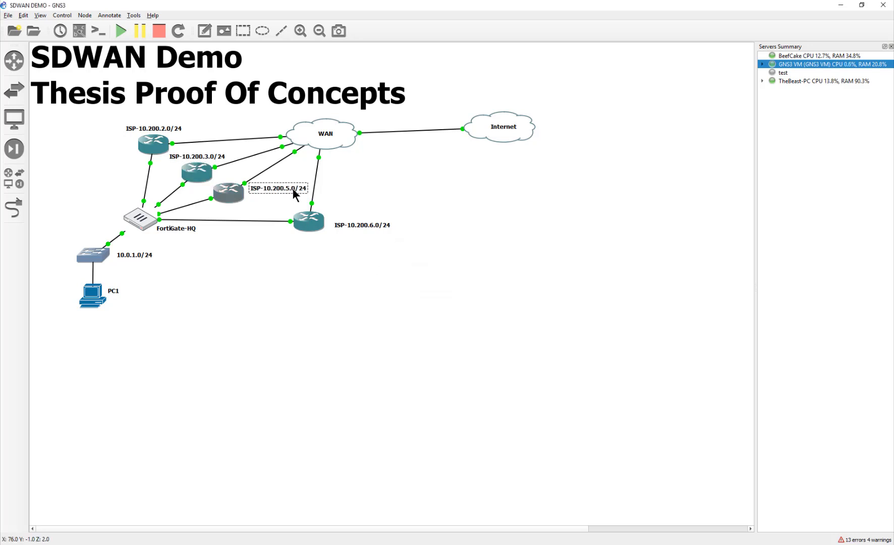
{"action": "double_click", "coordinate": [279, 189]}
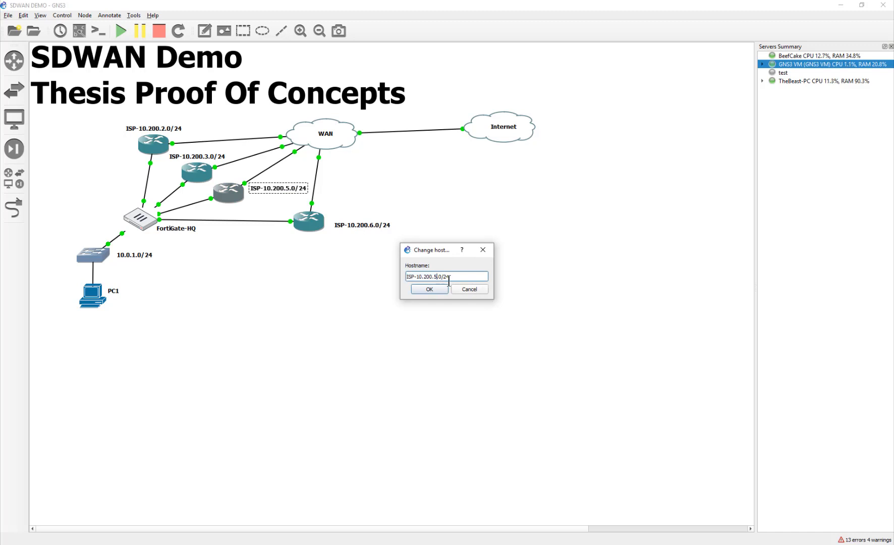
{"action": "type", "text": "ISP-10.200.4.0/24"}
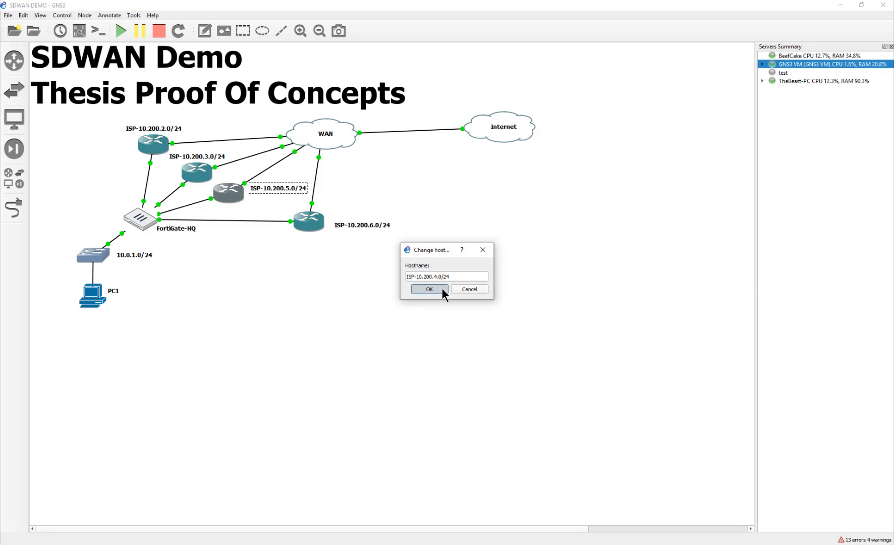
{"action": "left_click", "coordinate": [429, 291]}
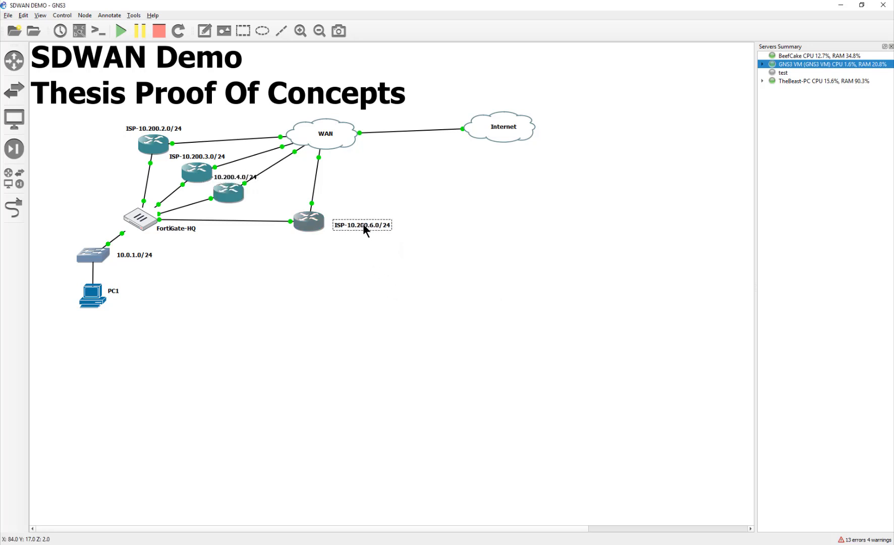
{"action": "double_click", "coordinate": [361, 224]}
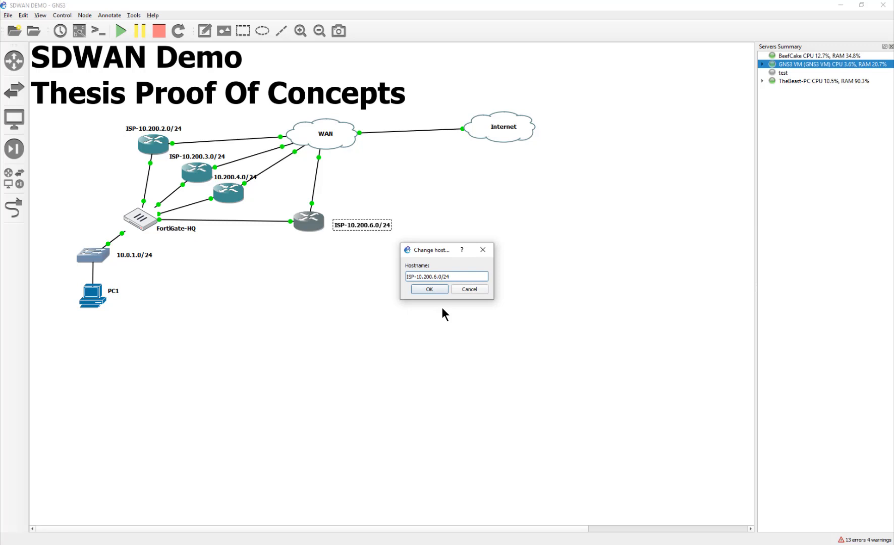
{"action": "left_click", "coordinate": [429, 289]}
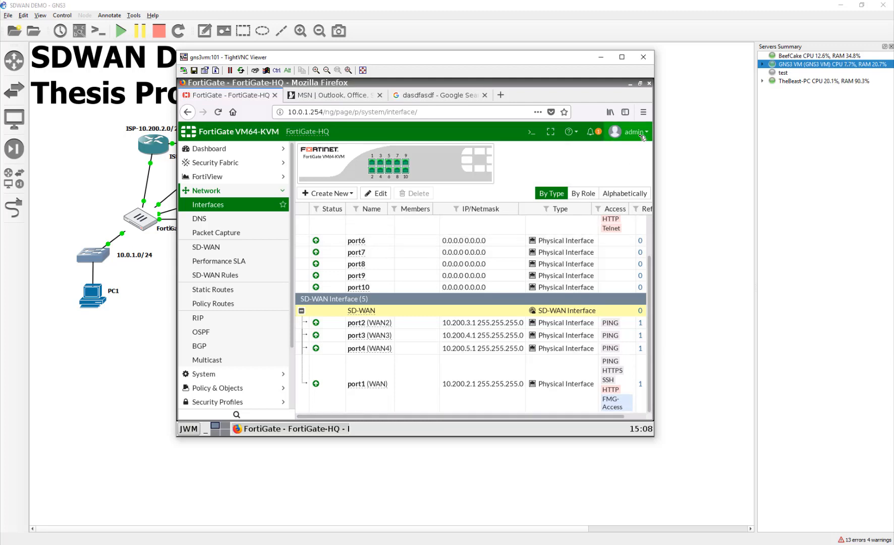
- Go to System > Configuration > Revisions from the admin account menu
{"action": "left_click", "coordinate": [633, 132]}
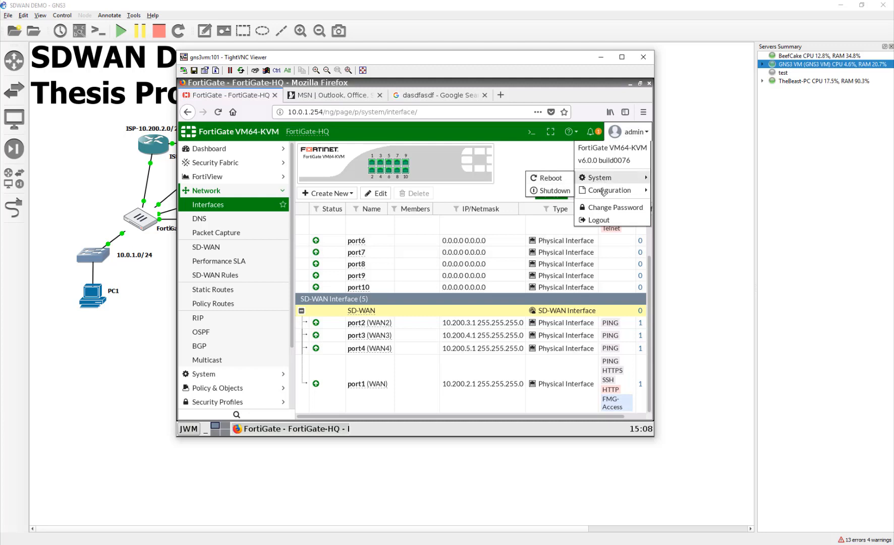
{"action": "left_click", "coordinate": [610, 190]}
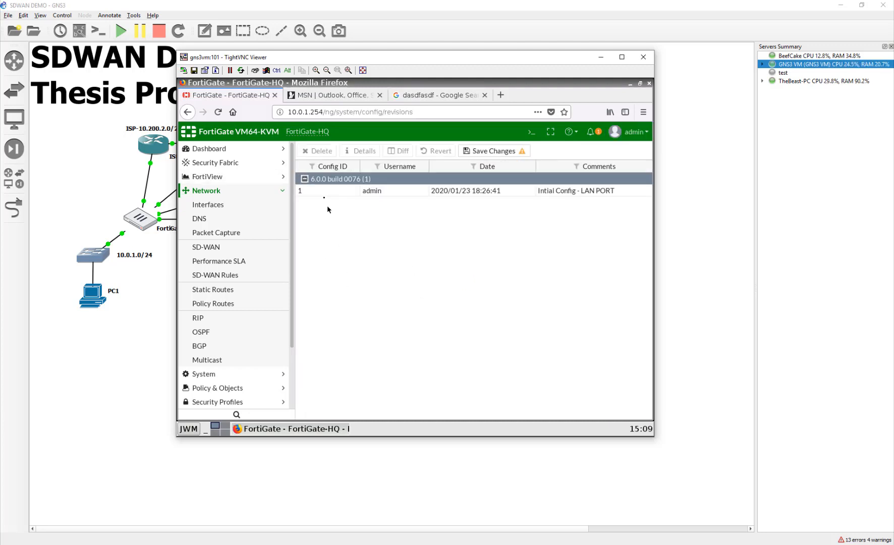
{"action": "mouse_move", "coordinate": [354, 218]}
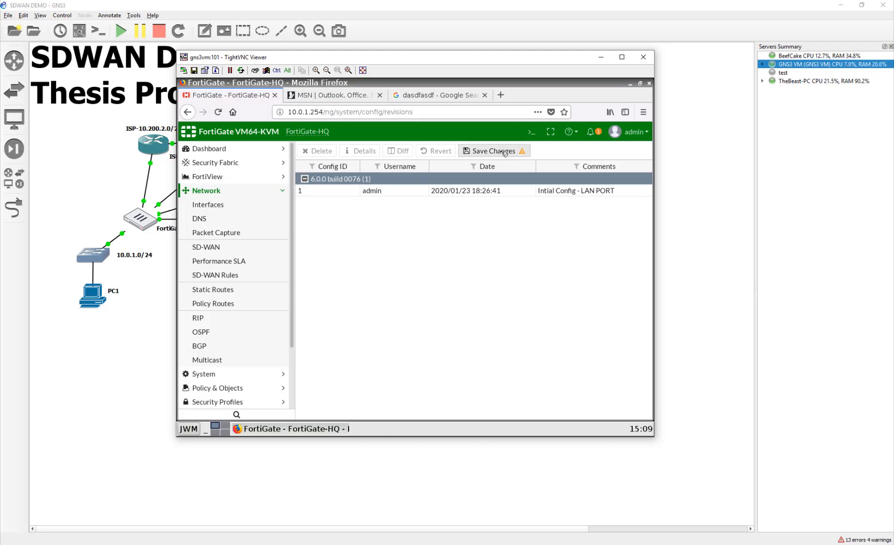
- Save Changes with the checkpoint comment 'SDWAN Configured with basic load balancing'
{"action": "left_click", "coordinate": [492, 151]}
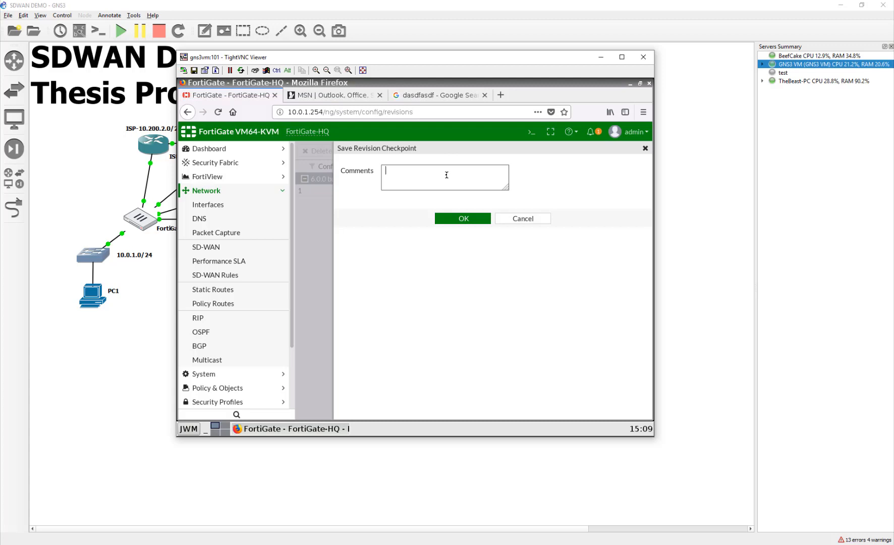
{"action": "type", "text": "SD"}
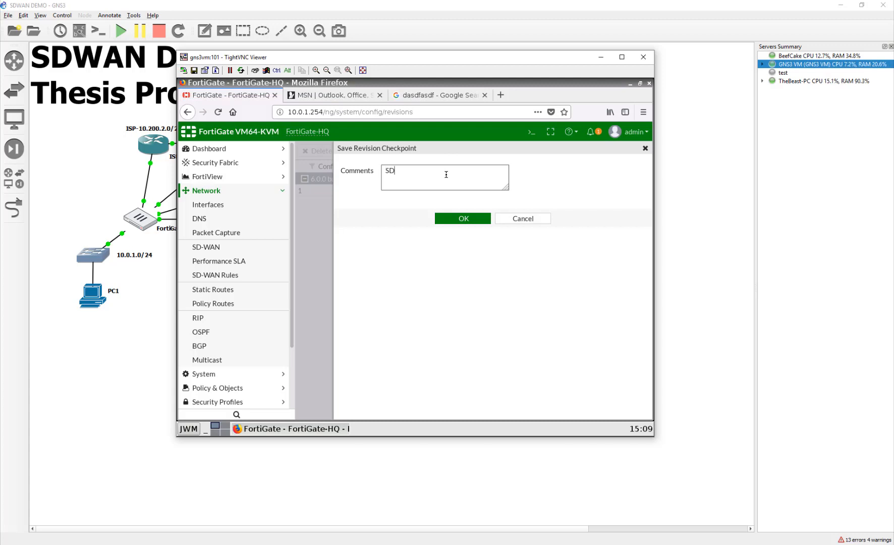
{"action": "type", "text": "WAN Configur"}
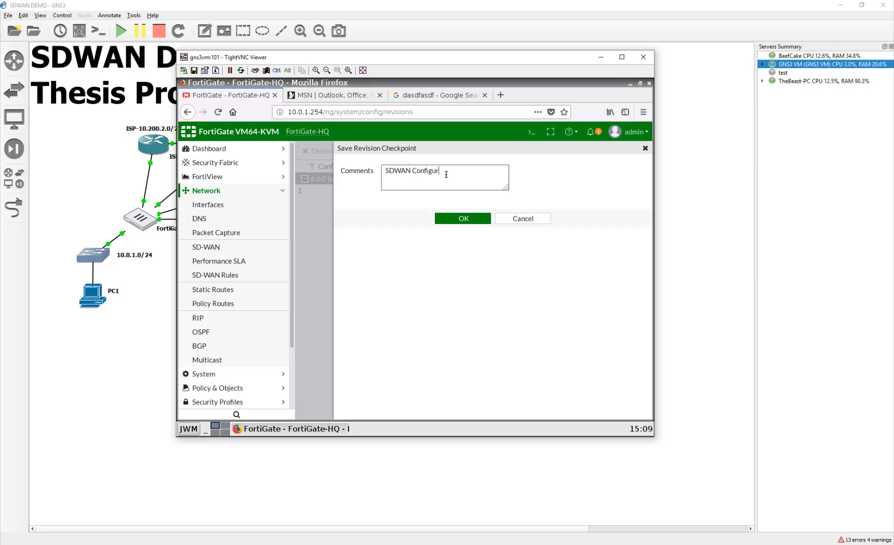
{"action": "type", "text": "ed with"}
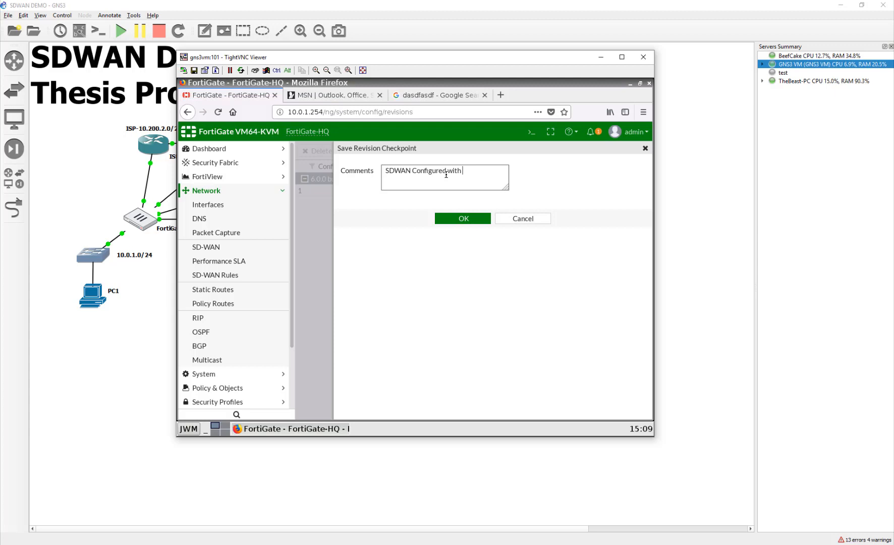
{"action": "type", "text": "basic load"}
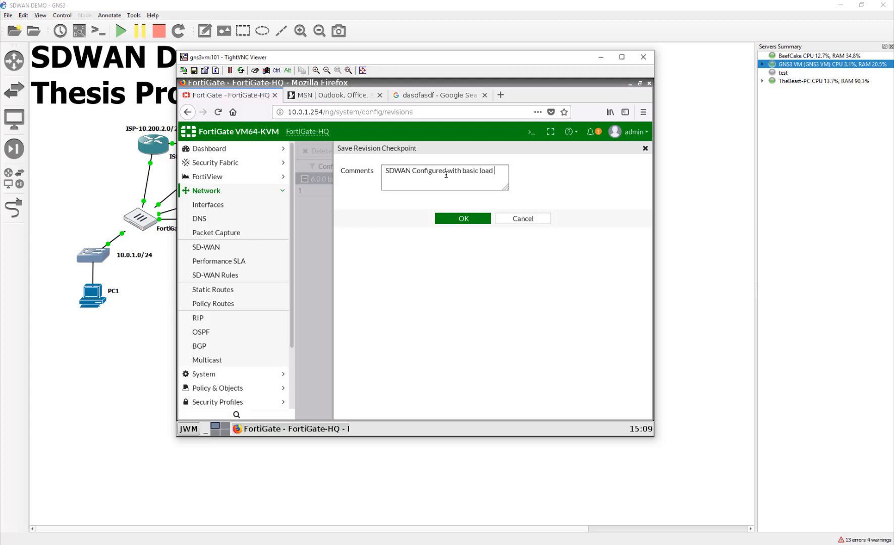
{"action": "type", "text": "balanc"}
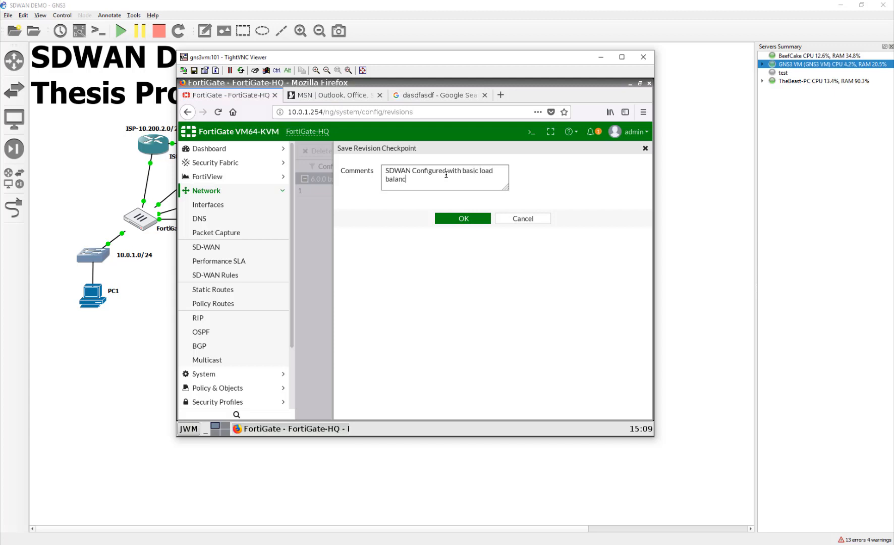
{"action": "type", "text": "ing"}
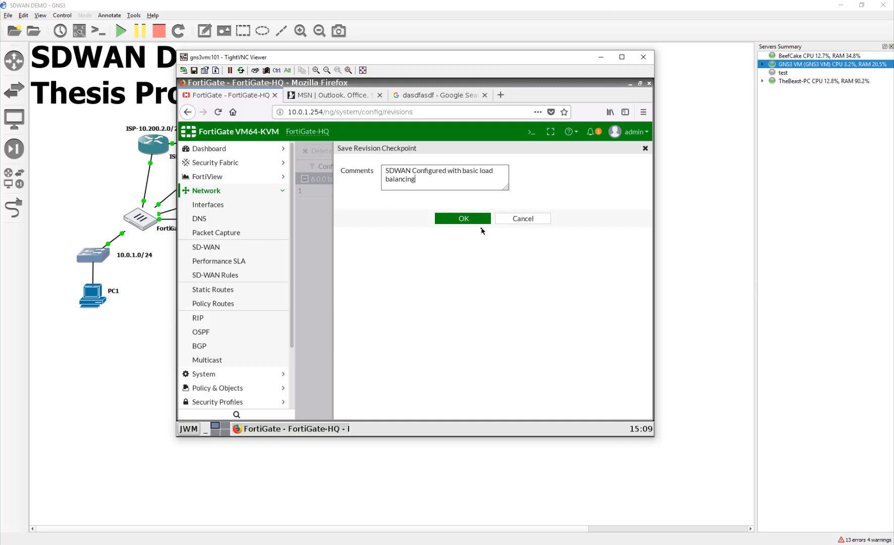
{"action": "left_click", "coordinate": [462, 222]}
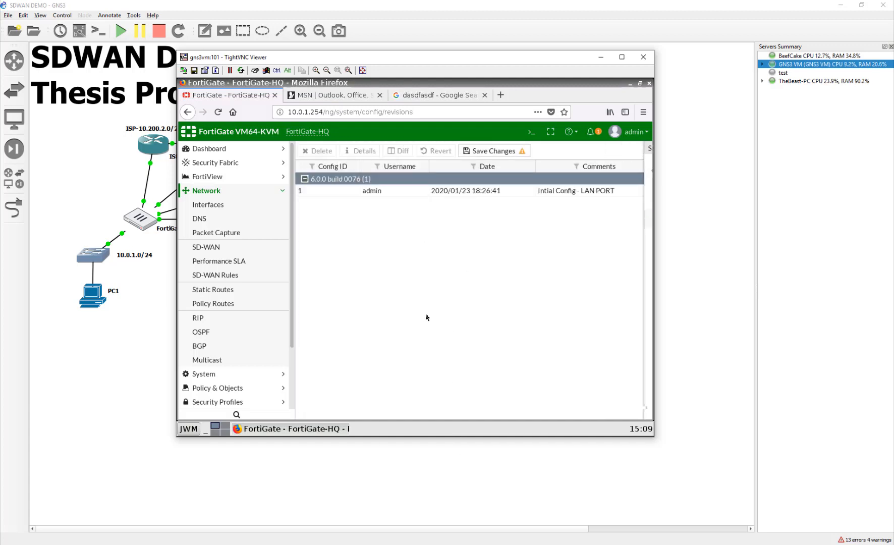
- Refresh Revisions so revision 2 appears above Initial Config - LAN PORT
{"action": "left_click", "coordinate": [491, 152]}
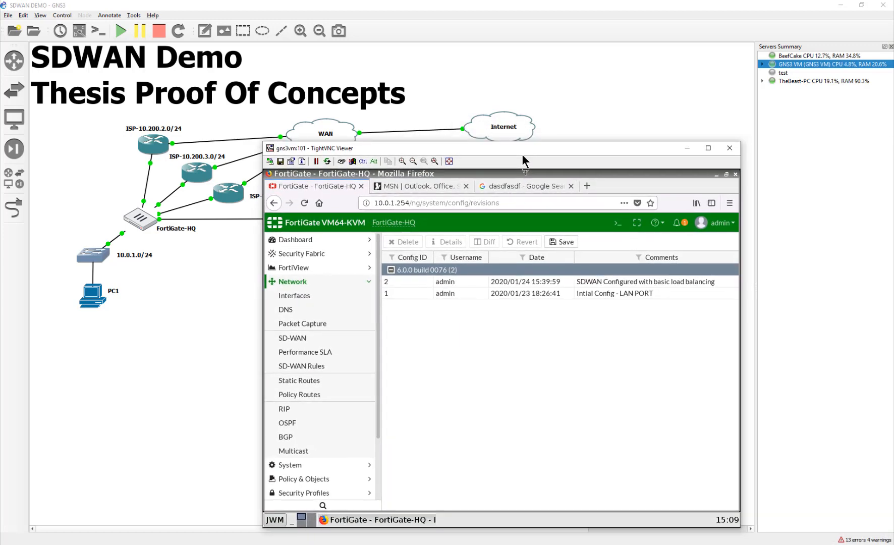
{"action": "mouse_move", "coordinate": [293, 268]}
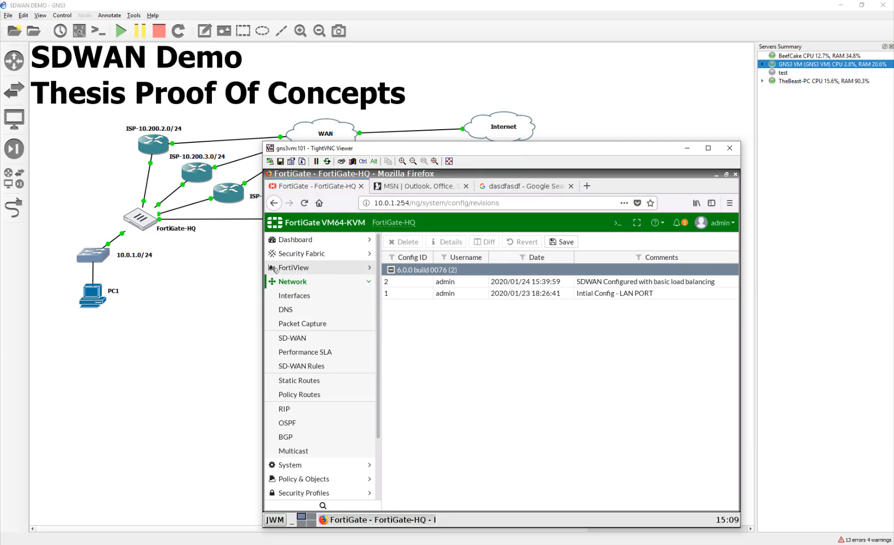